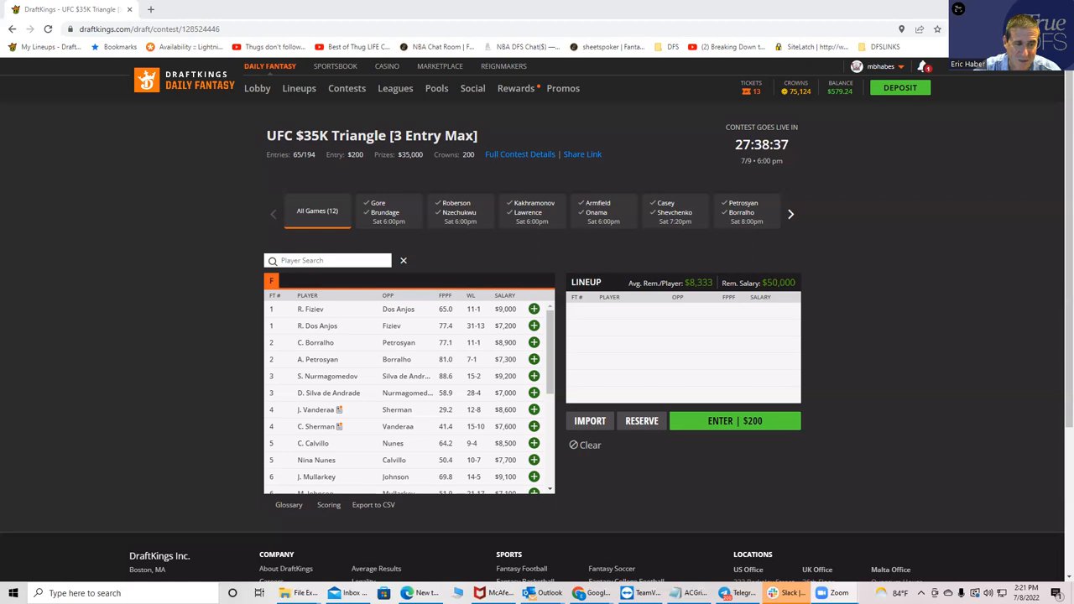
mouse_move(784, 144)
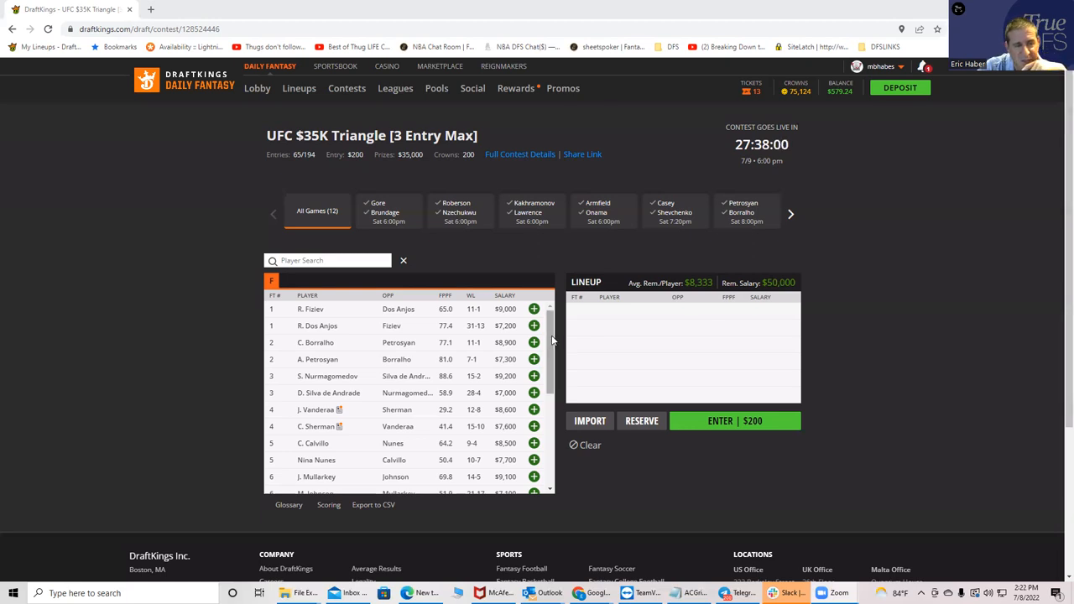
Scroll the fighter pool down to the later fights, Zahabi through Kakhramonov
scroll("down", 3)
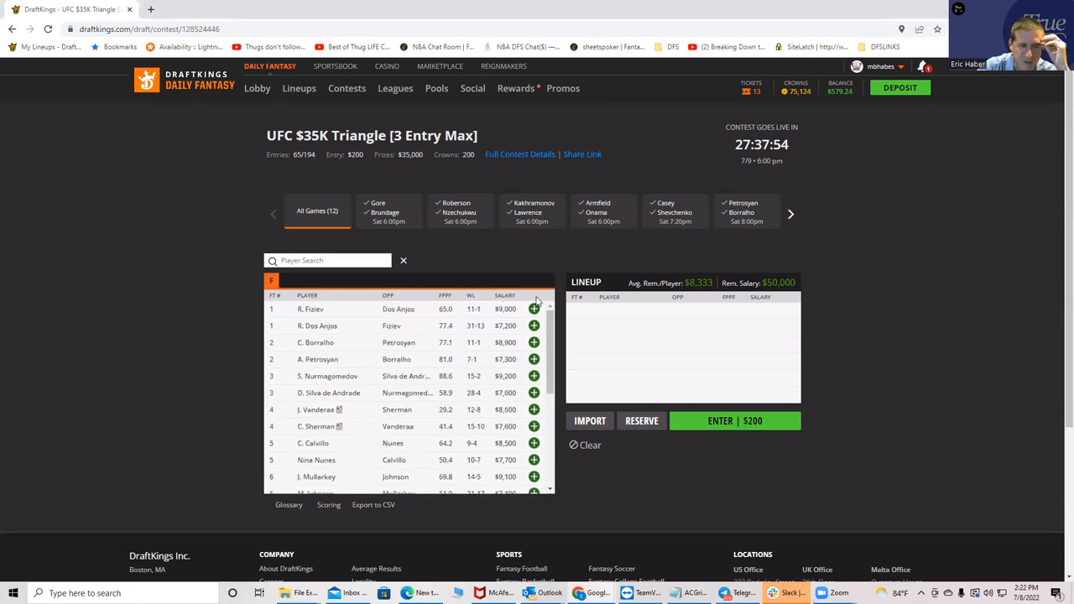
scroll("down", 3)
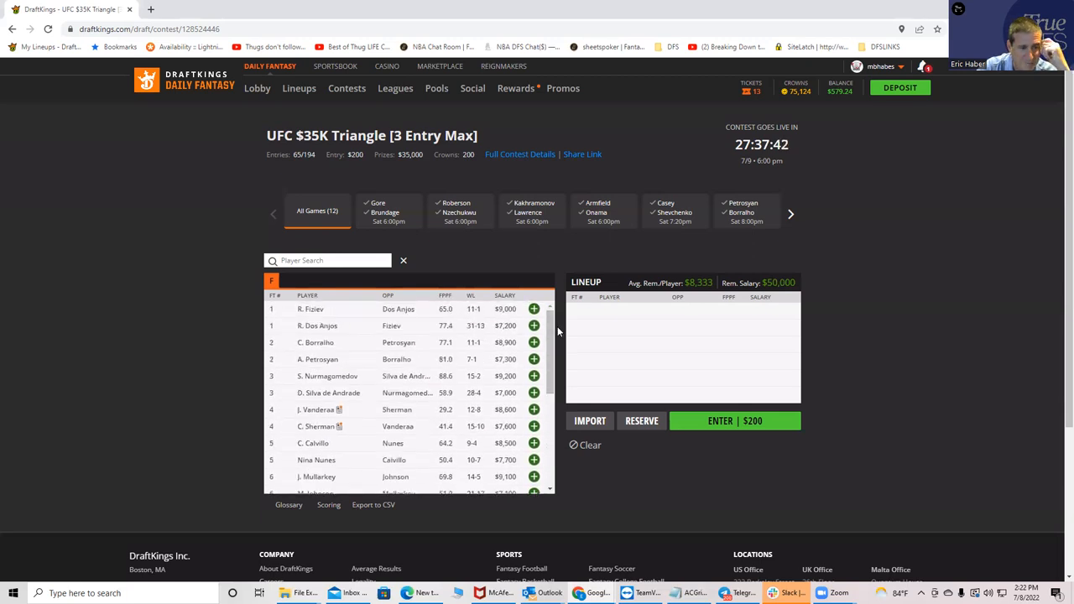
scroll("down", 3)
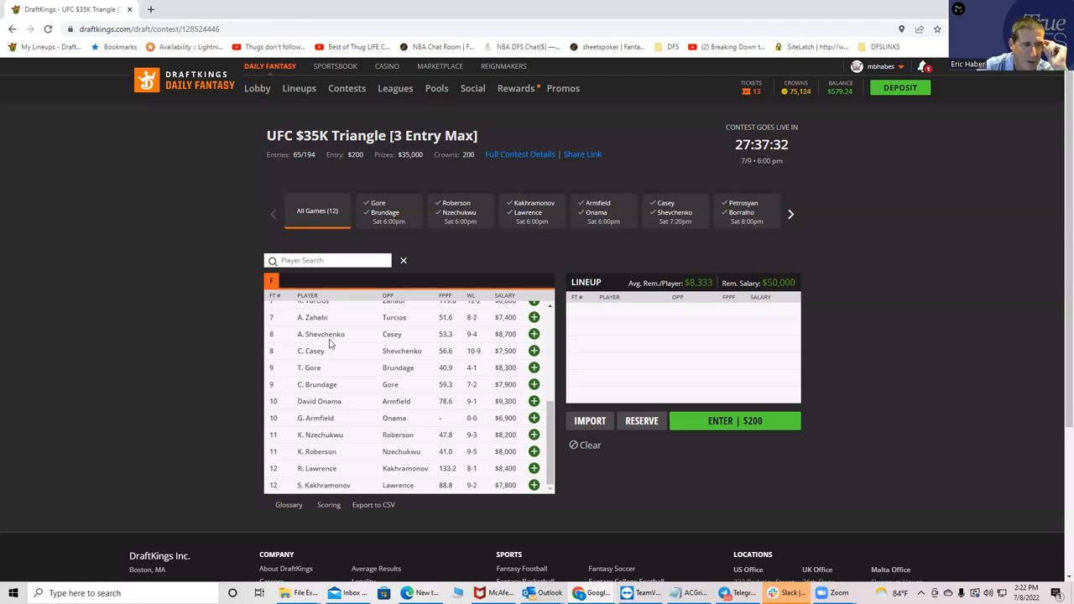
mouse_move(407, 336)
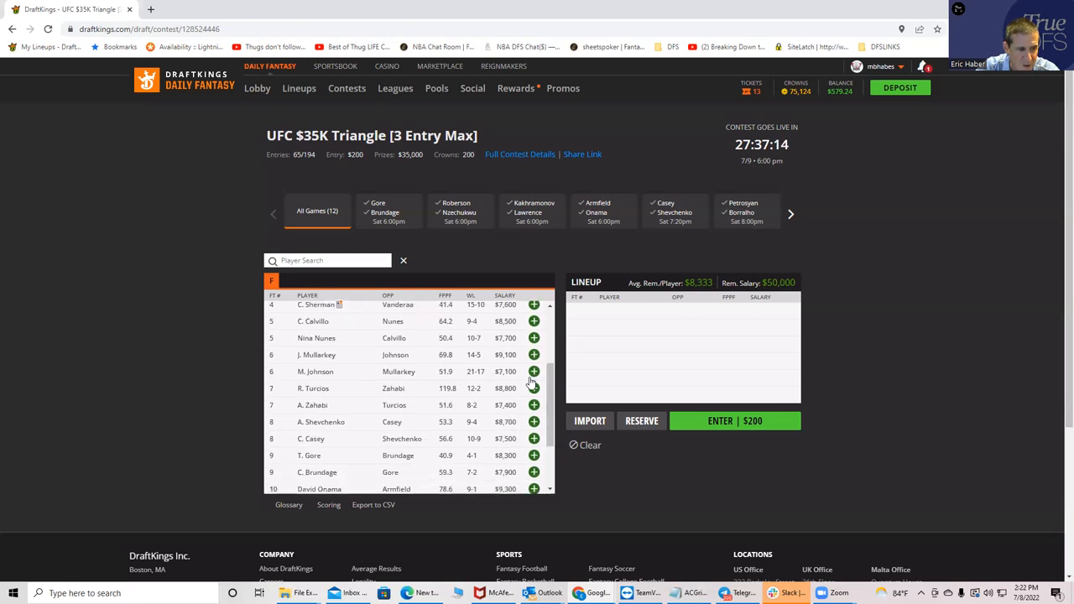
mouse_move(407, 401)
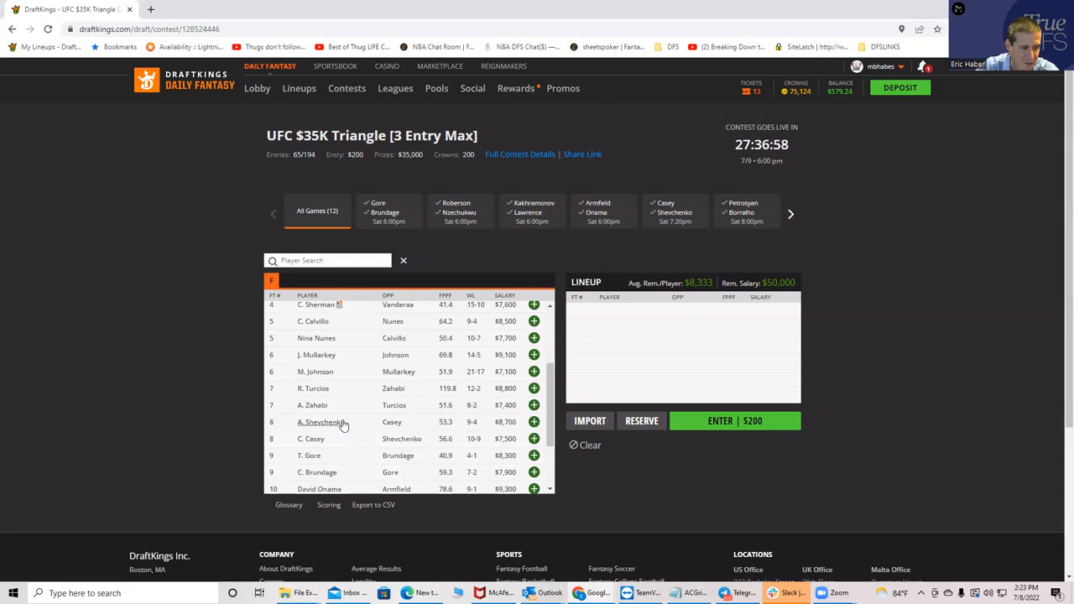
Review A. Shevchenko's fighter card, scroll through it, and close it
left_click(321, 422)
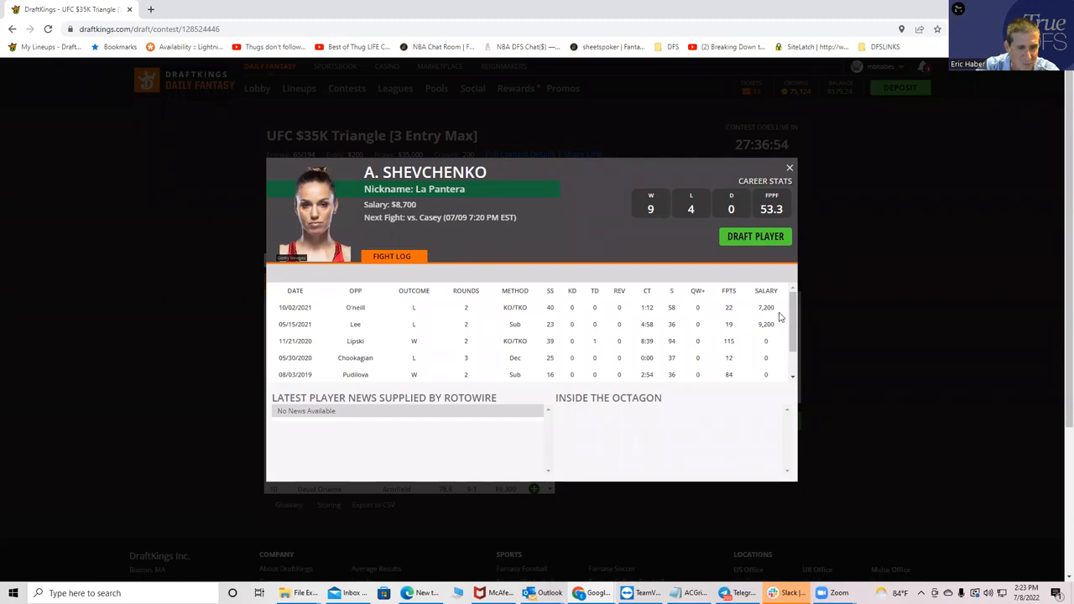
scroll("down", 3)
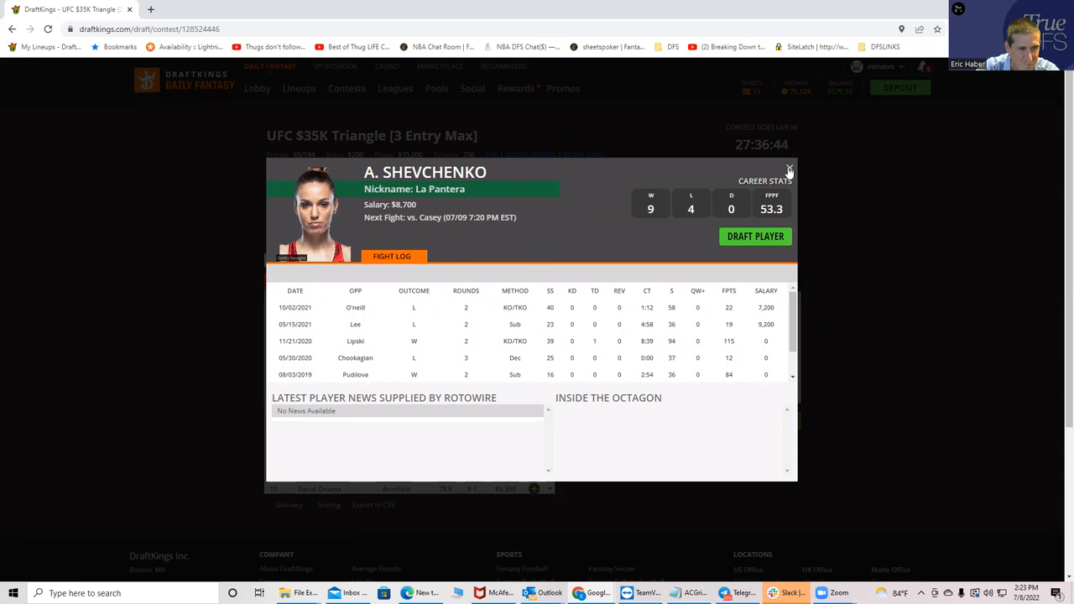
left_click(789, 169)
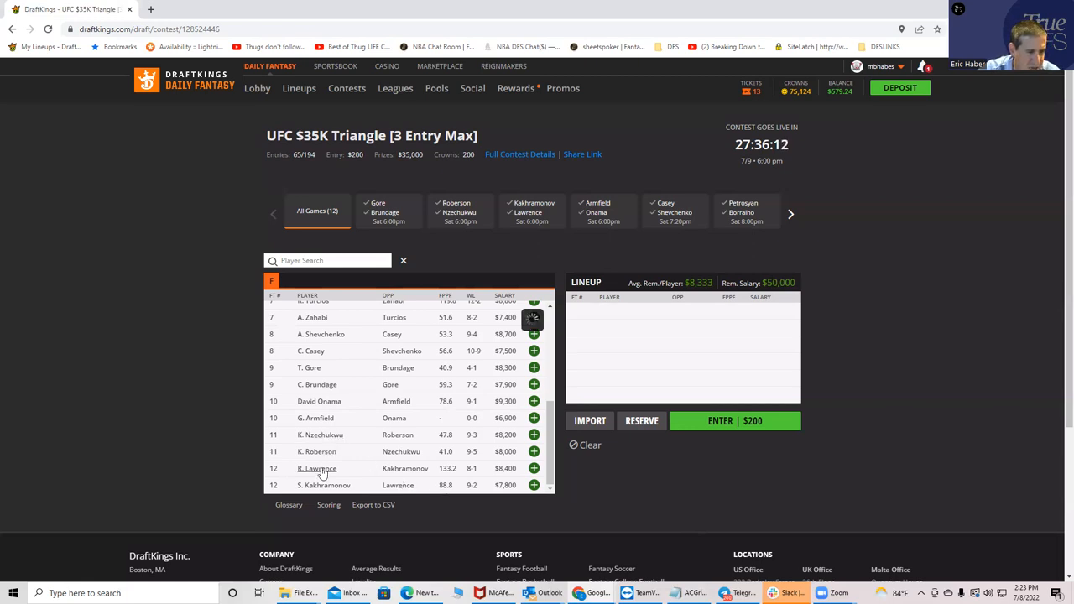
Open R. Lawrence's player card, review his fight log, and close it
left_click(317, 468)
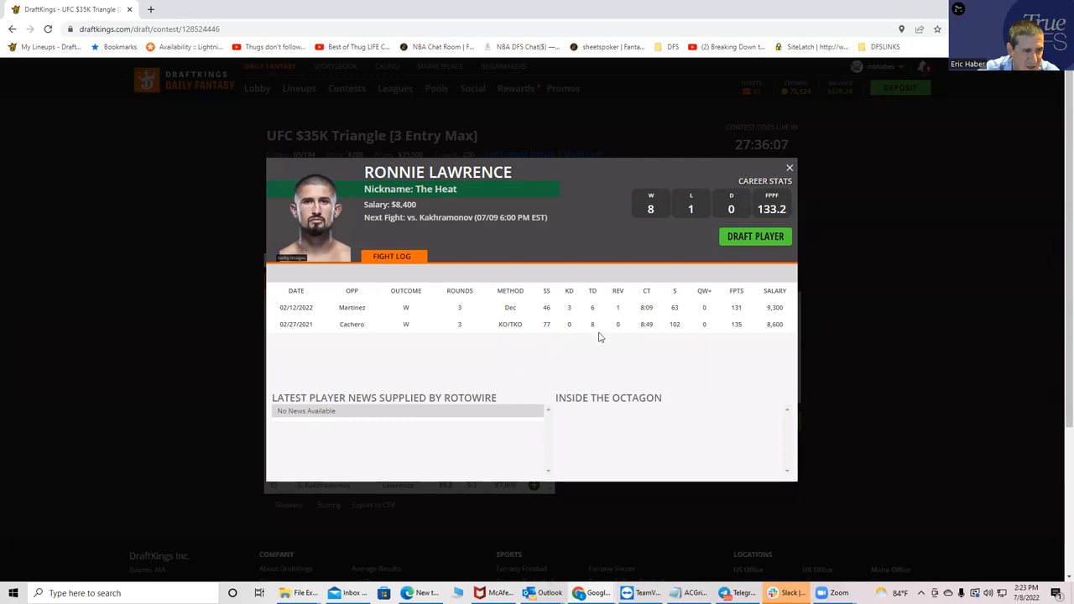
mouse_move(599, 334)
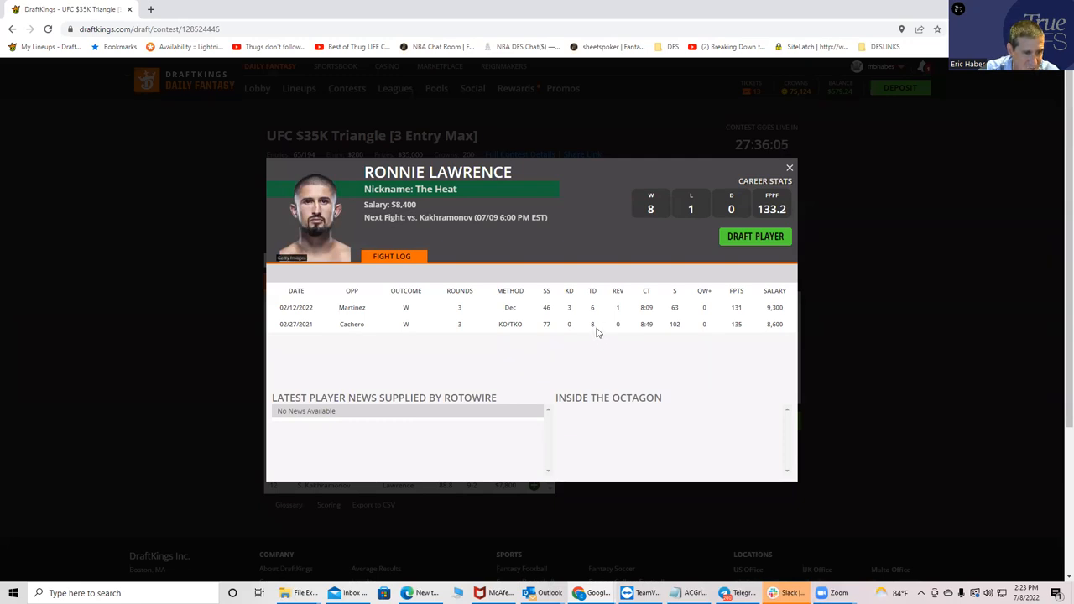
mouse_move(708, 313)
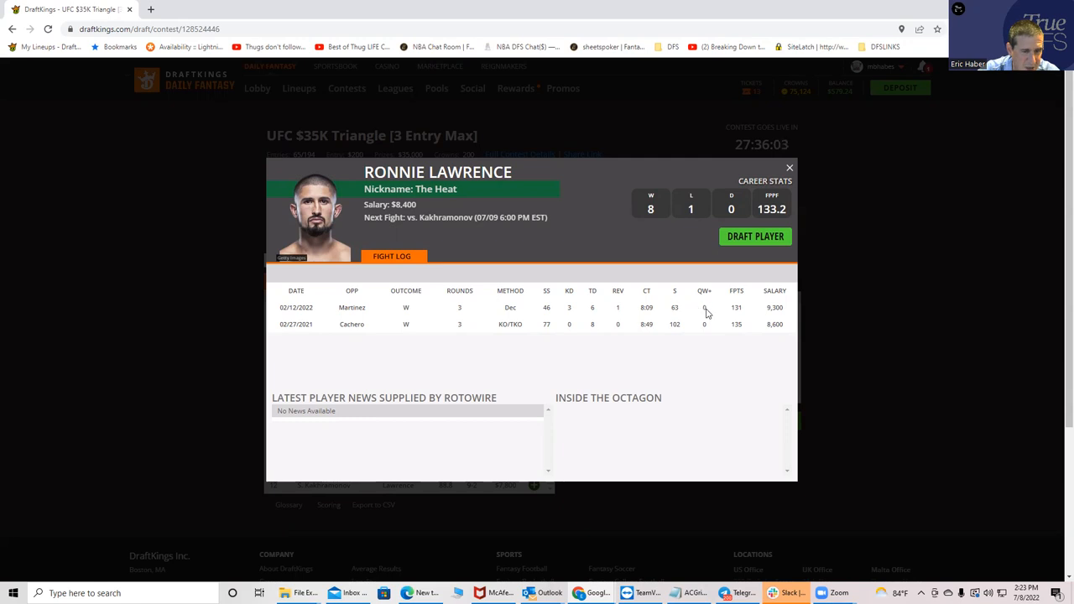
mouse_move(717, 313)
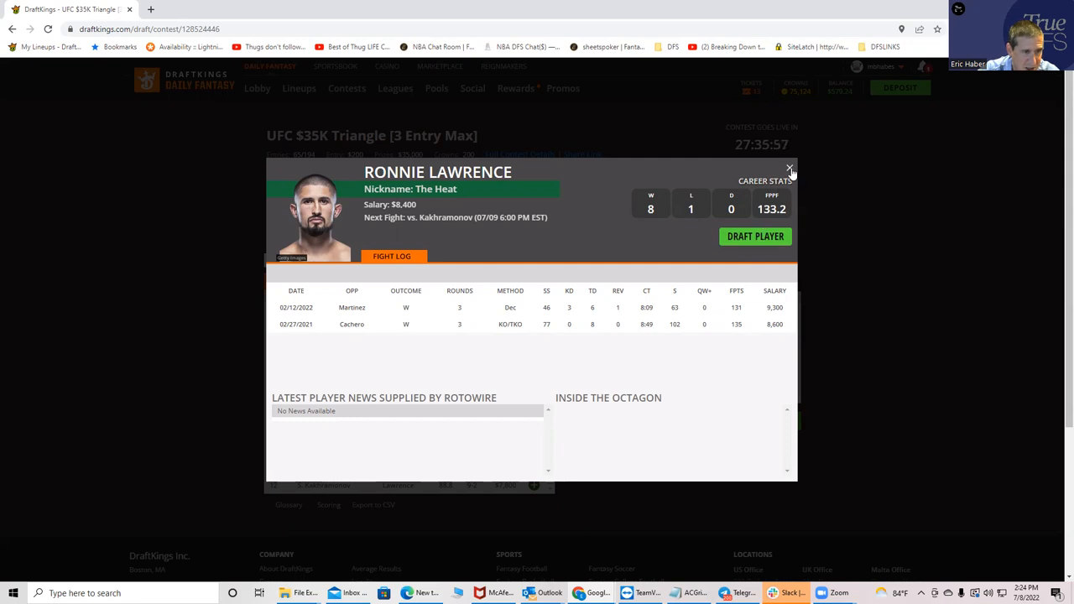
left_click(789, 168)
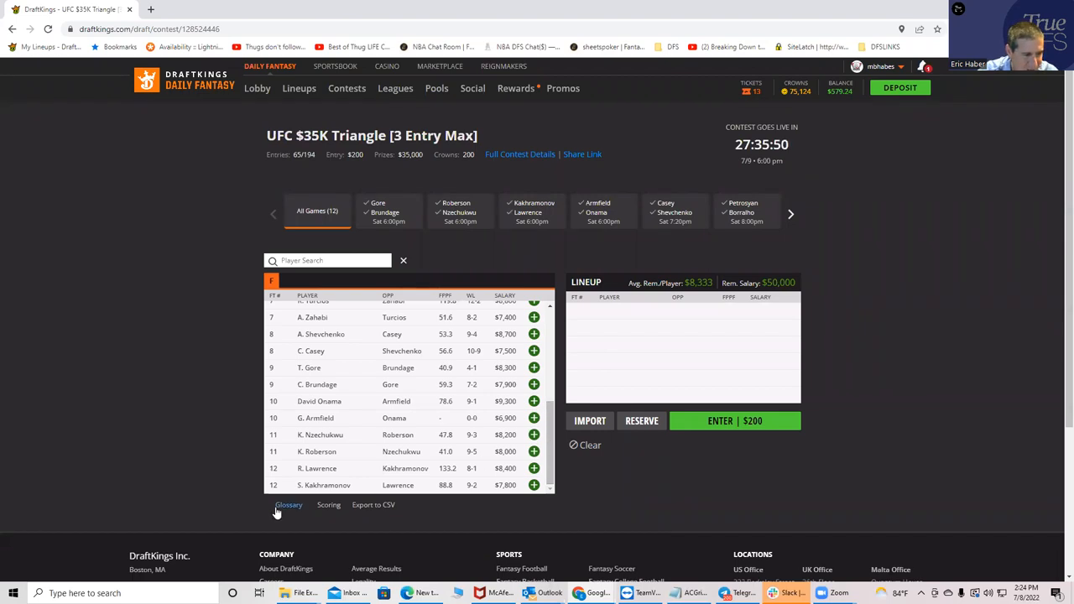
Open S. Kakhramonov's player card to view his fight log
left_click(324, 485)
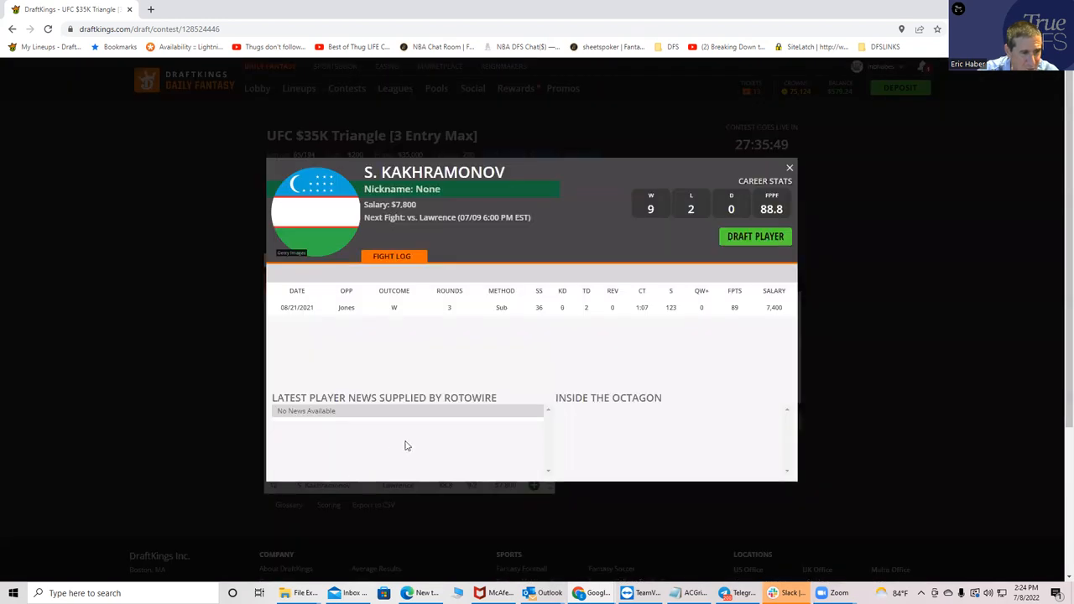
mouse_move(374, 429)
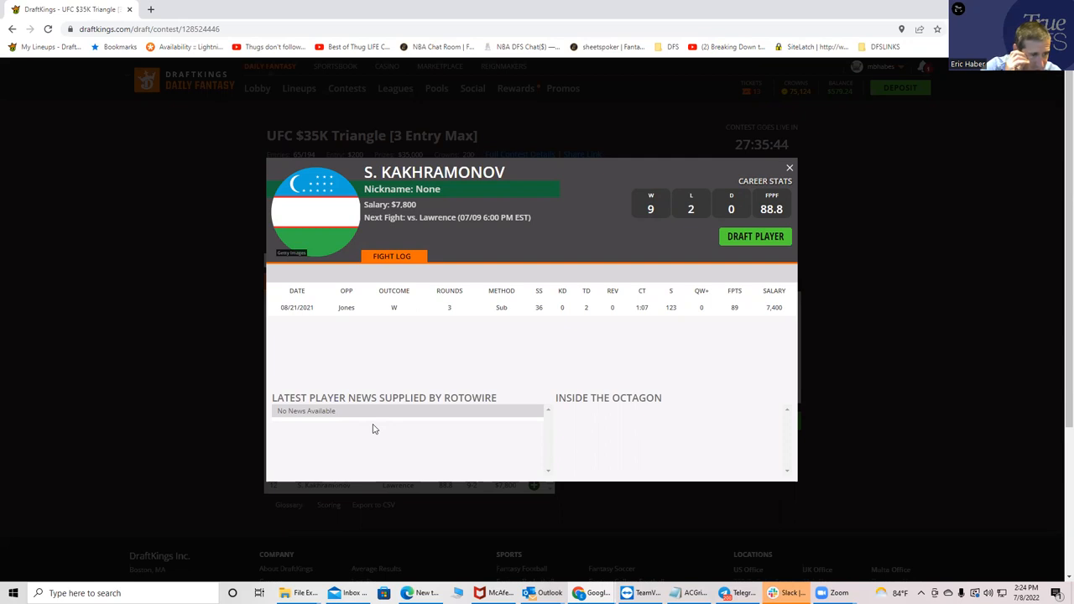
mouse_move(759, 172)
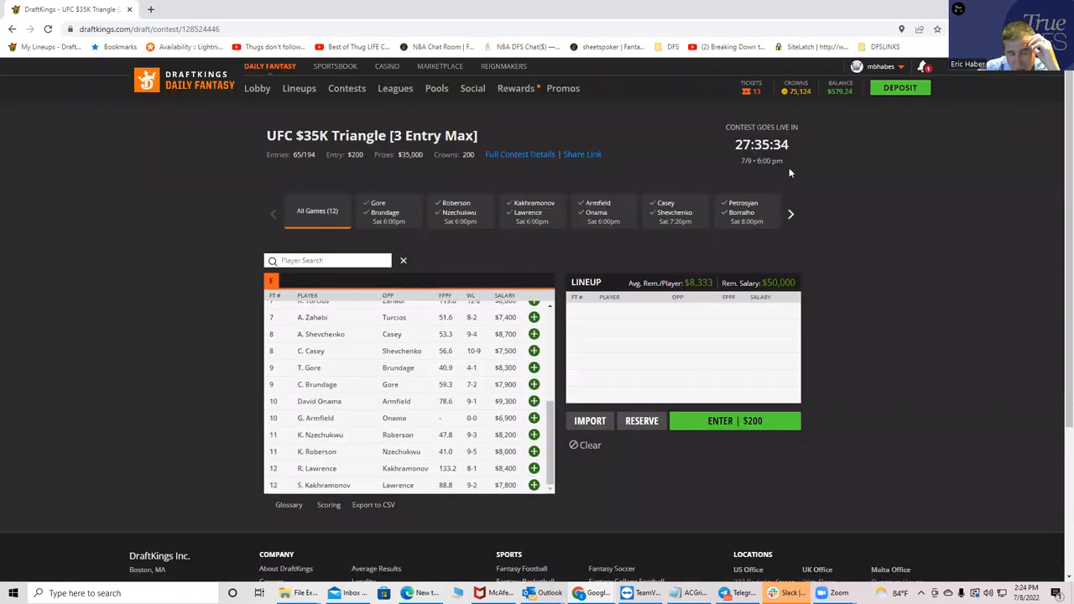
mouse_move(306, 475)
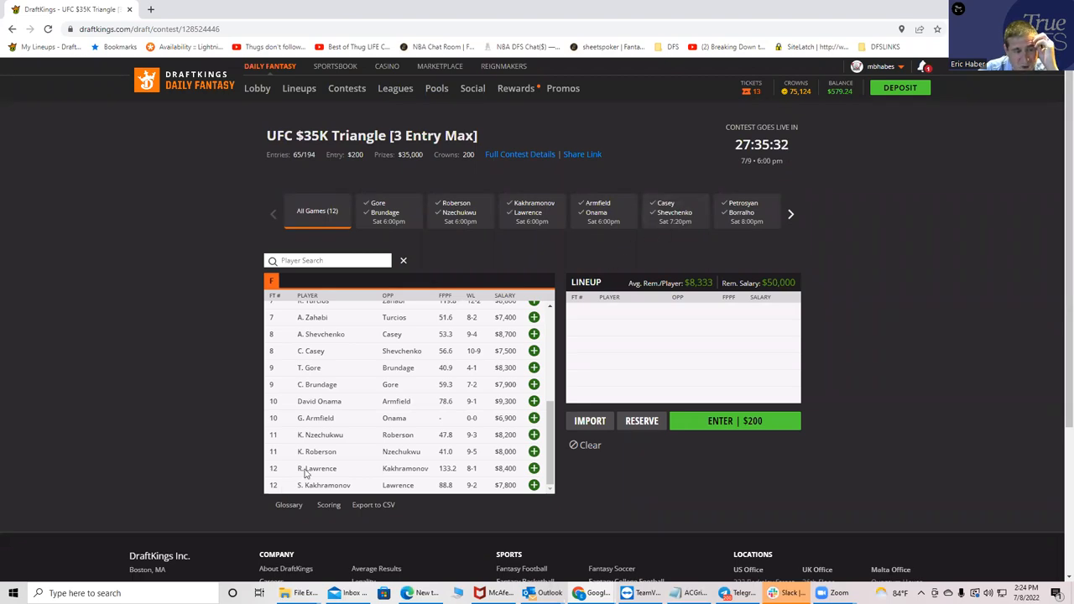
mouse_move(289, 478)
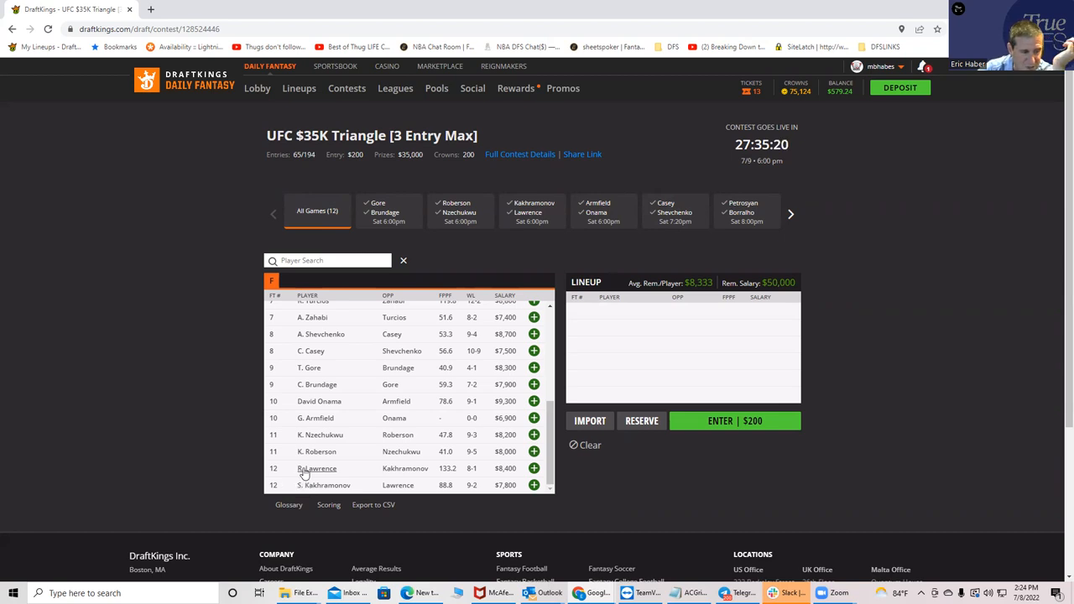
Open, close, then reopen R. Lawrence's card showing his two-fight log
left_click(316, 468)
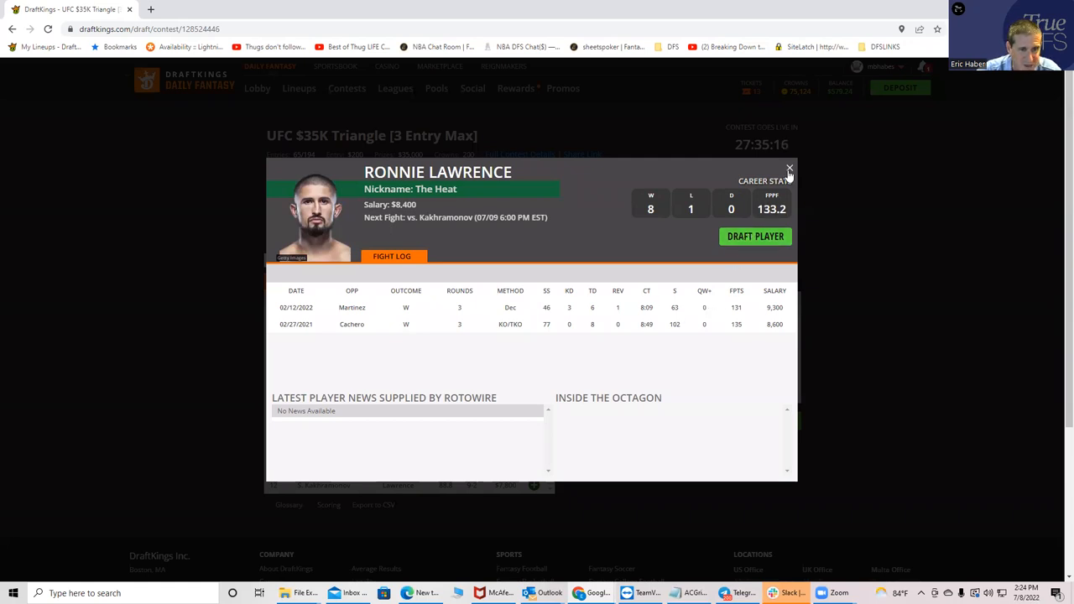
left_click(789, 169)
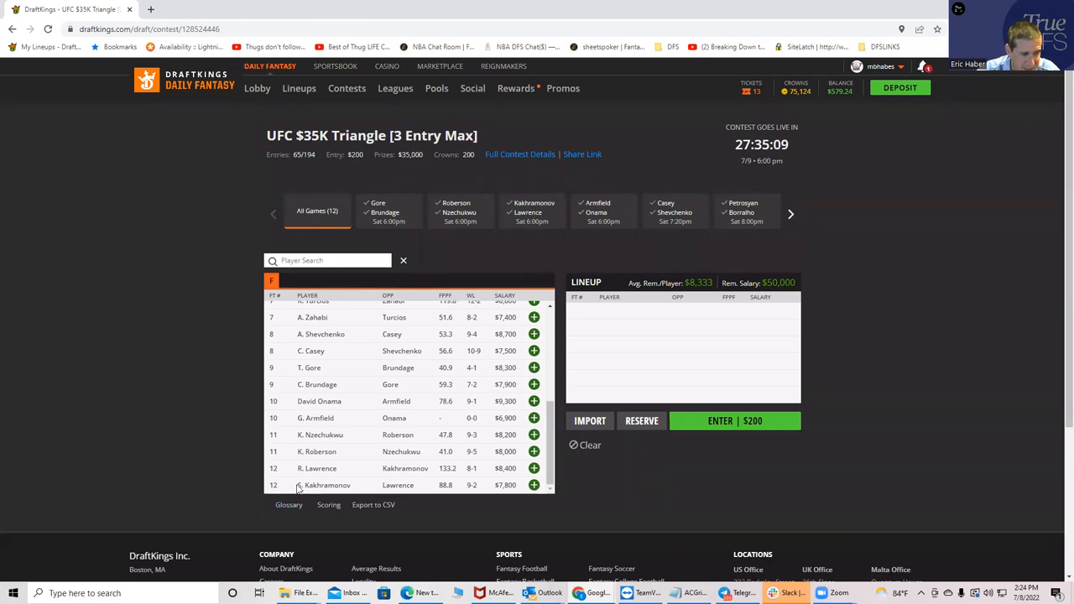
mouse_move(327, 485)
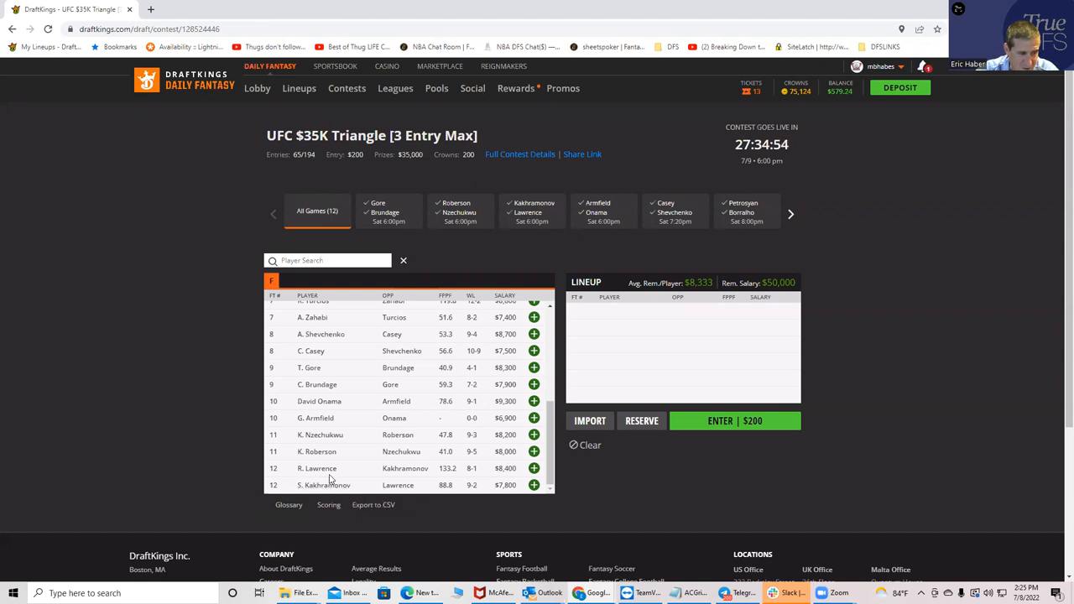
mouse_move(334, 480)
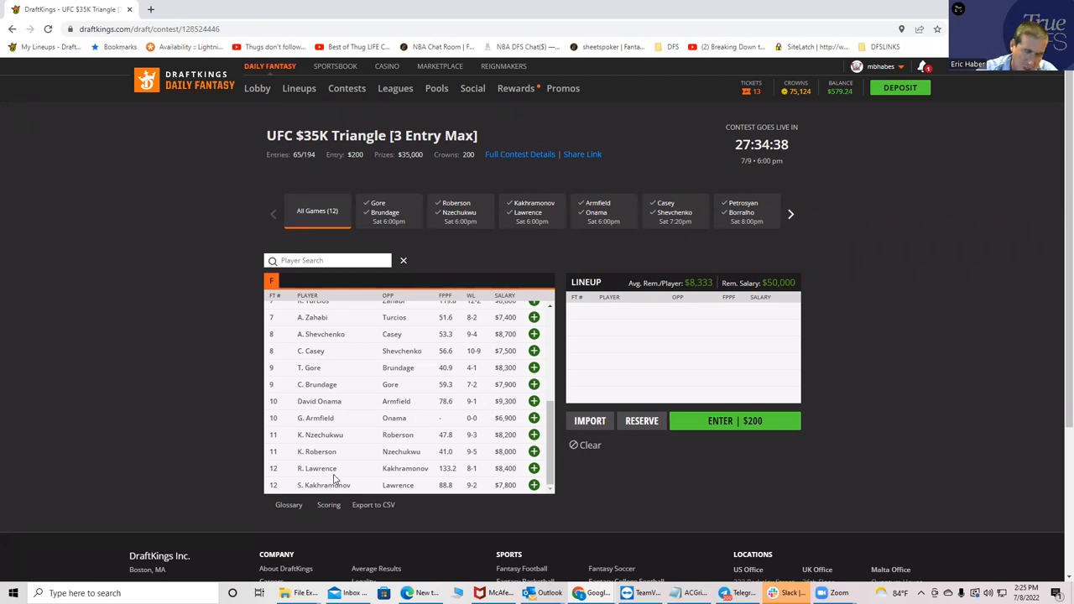
mouse_move(317, 469)
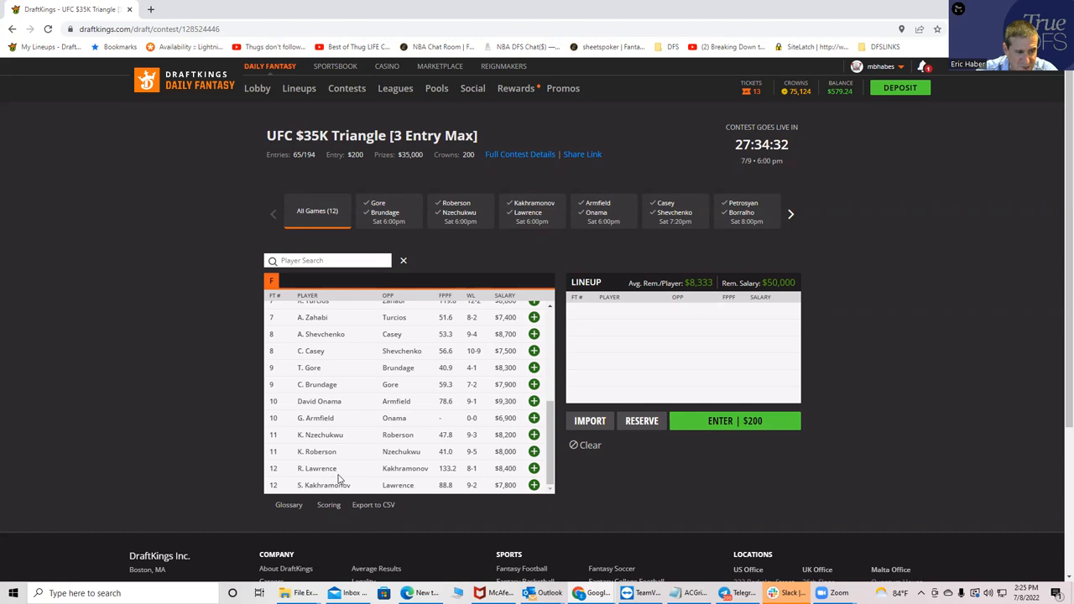
left_click(316, 468)
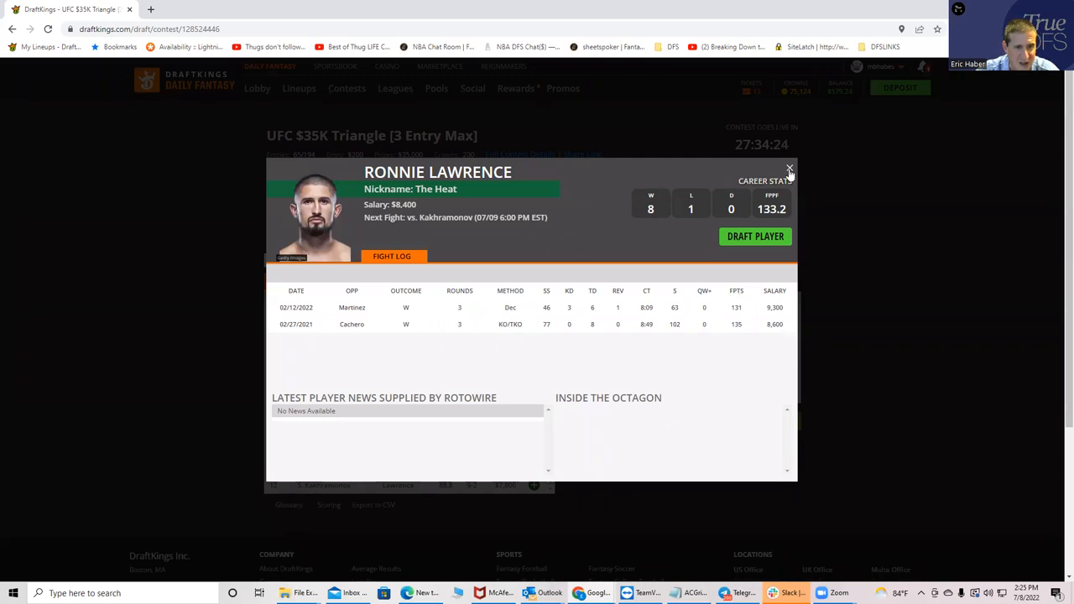
left_click(789, 169)
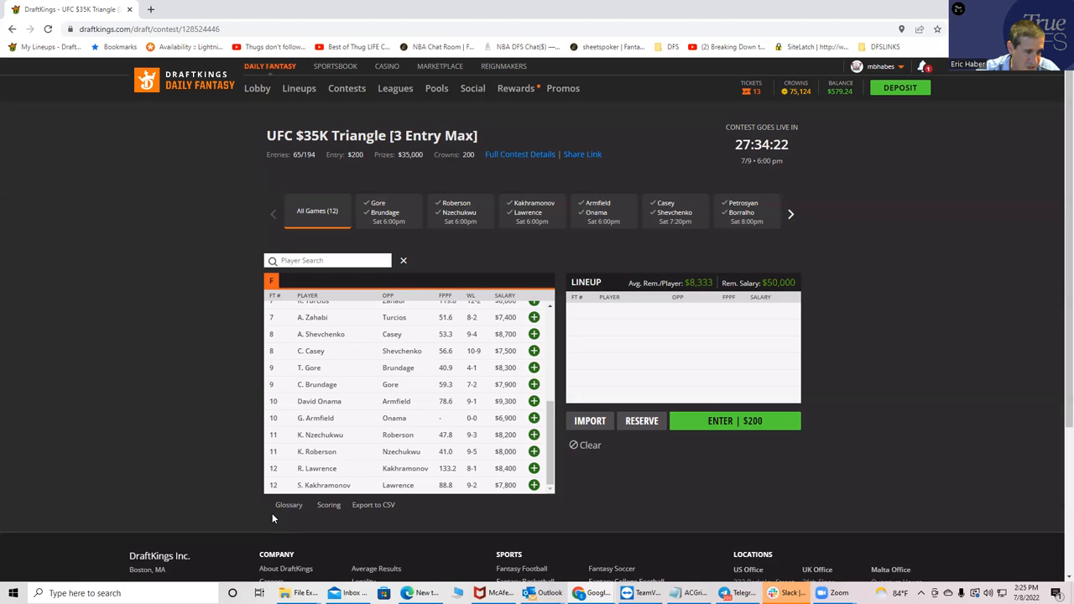
mouse_move(311, 485)
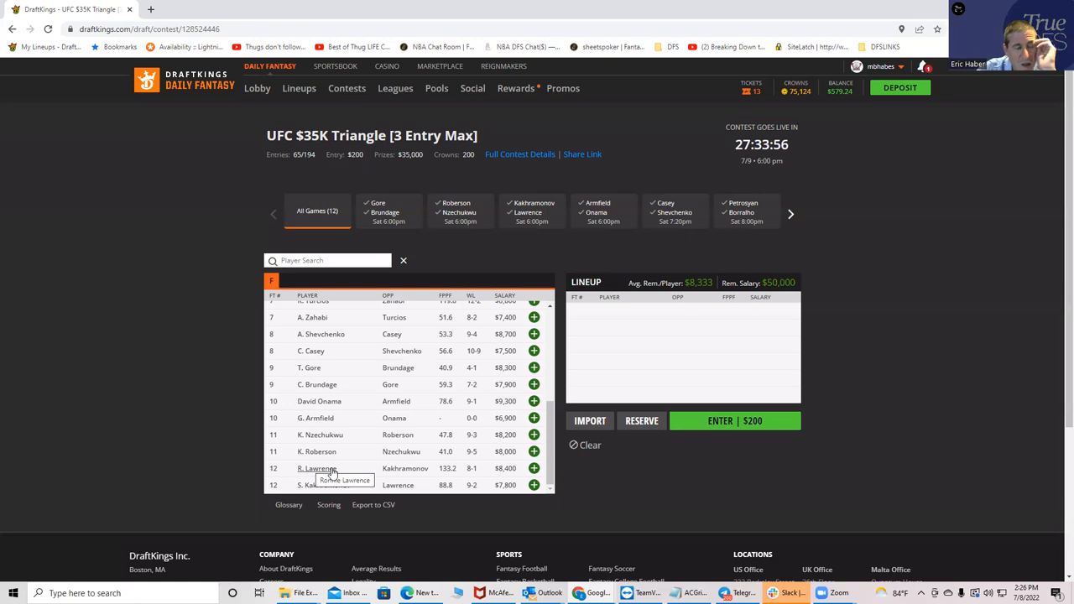
mouse_move(453, 483)
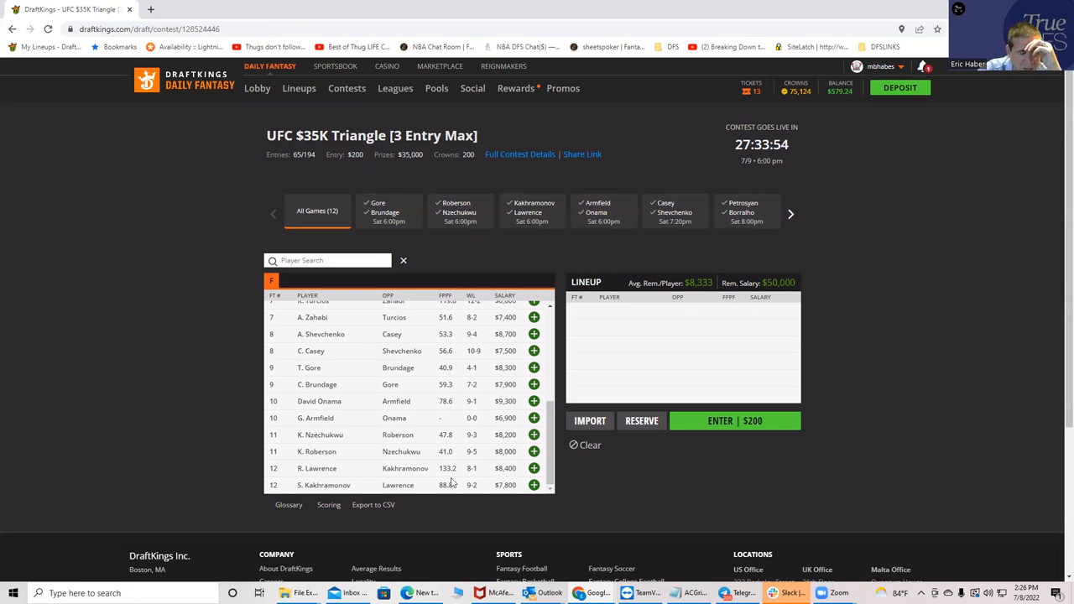
mouse_move(317, 468)
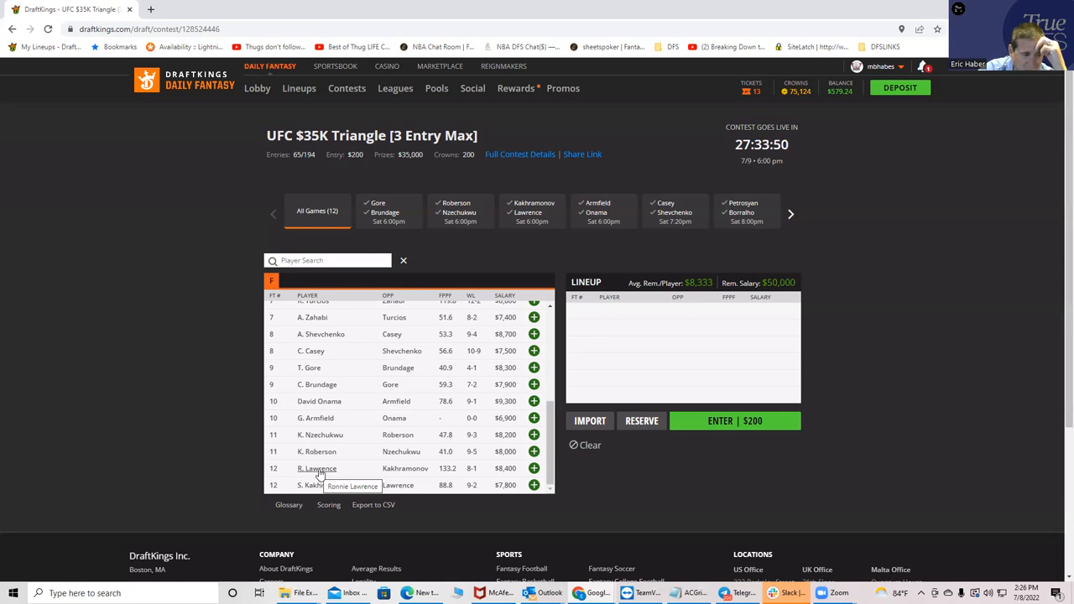
mouse_move(346, 468)
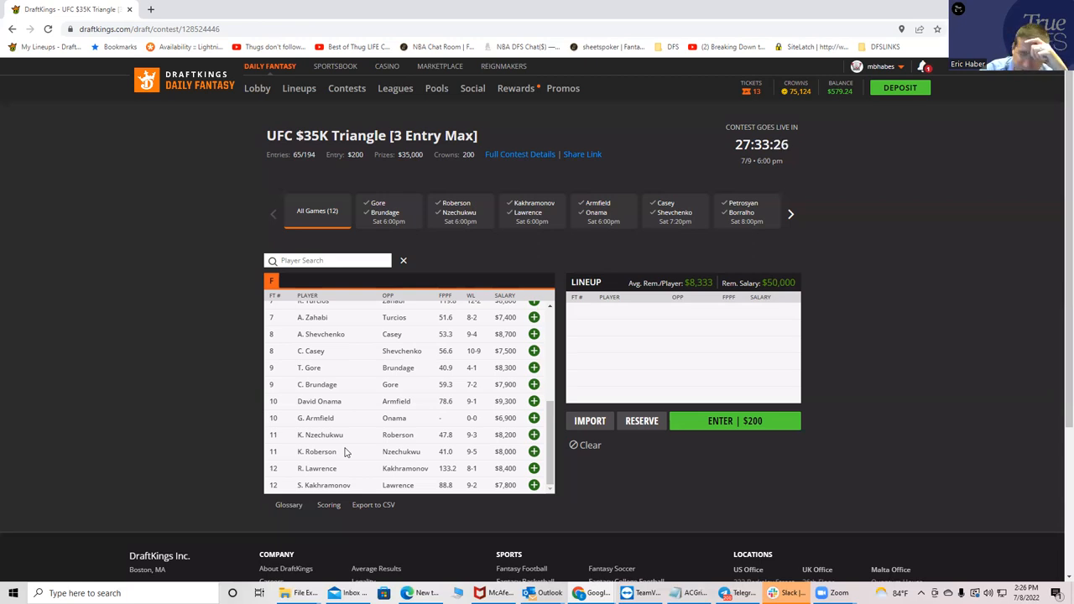
mouse_move(495, 448)
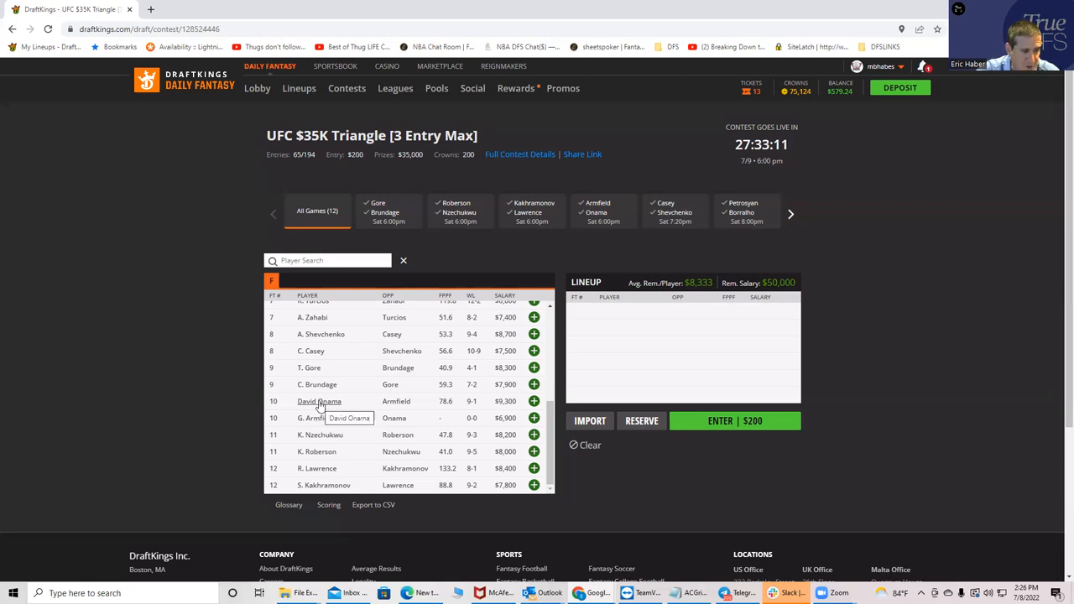
mouse_move(346, 405)
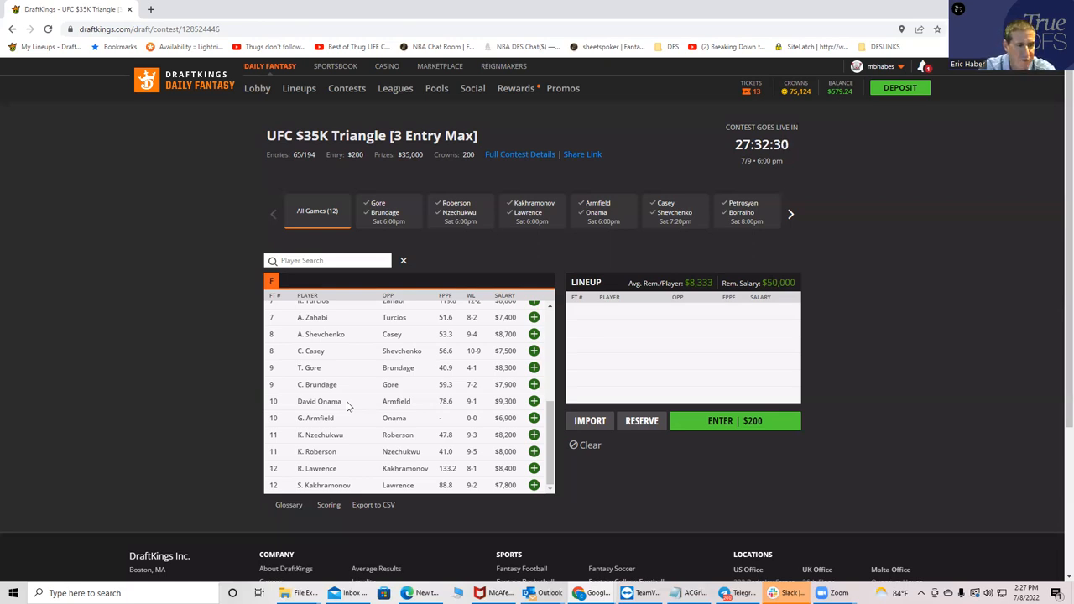
left_click(319, 401)
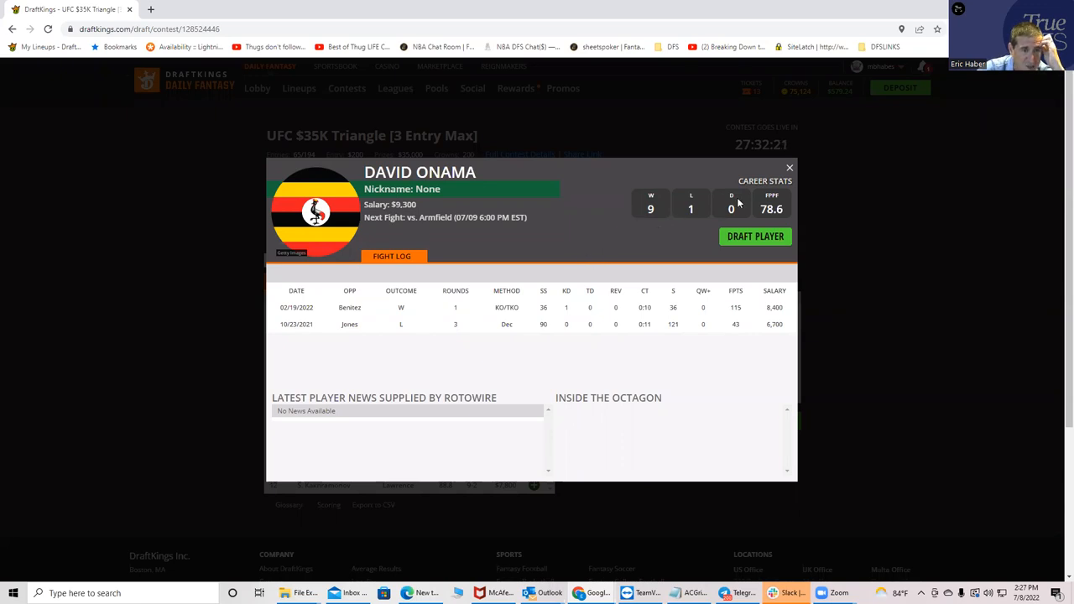
left_click(789, 168)
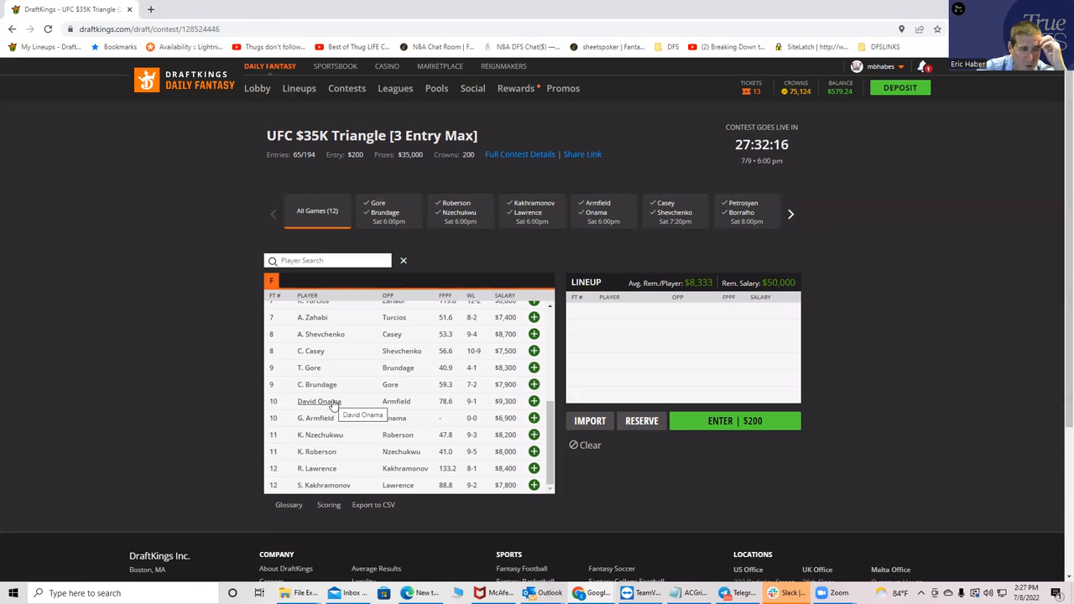
mouse_move(335, 407)
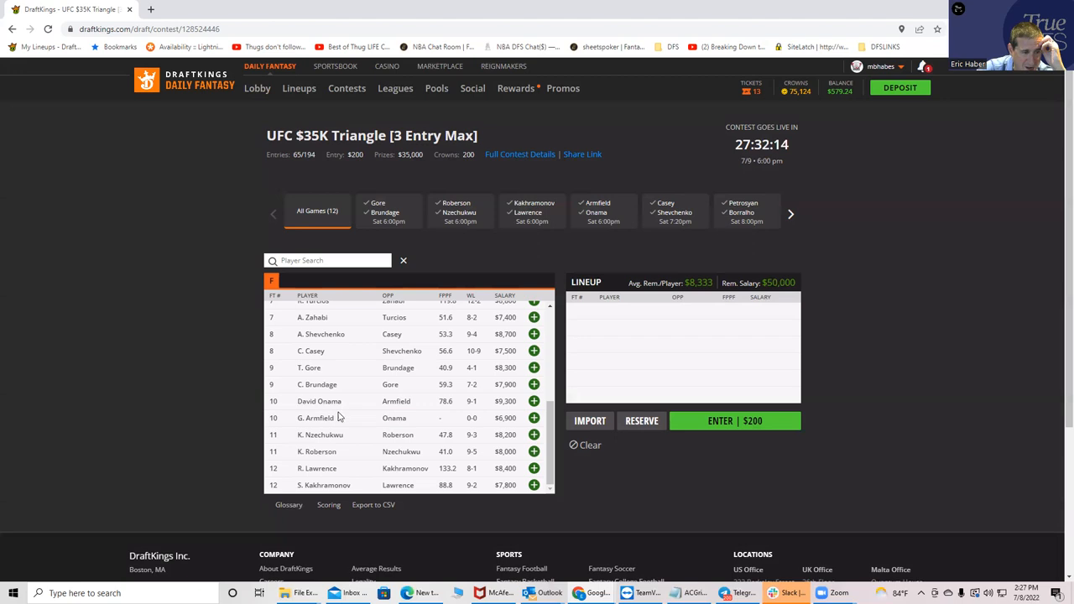
left_click(319, 417)
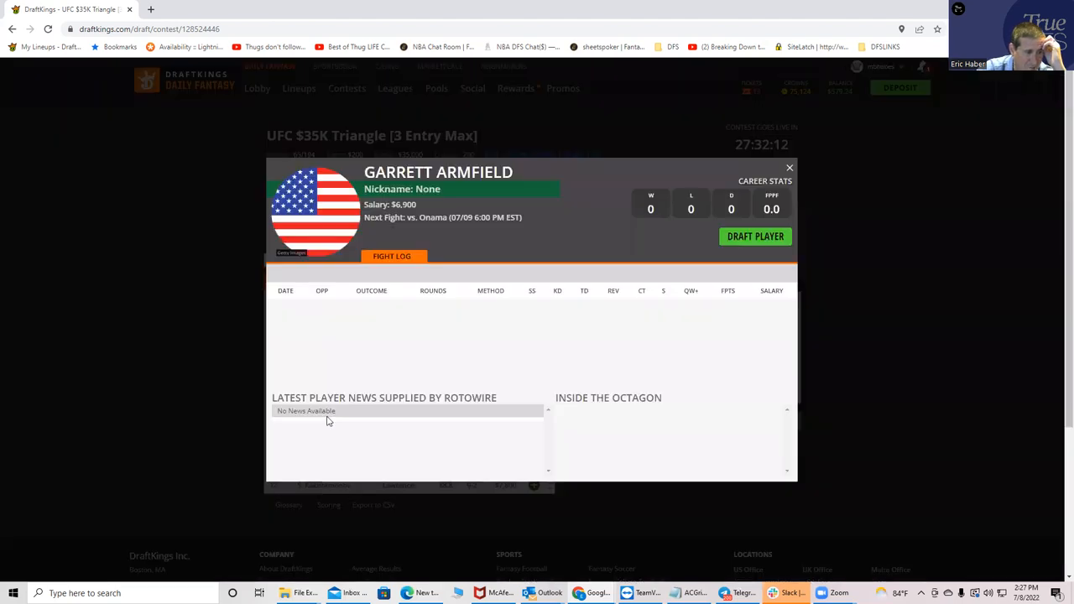
mouse_move(714, 240)
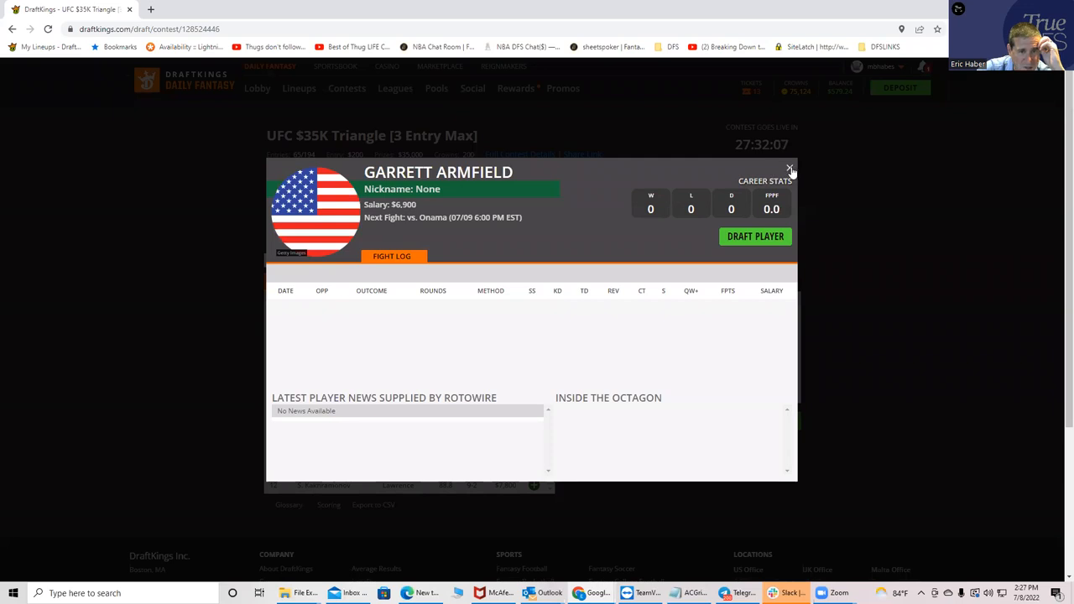
left_click(789, 169)
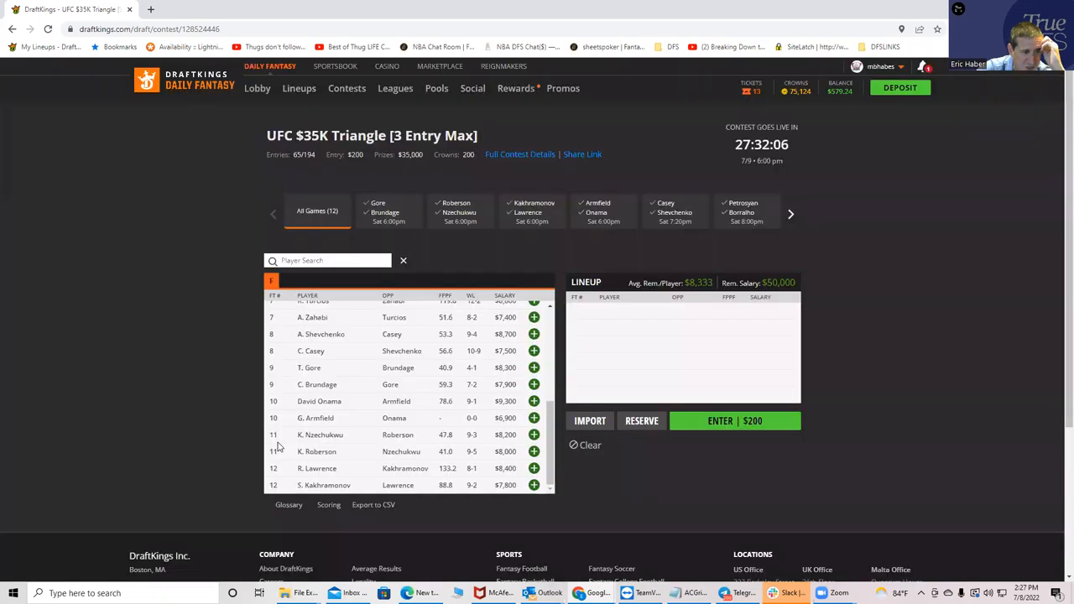
mouse_move(316, 418)
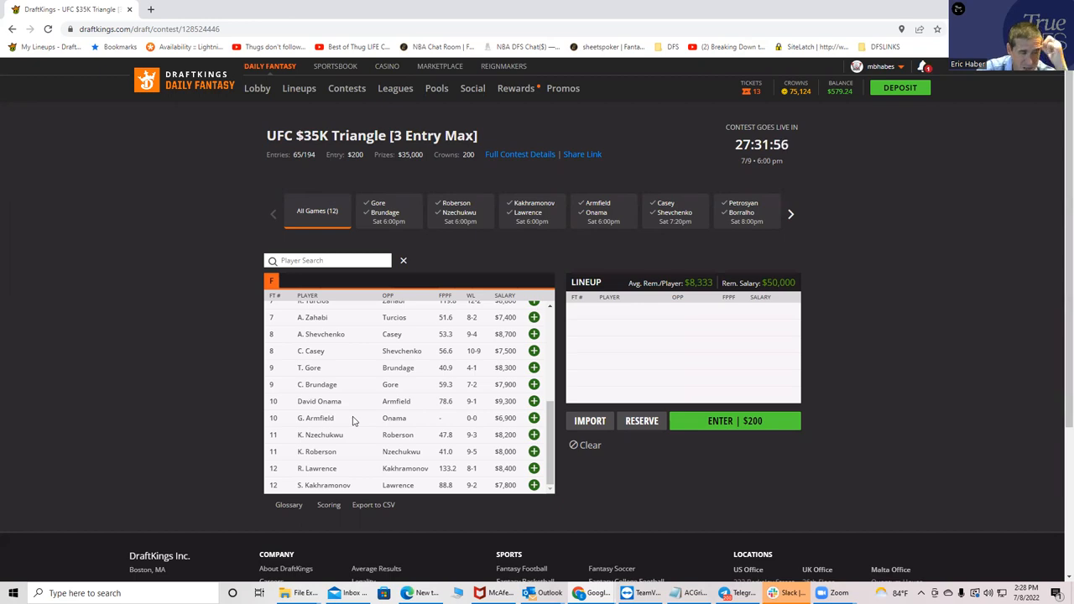
mouse_move(337, 420)
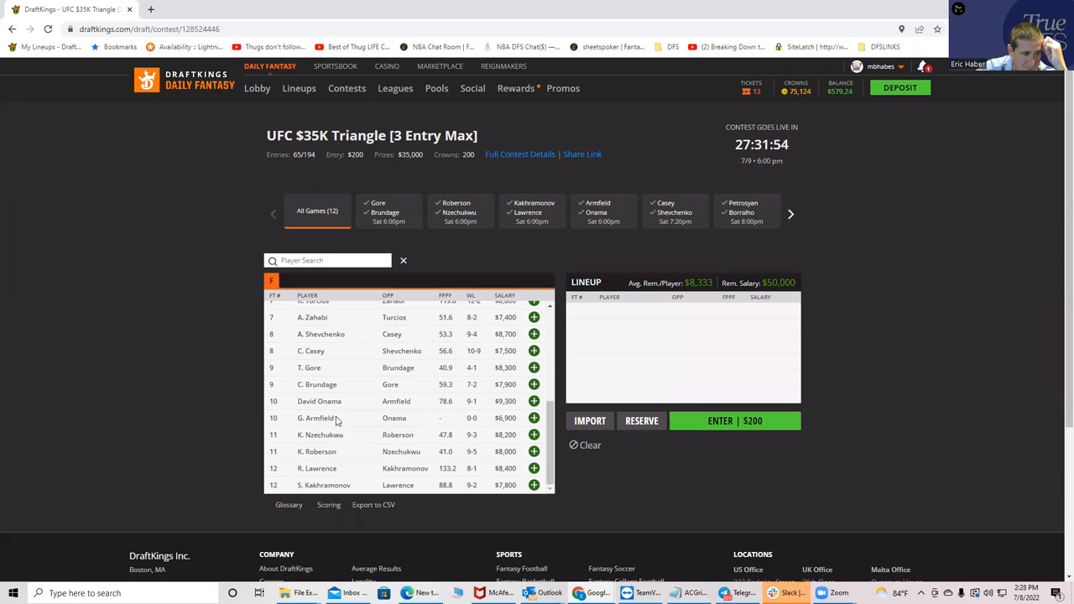
mouse_move(340, 420)
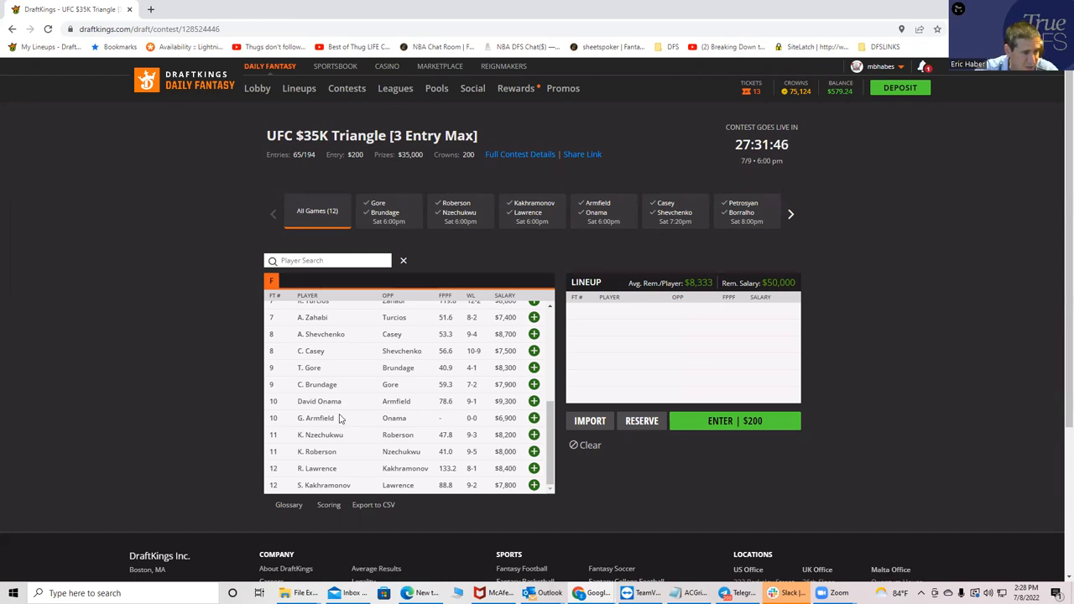
mouse_move(316, 418)
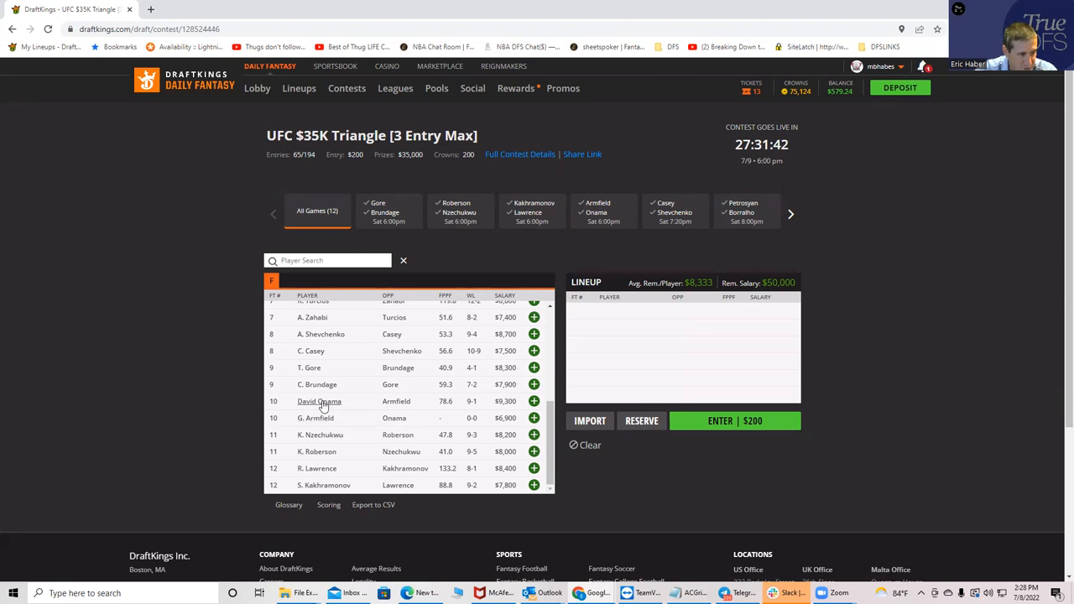
mouse_move(346, 413)
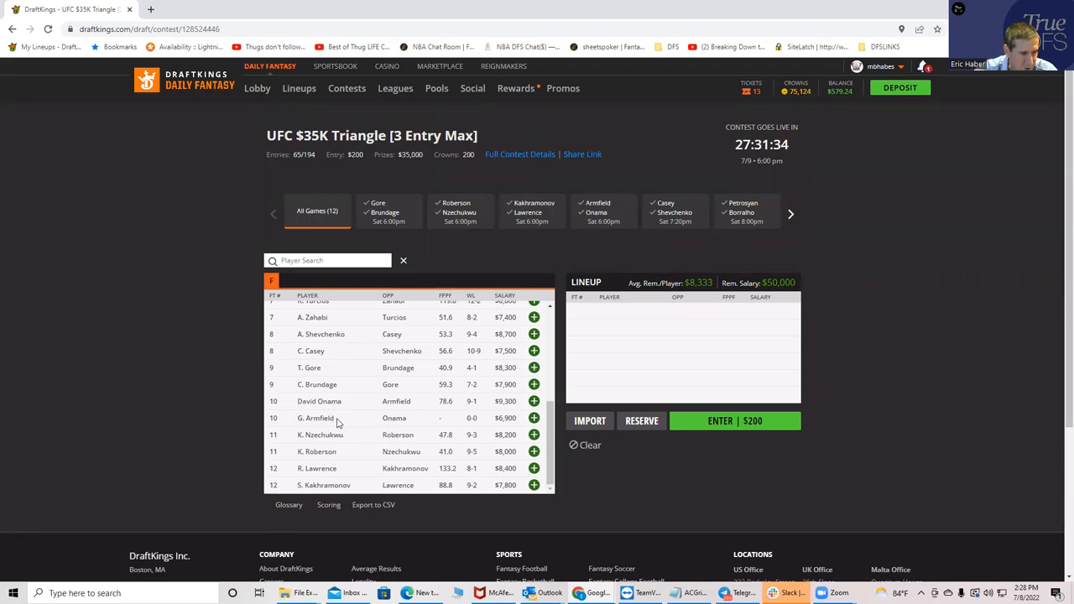
mouse_move(368, 419)
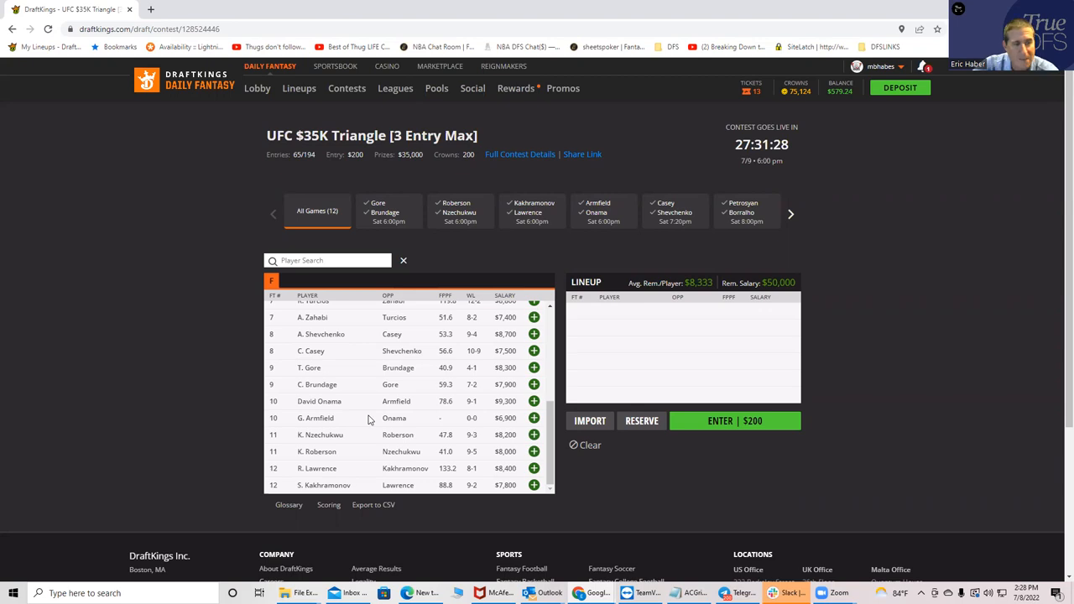
mouse_move(338, 428)
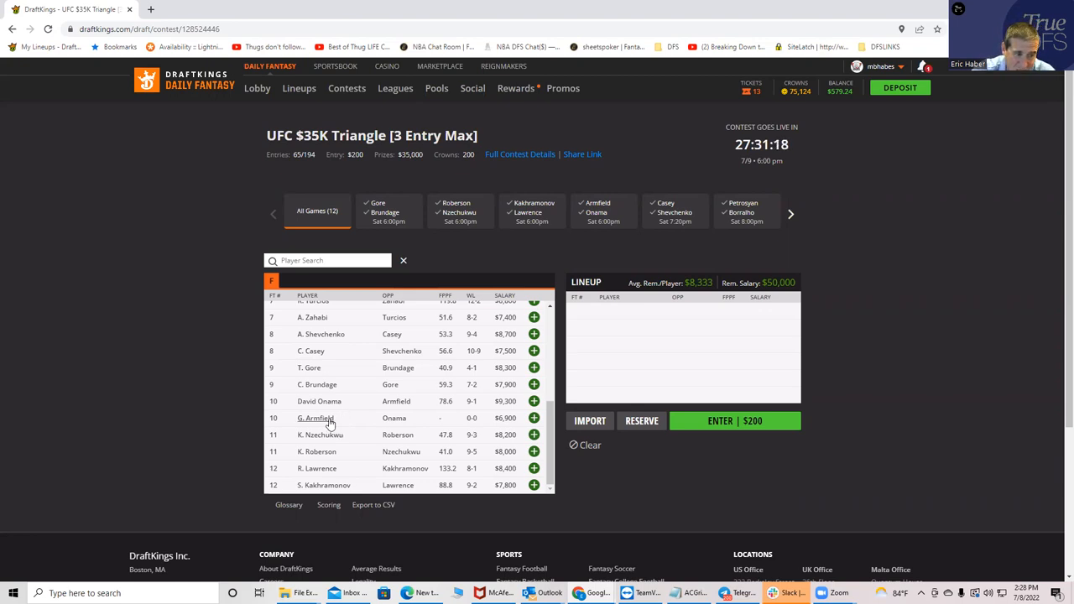
mouse_move(315, 418)
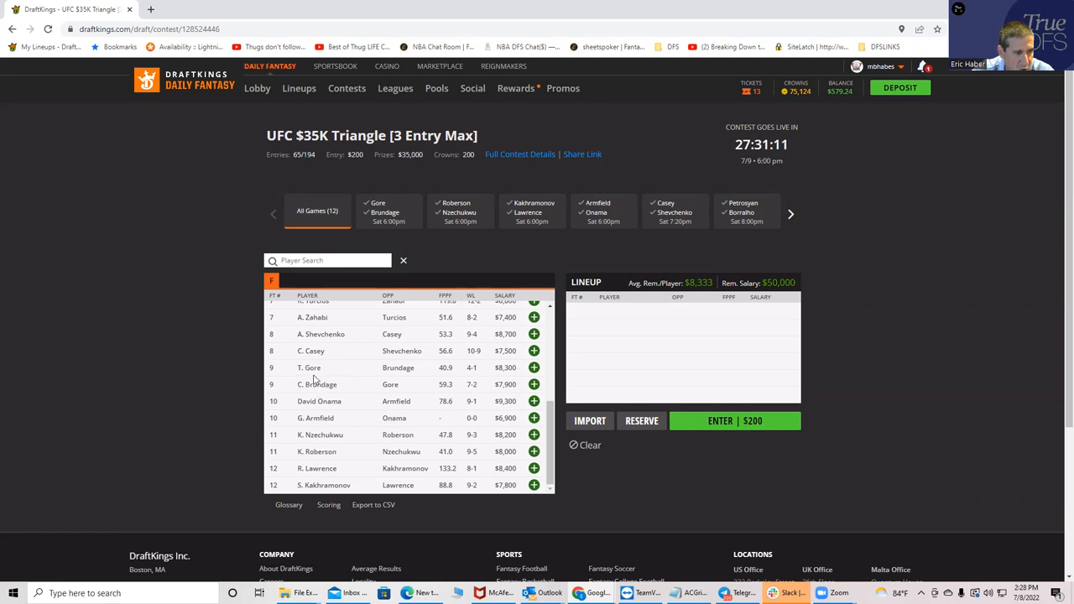
mouse_move(338, 378)
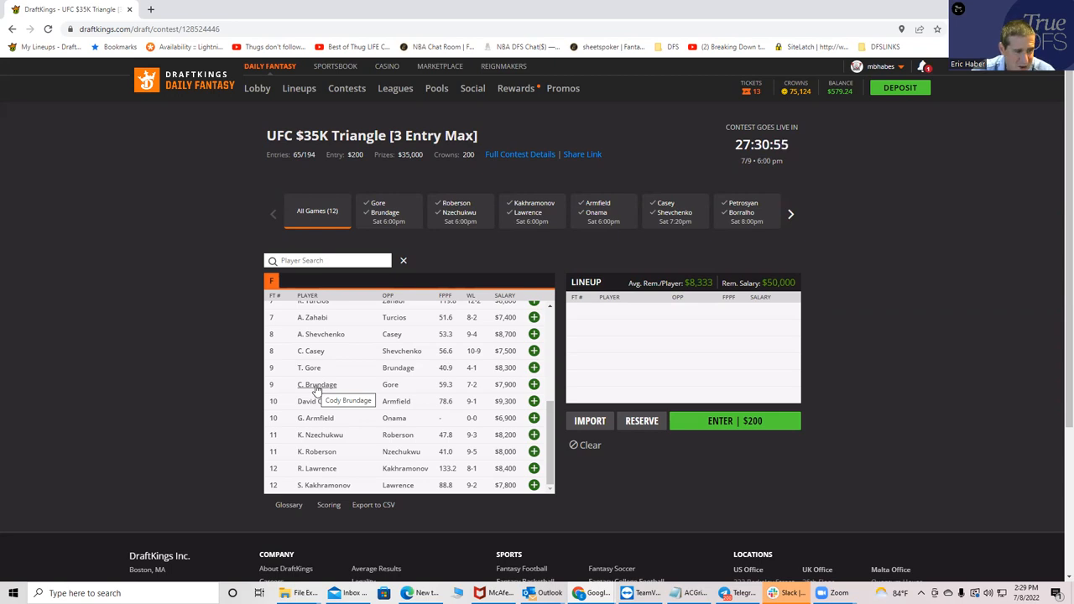
mouse_move(326, 372)
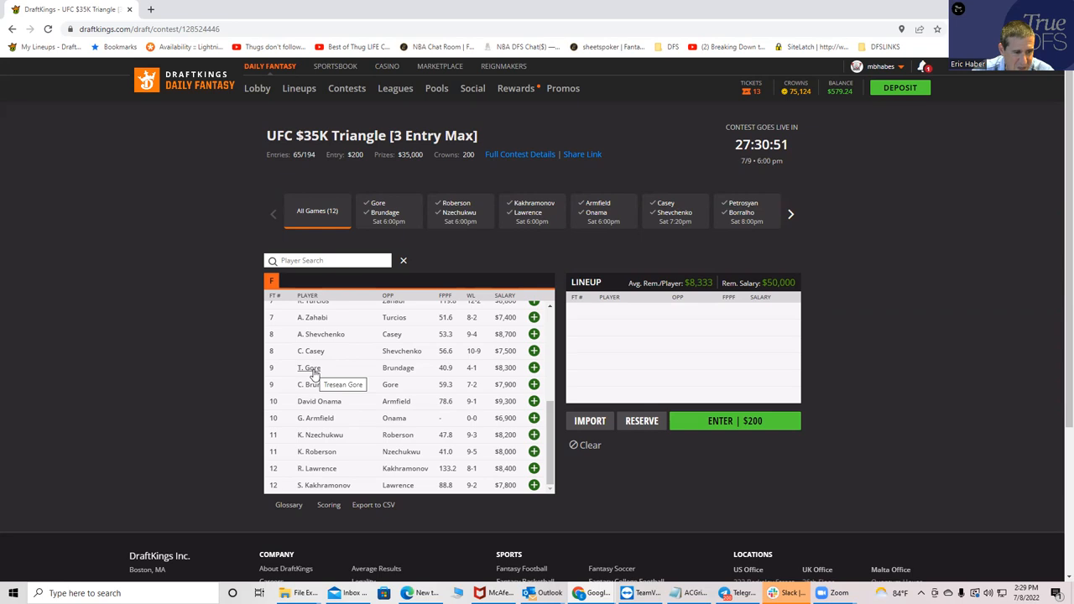
mouse_move(323, 375)
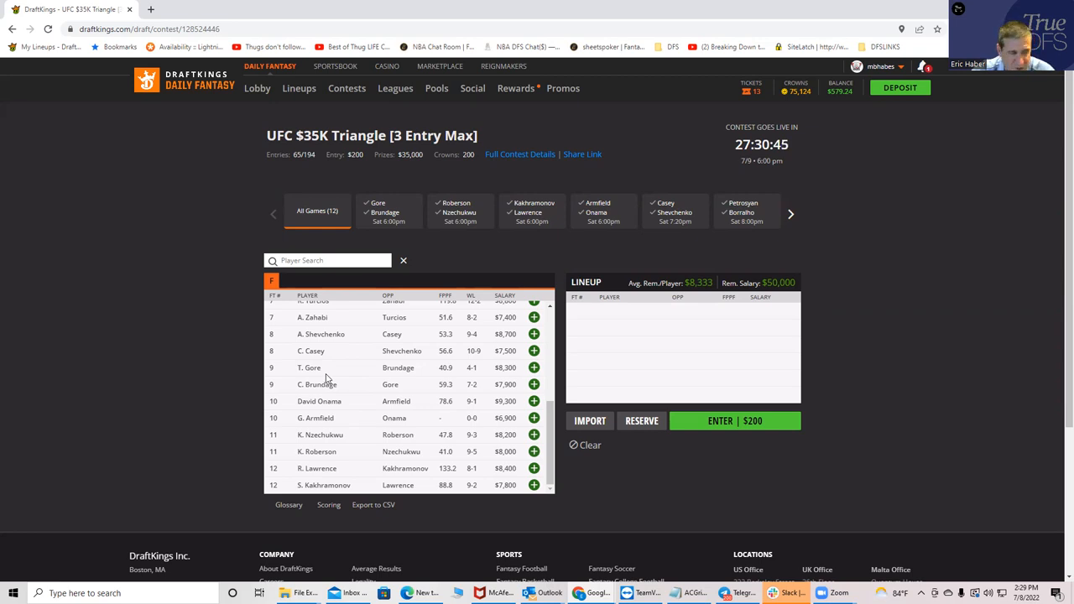
mouse_move(413, 371)
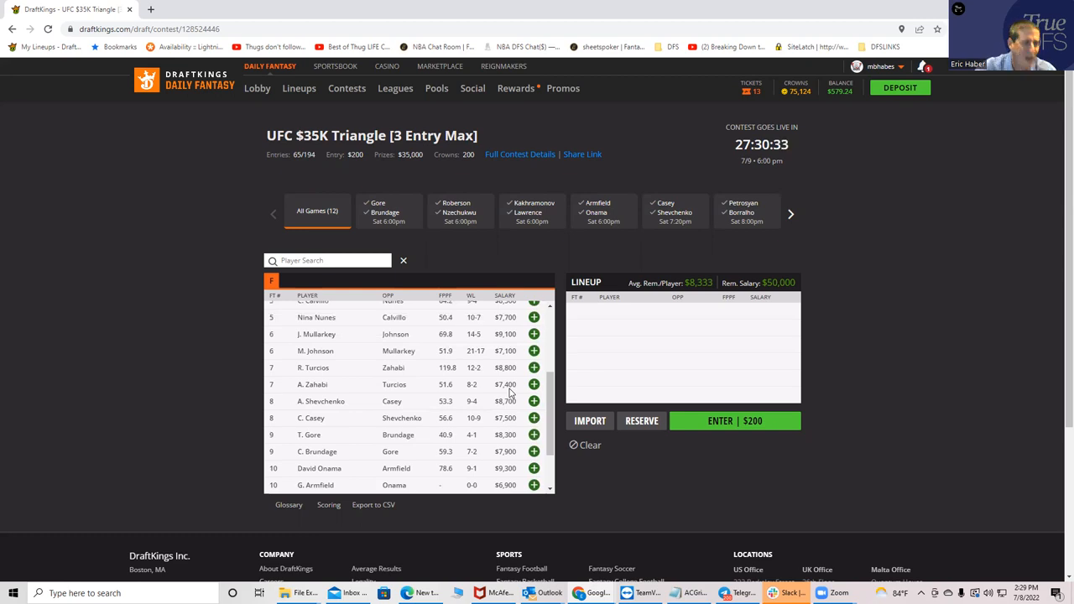
left_click(313, 368)
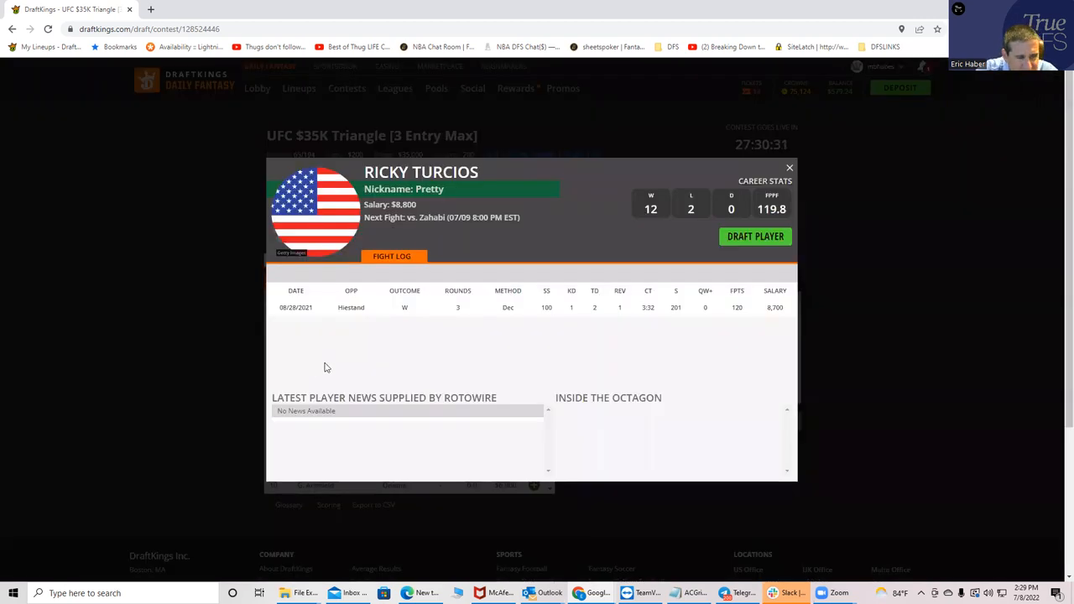
mouse_move(572, 302)
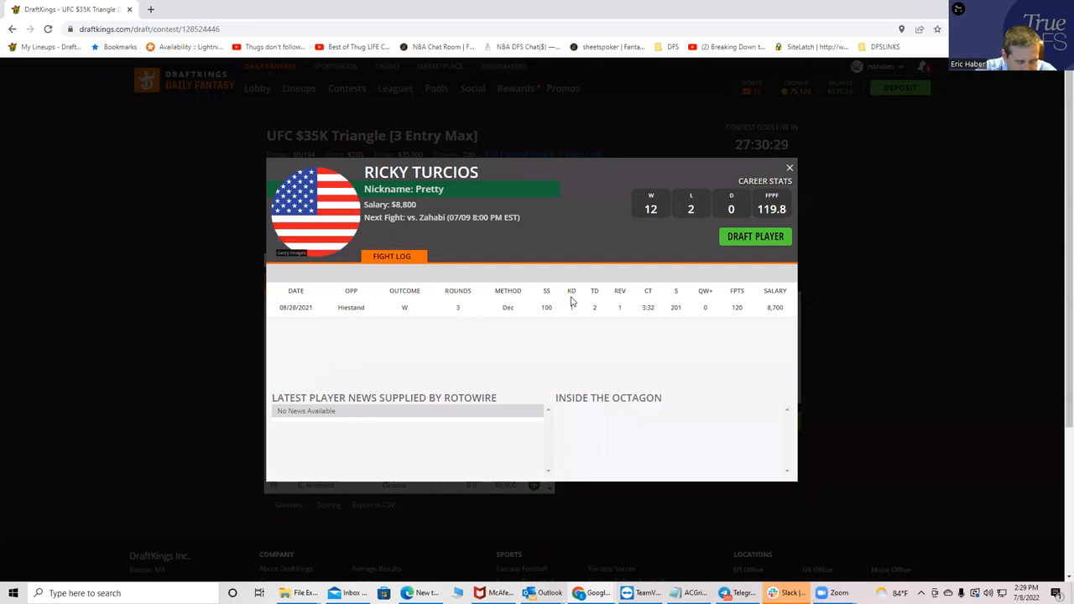
mouse_move(491, 314)
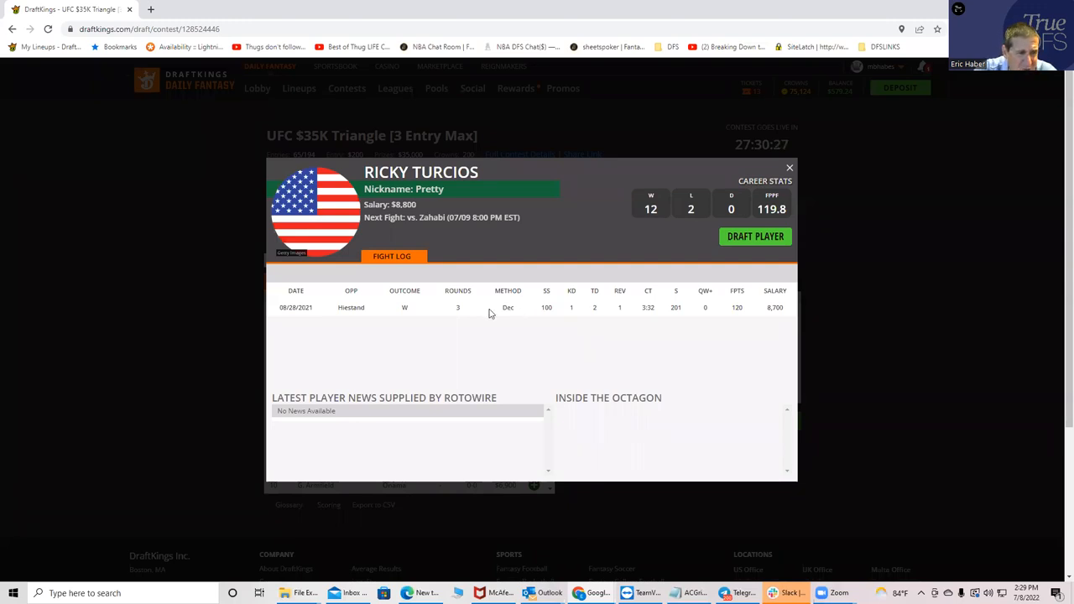
mouse_move(575, 319)
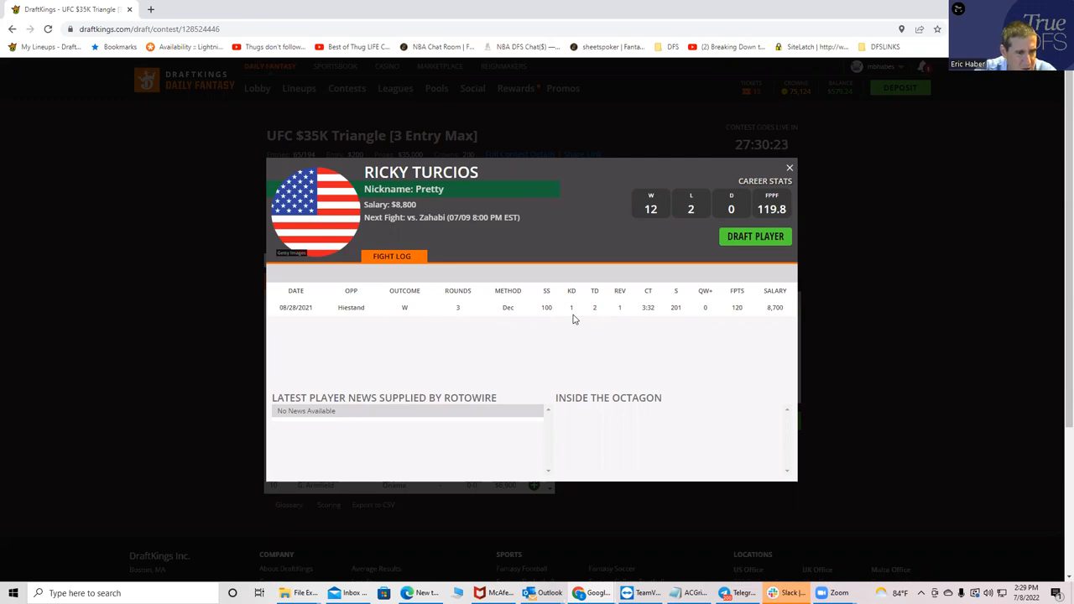
mouse_move(379, 319)
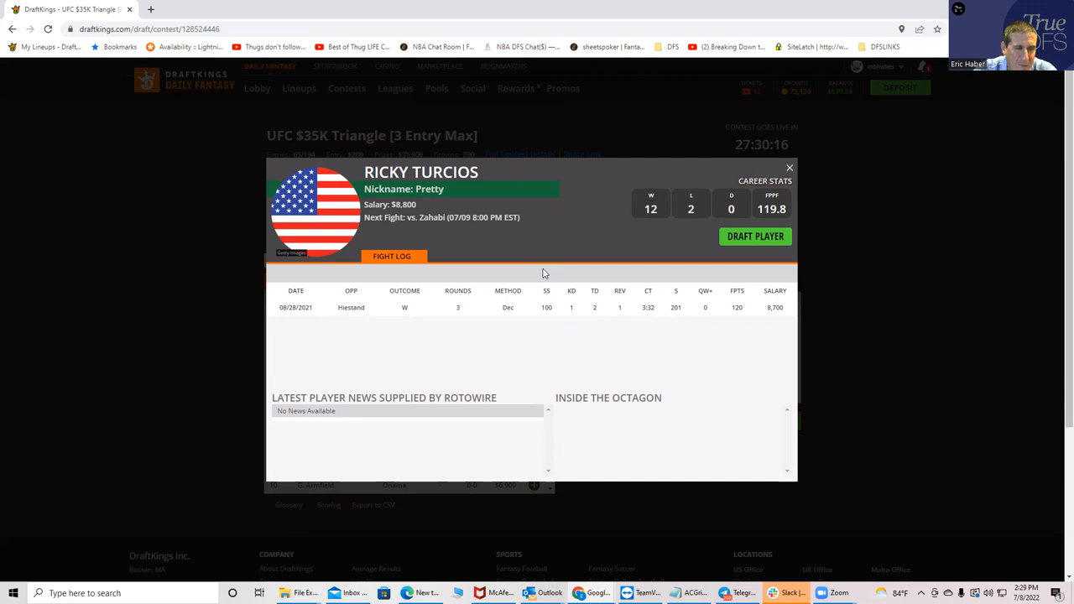
mouse_move(538, 277)
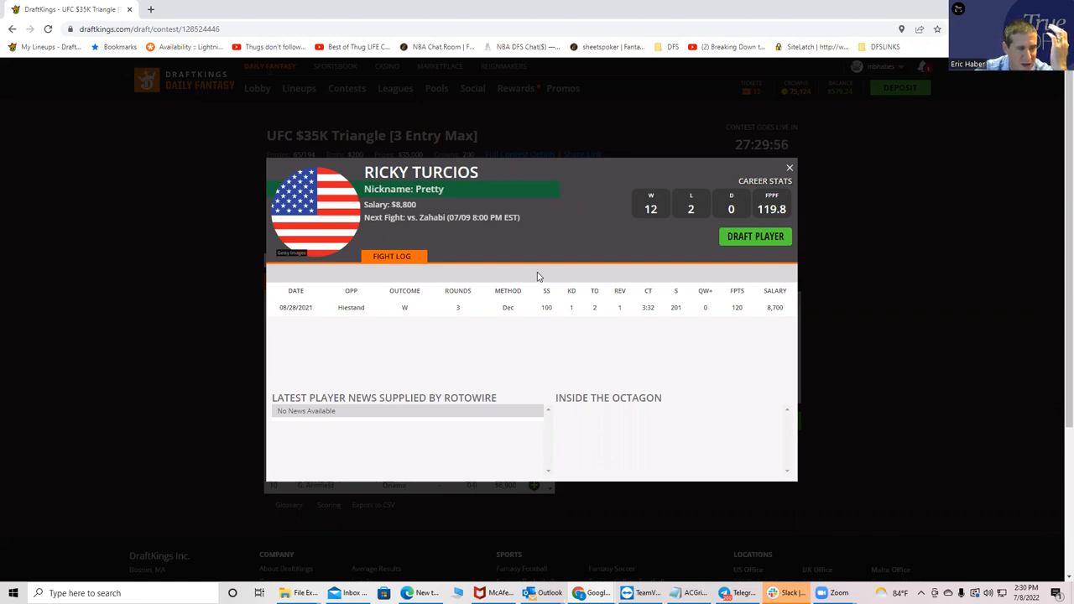
mouse_move(355, 319)
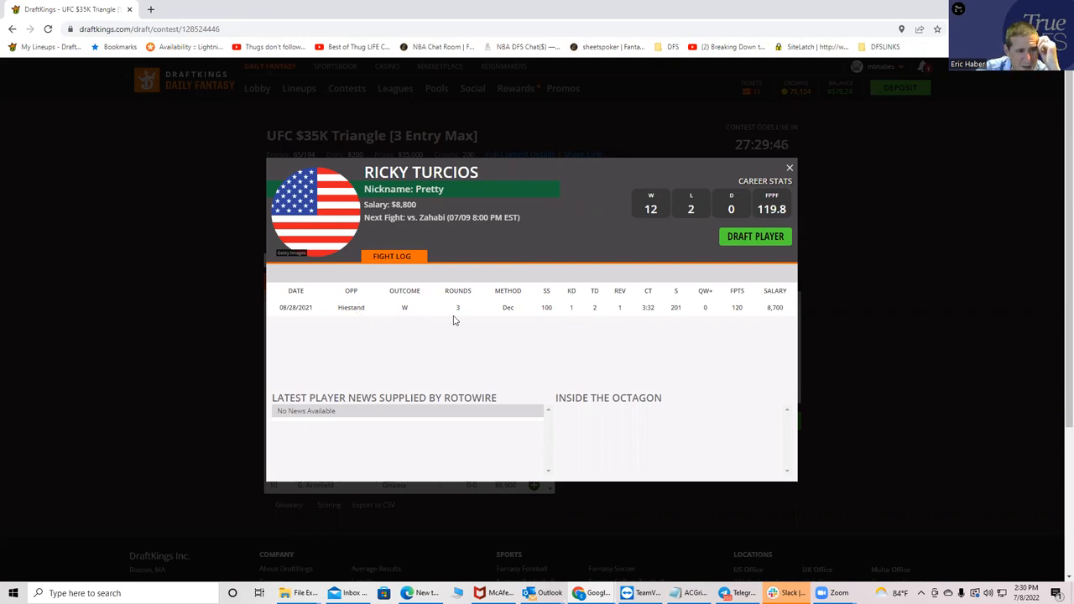
mouse_move(540, 305)
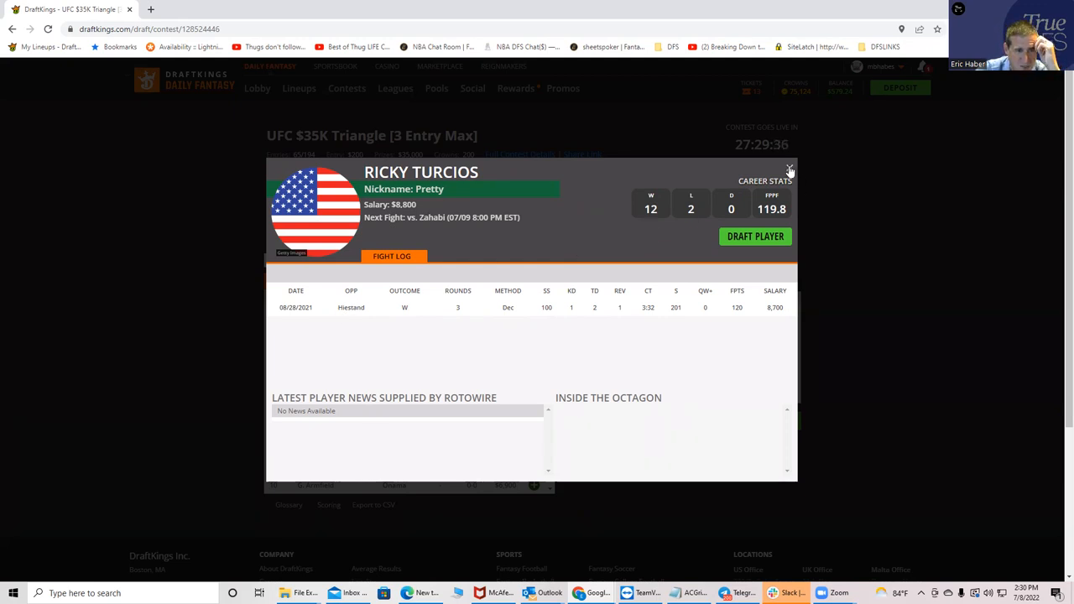
Close Ricky Turcios's player card to get back to the fighter list
left_click(789, 170)
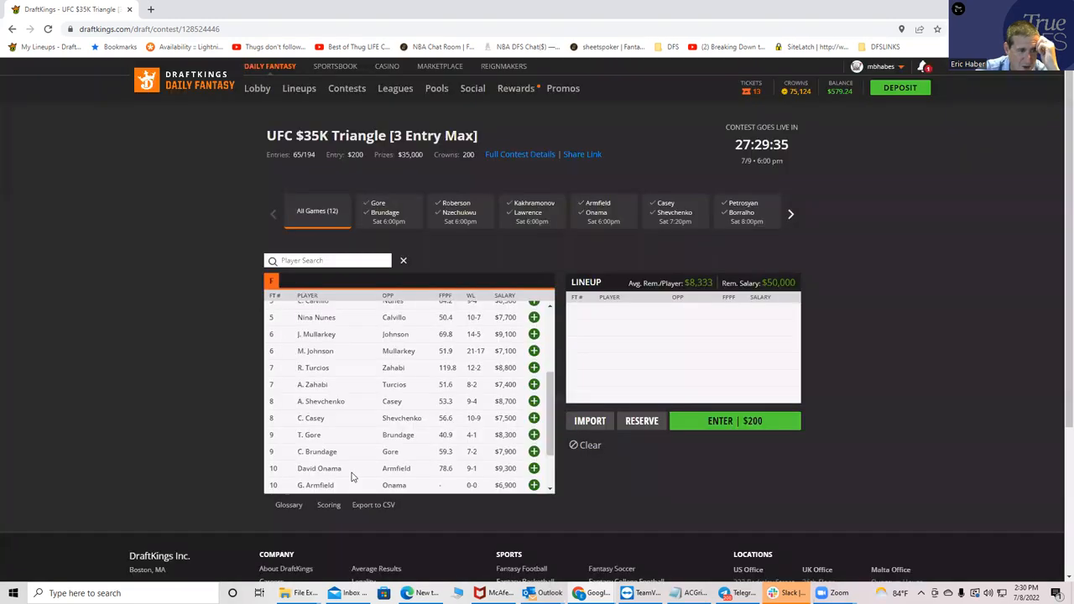
mouse_move(314, 382)
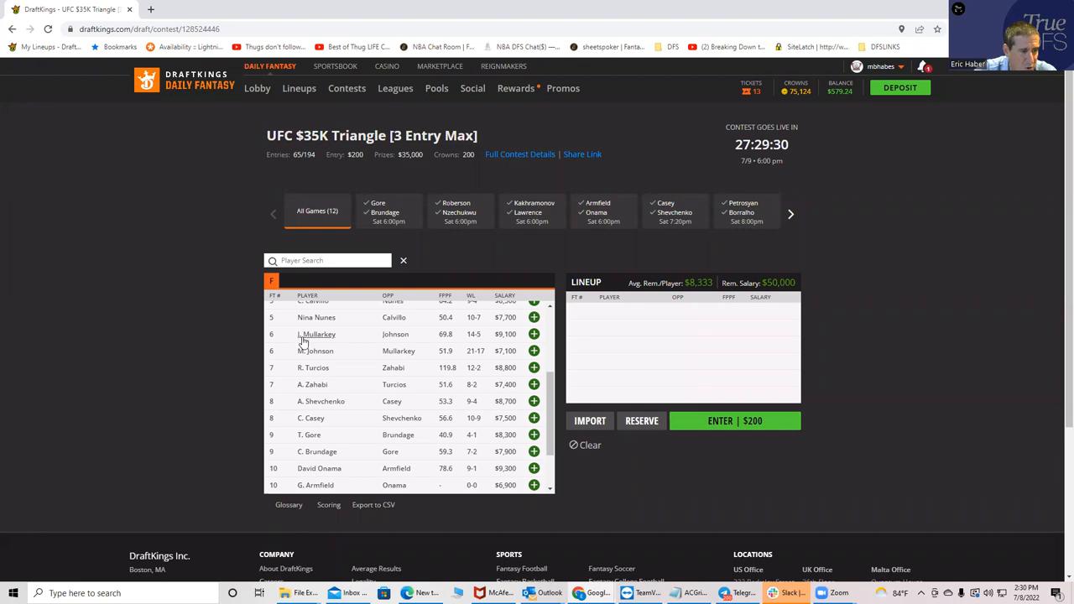
mouse_move(316, 350)
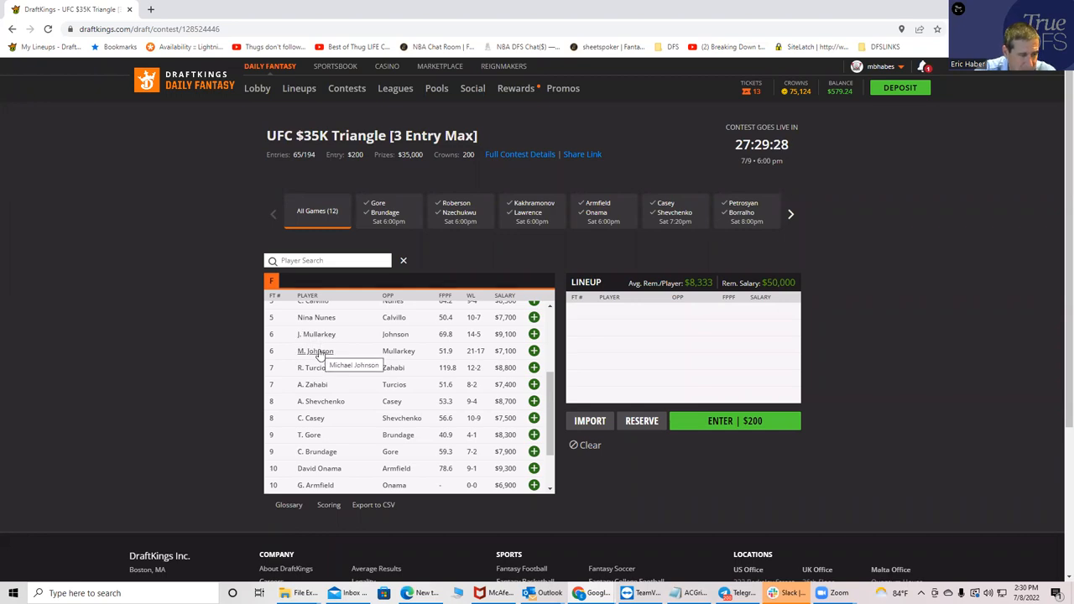
Open M. Johnson's card and scroll through his 21-17 fight log
left_click(314, 350)
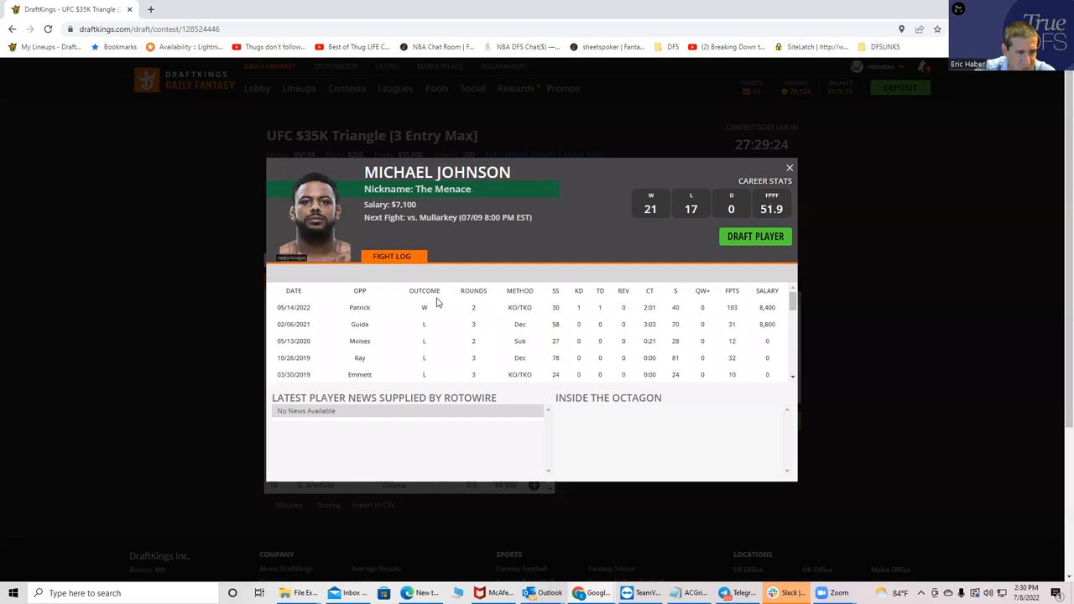
mouse_move(587, 309)
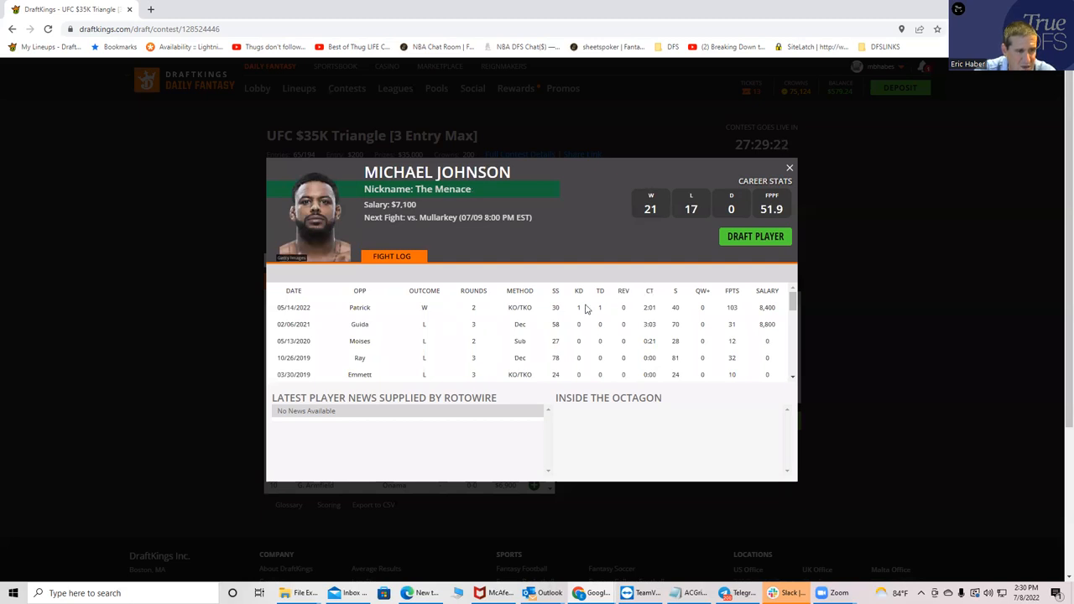
scroll("down", 3)
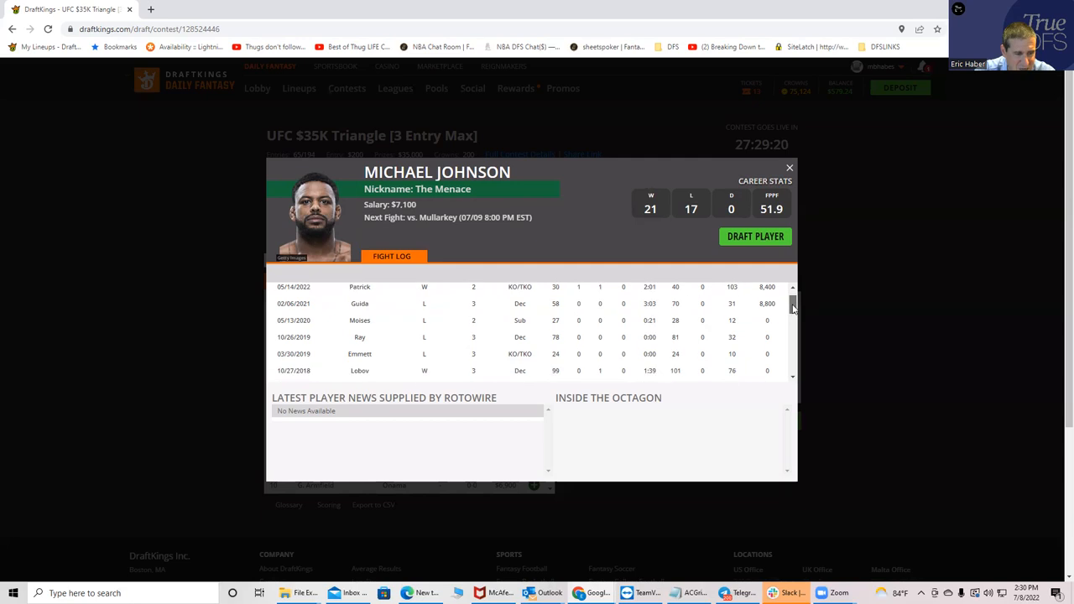
scroll("down", 3)
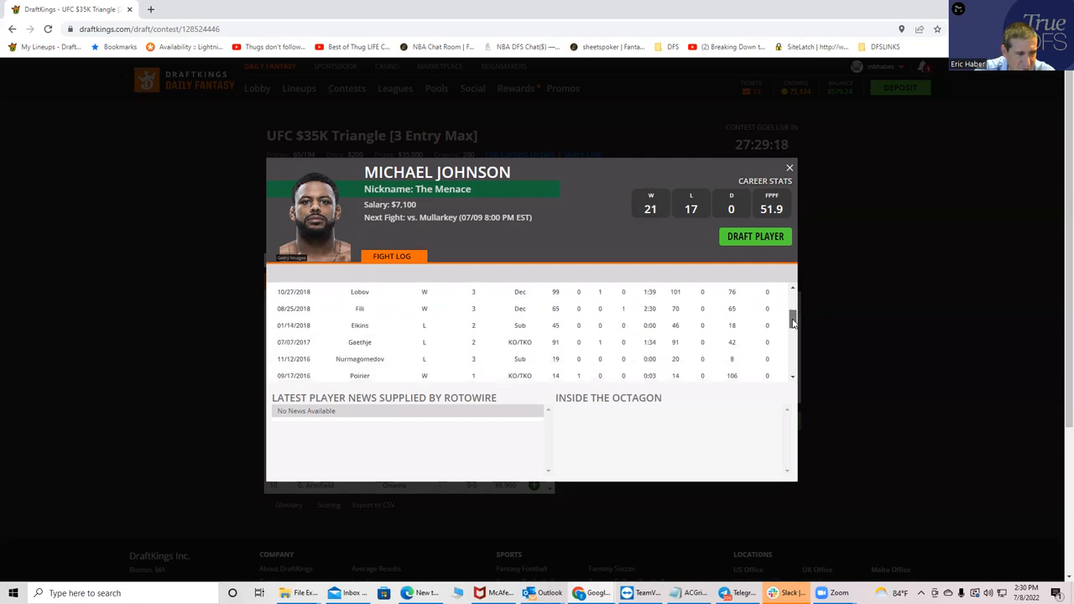
scroll("down", 3)
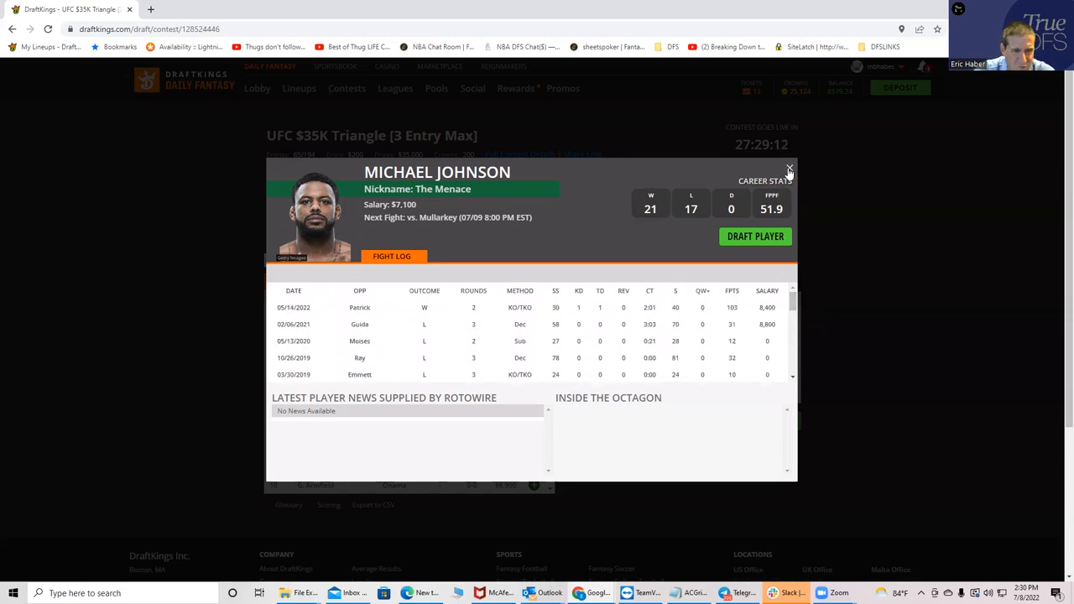
Swap Johnson's card for J. Mullarkey's card showing his 14-5 record
left_click(788, 170)
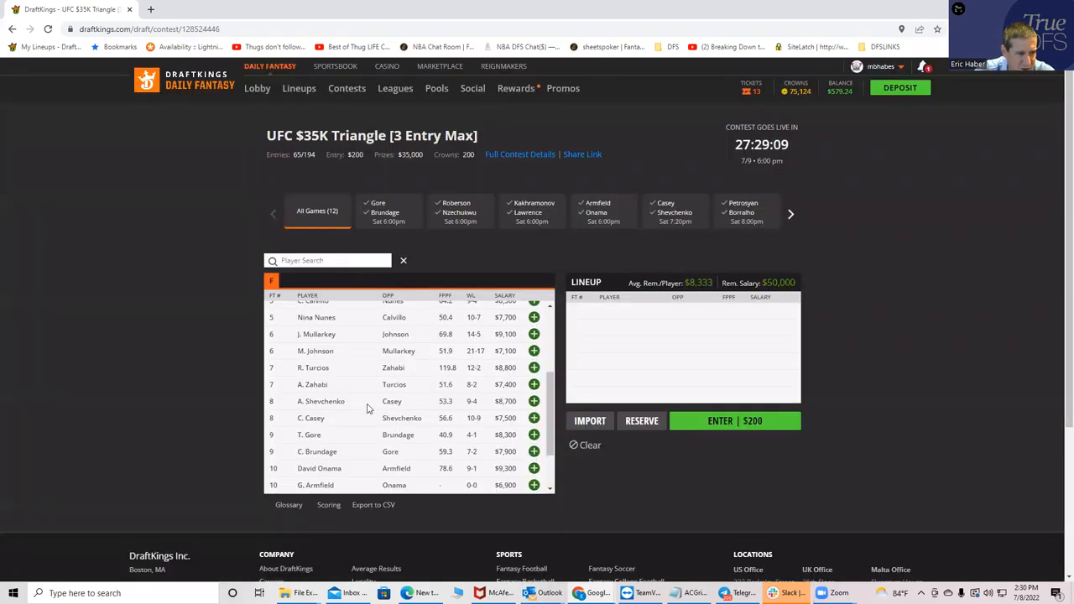
mouse_move(325, 344)
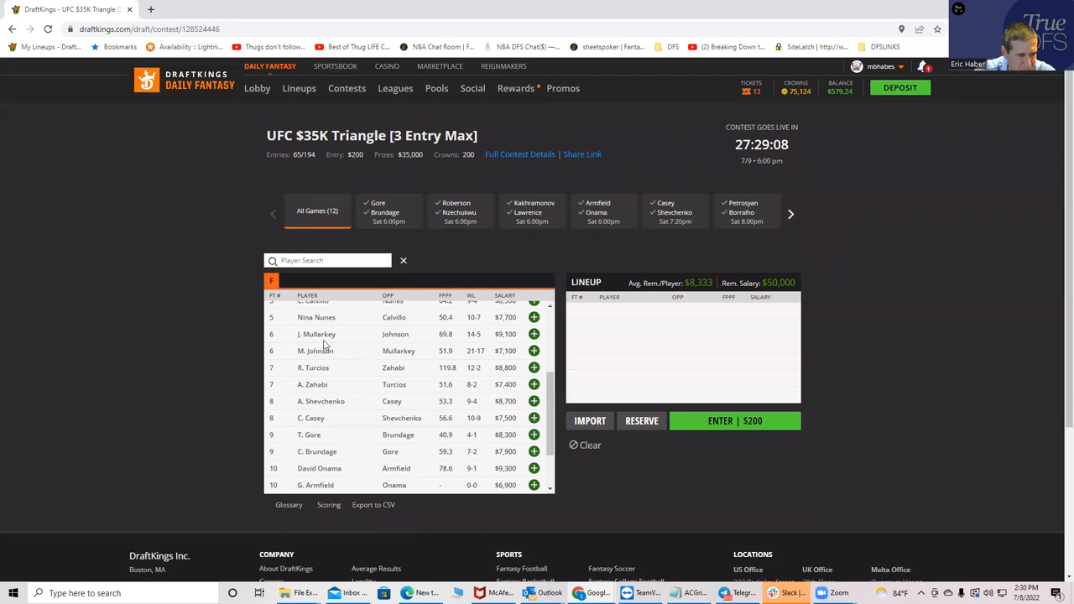
left_click(316, 334)
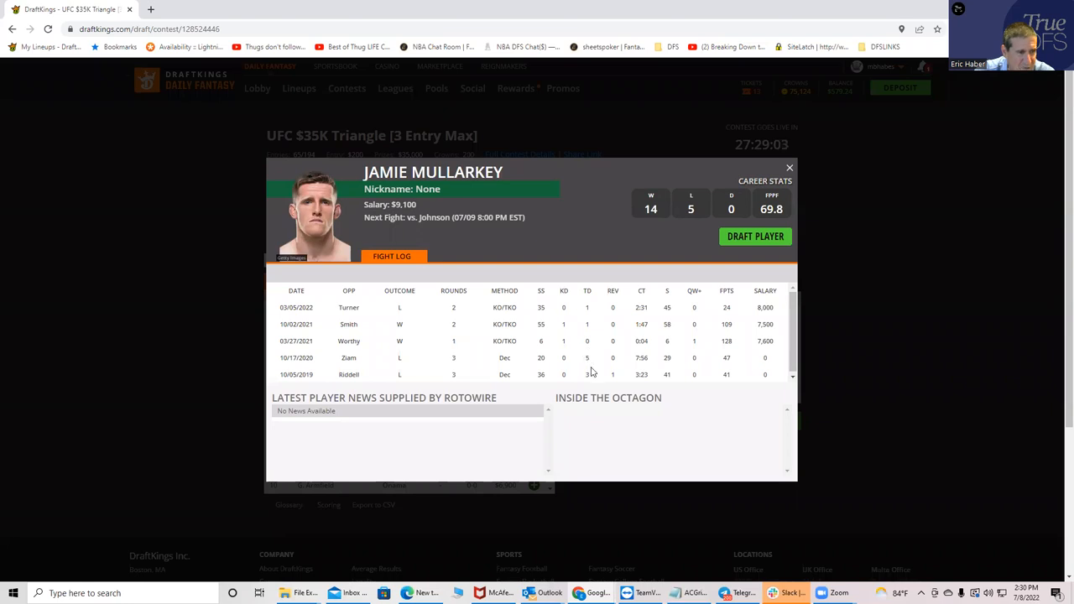
mouse_move(609, 361)
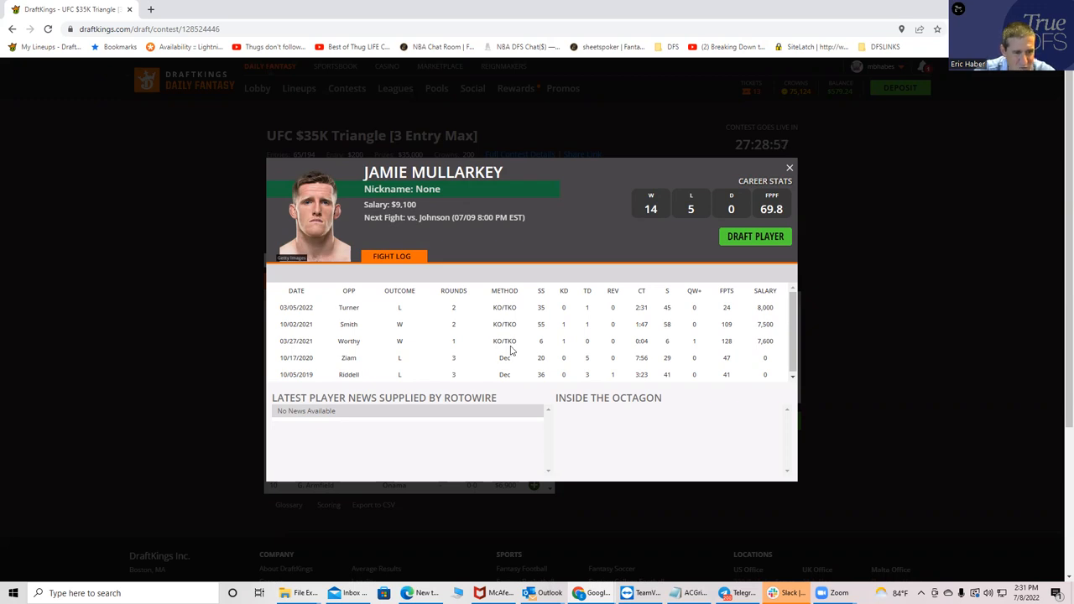
mouse_move(733, 351)
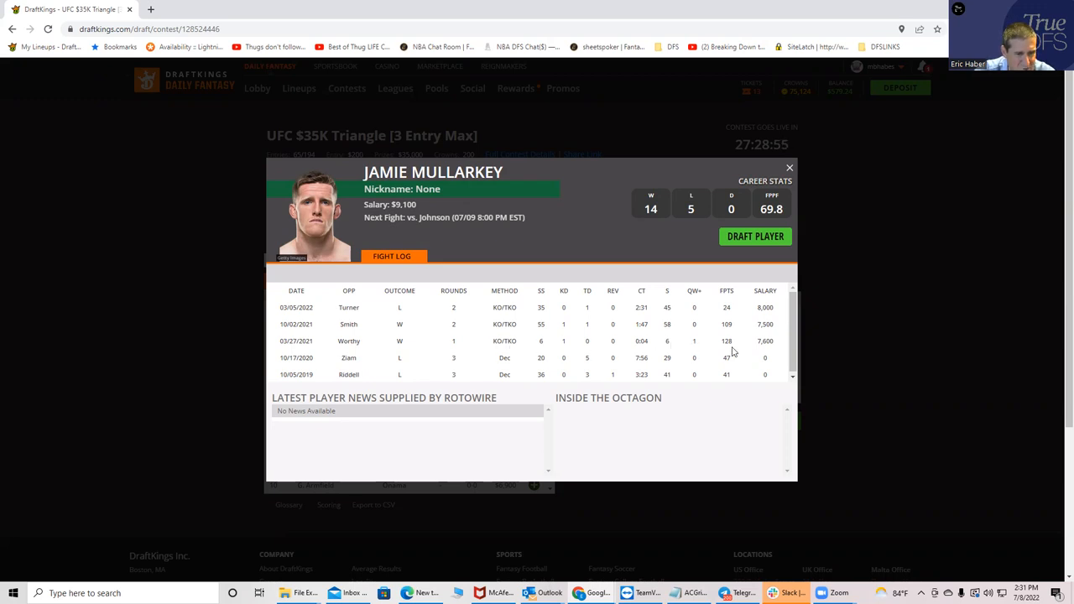
mouse_move(352, 340)
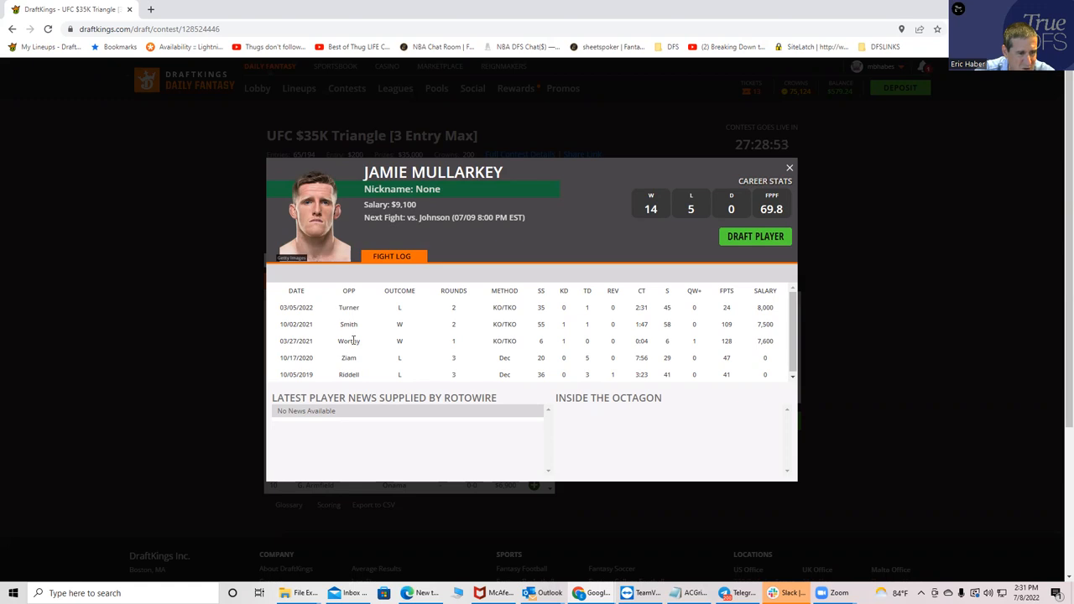
mouse_move(573, 344)
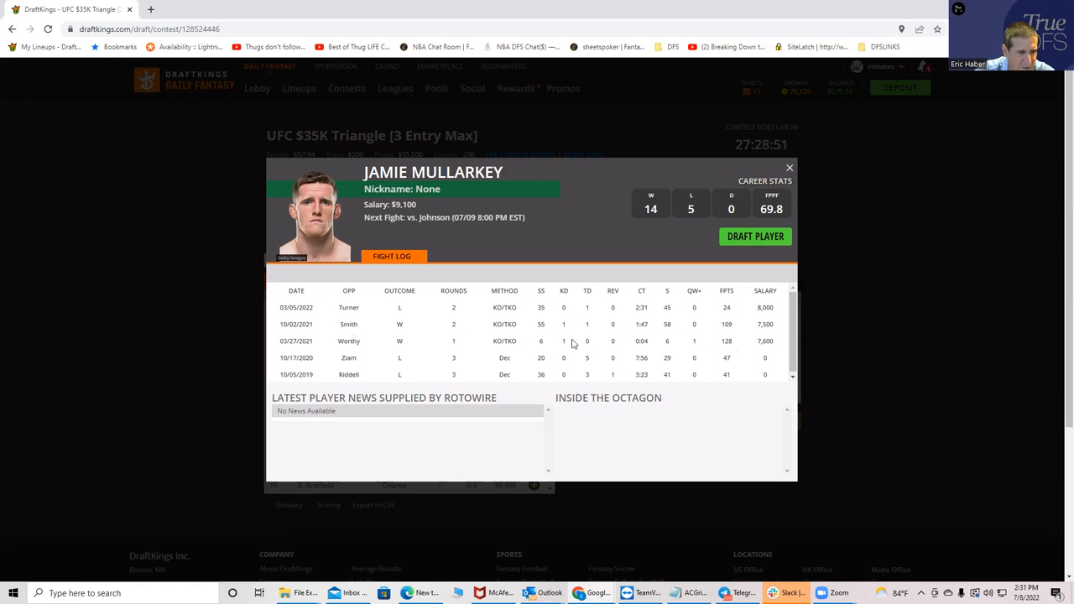
mouse_move(440, 344)
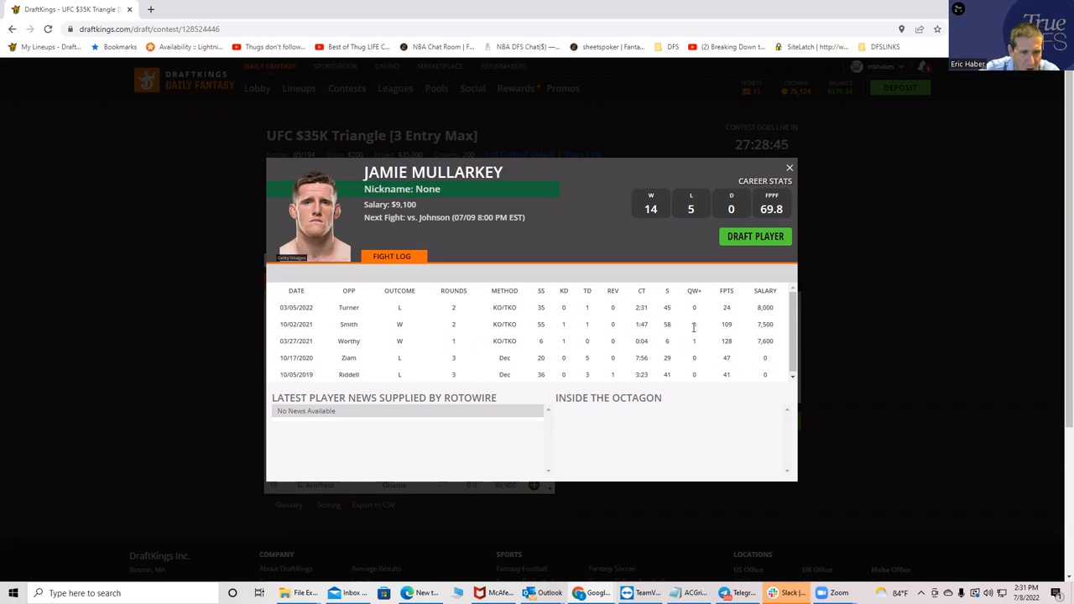
mouse_move(695, 319)
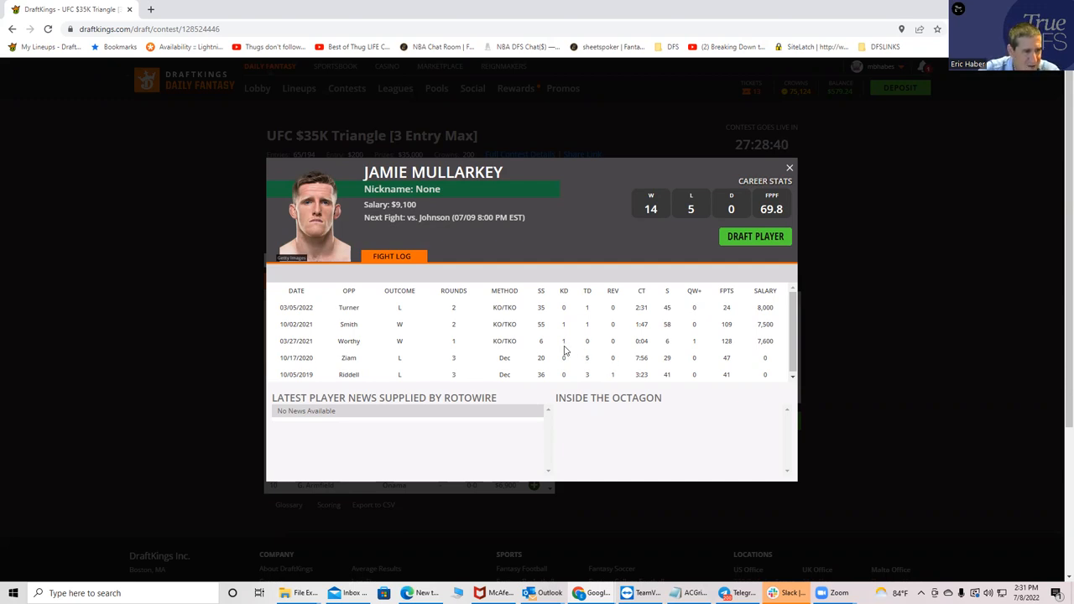
mouse_move(574, 338)
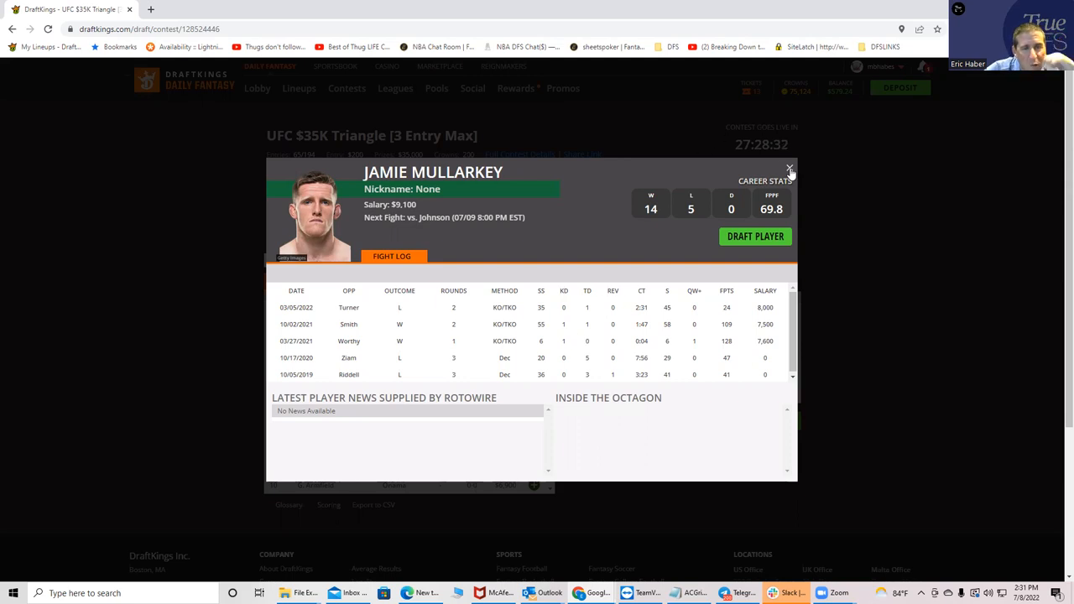
Close Mullarkey's card and scroll the fighter list toward Borralho and Petrosyan
left_click(788, 169)
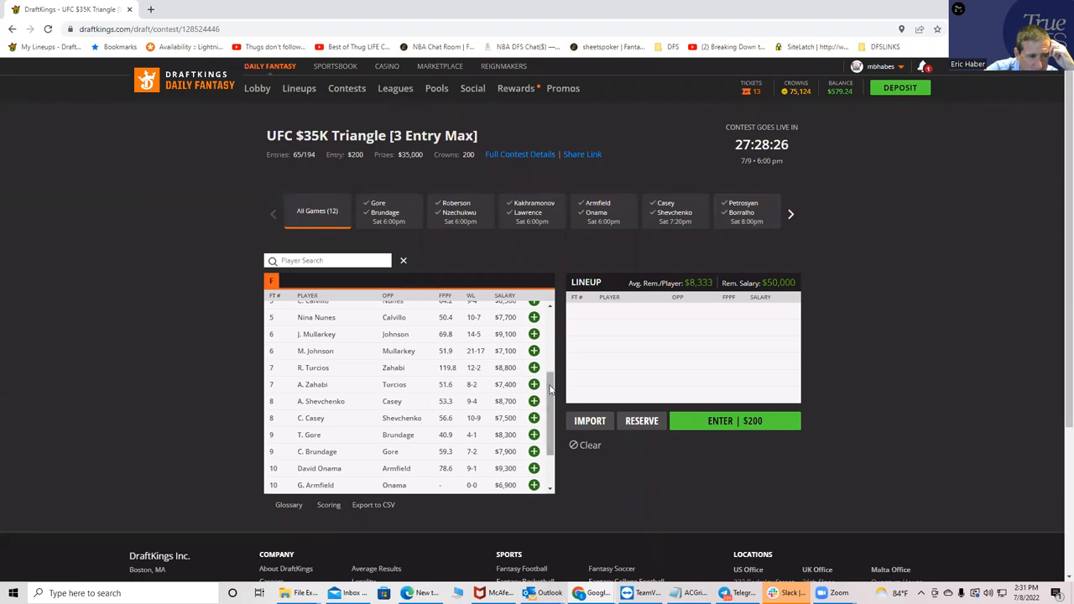
scroll("up", 3)
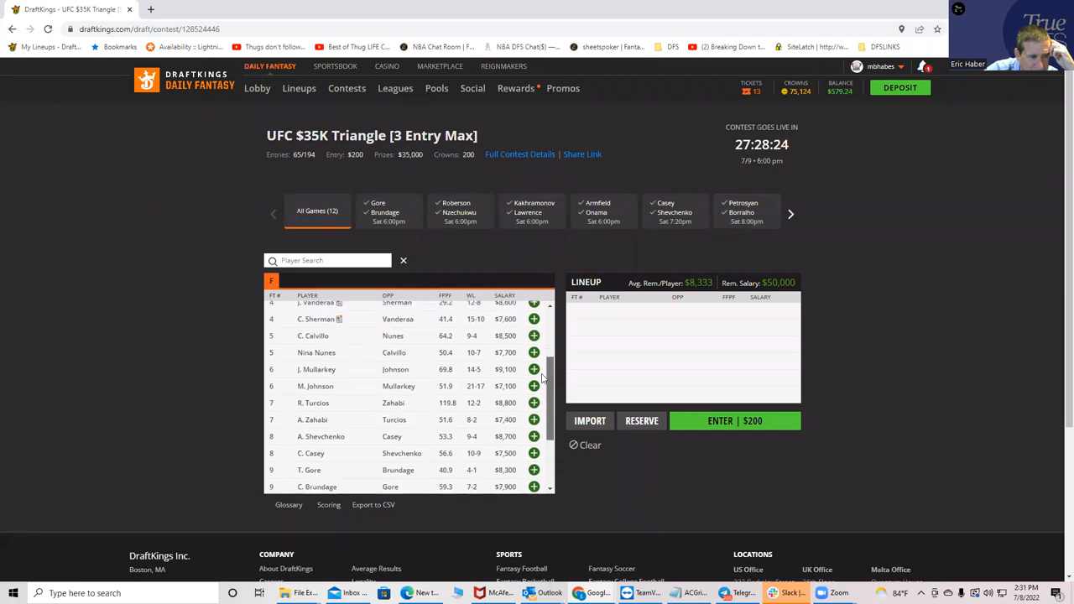
scroll("down", 3)
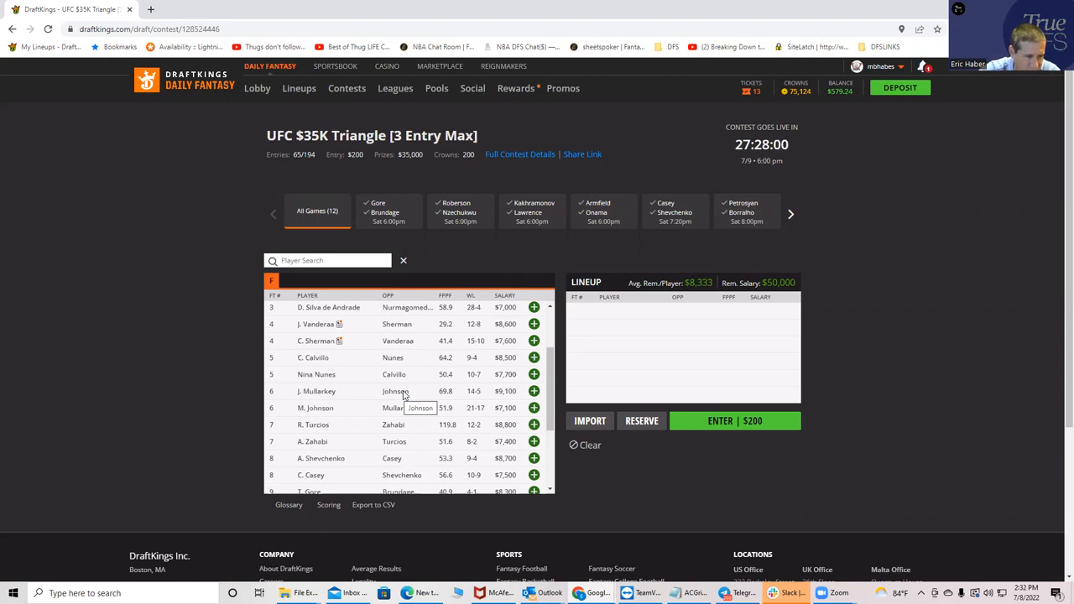
mouse_move(403, 396)
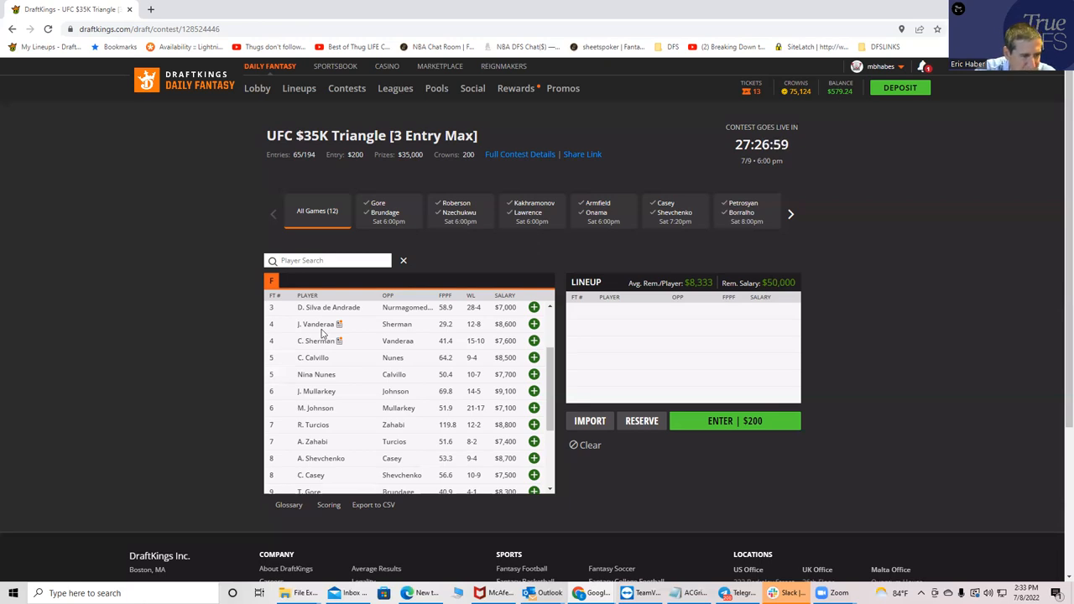
mouse_move(317, 340)
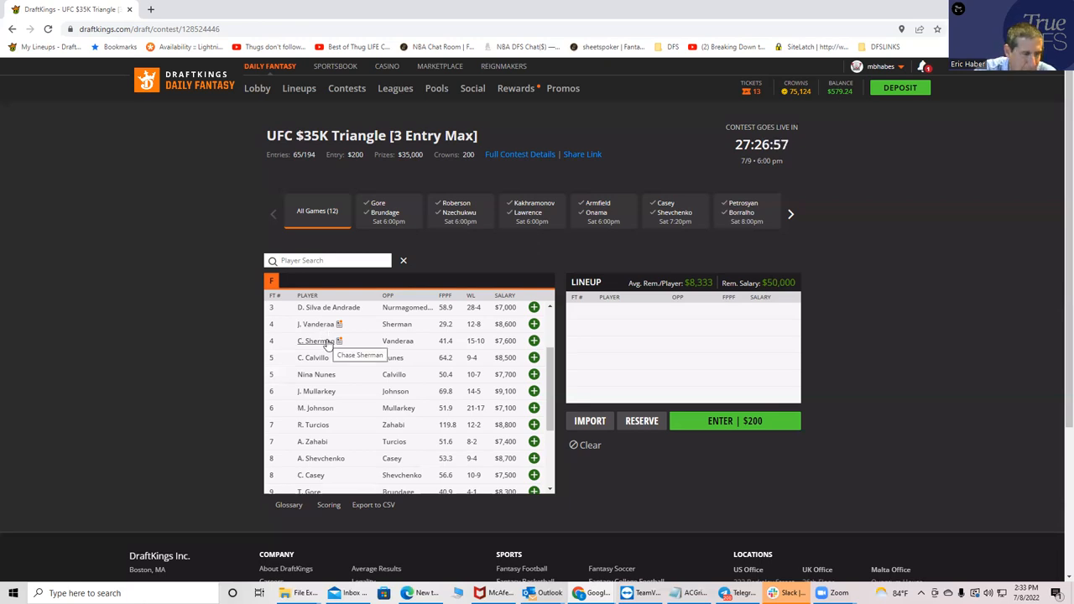
mouse_move(330, 327)
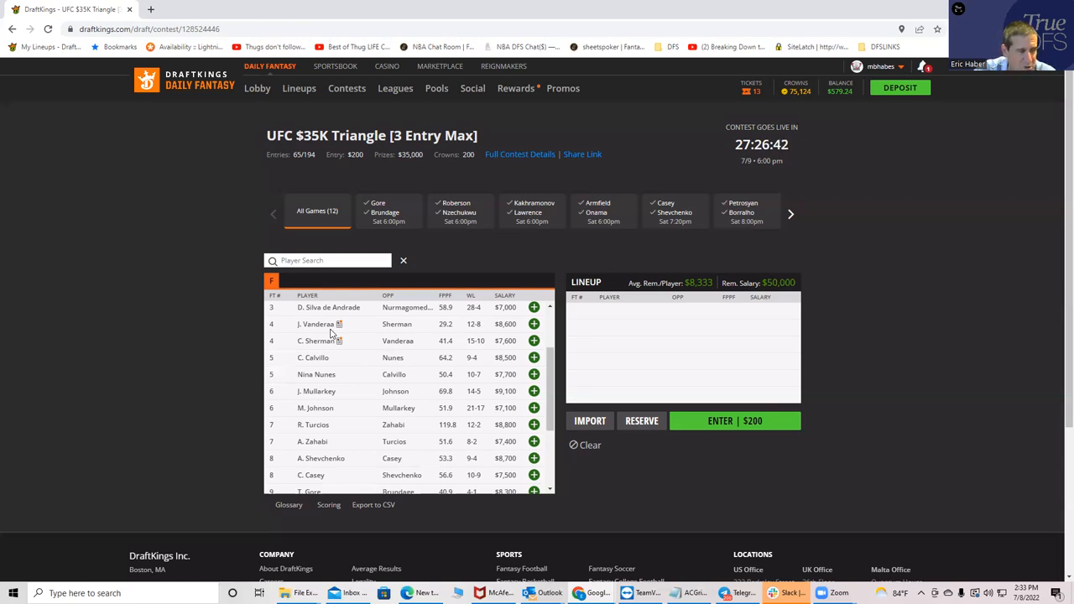
mouse_move(316, 345)
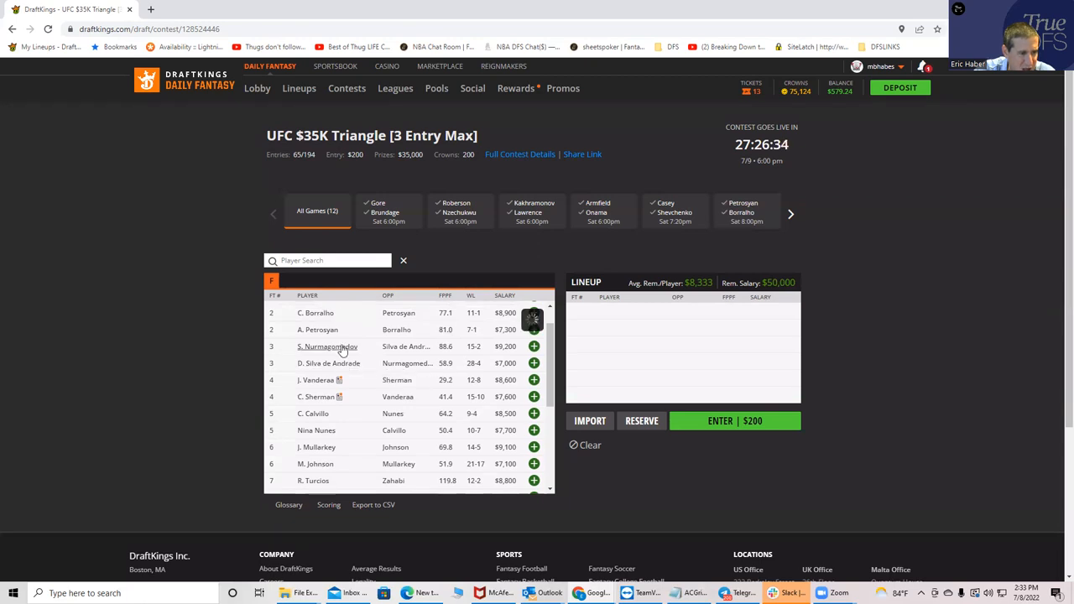
left_click(326, 346)
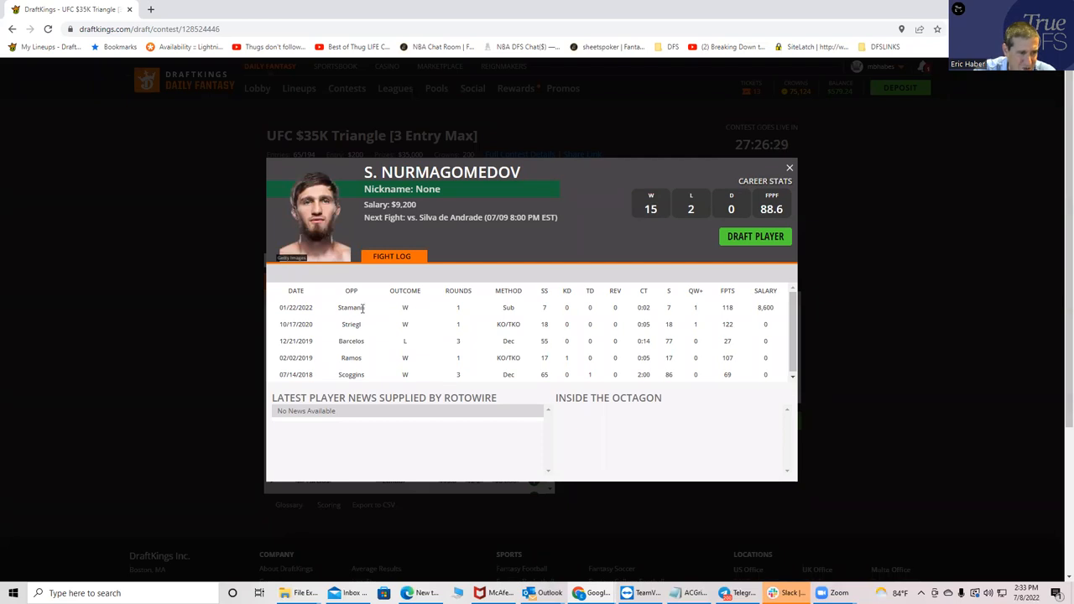
mouse_move(475, 310)
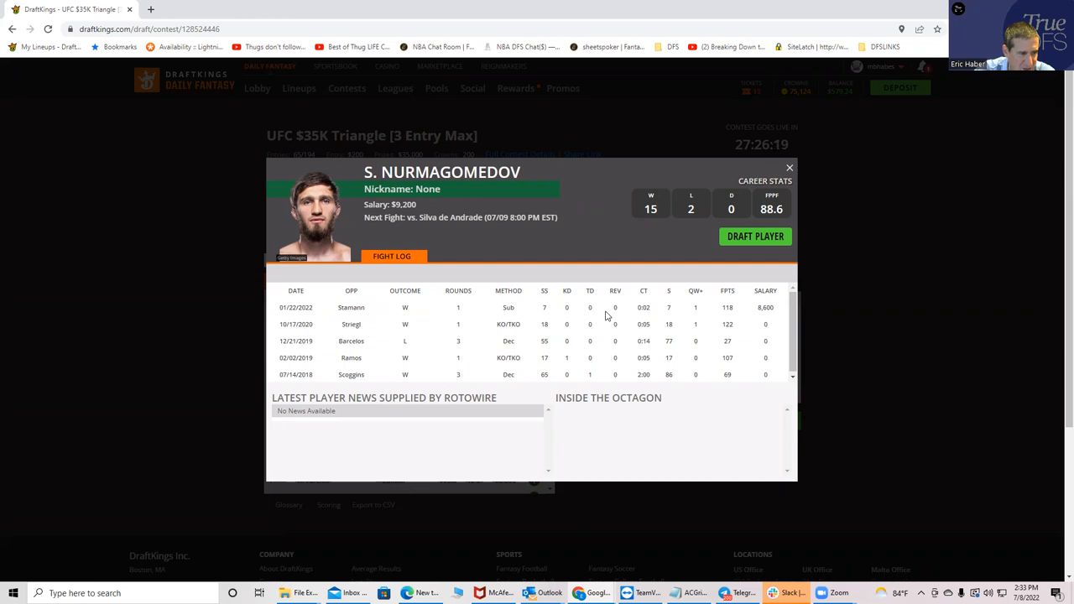
mouse_move(325, 324)
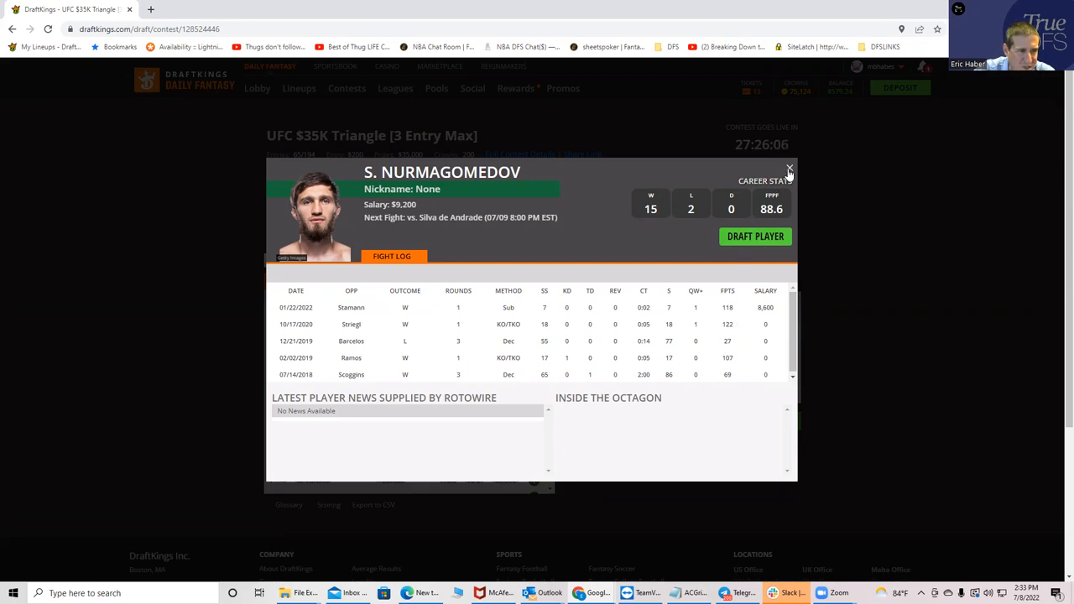
Close S. Nurmagomedov's player card to get back to the fighter list
left_click(789, 168)
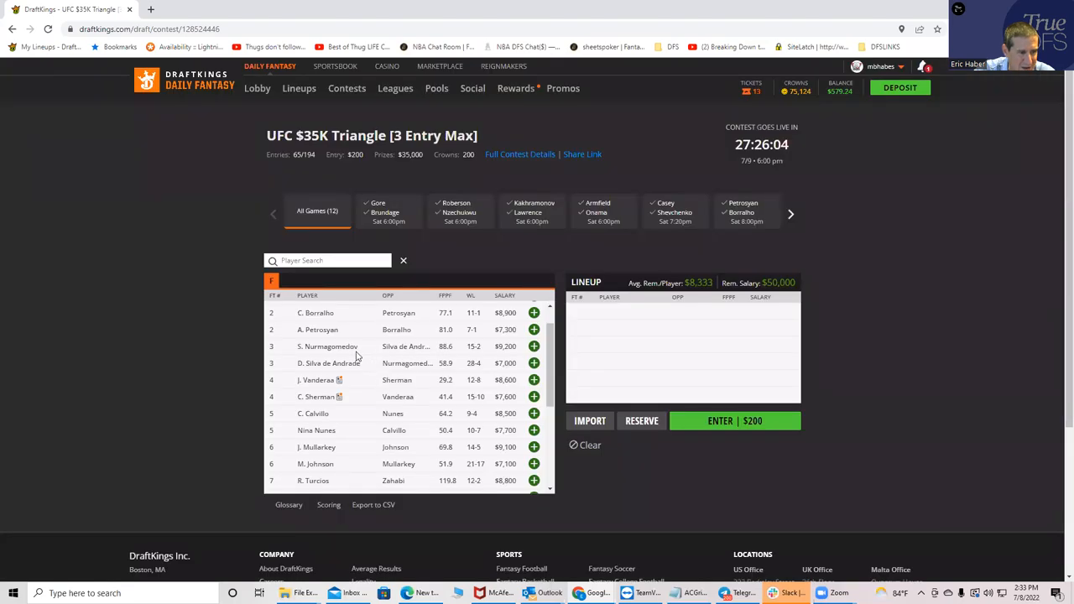
mouse_move(335, 367)
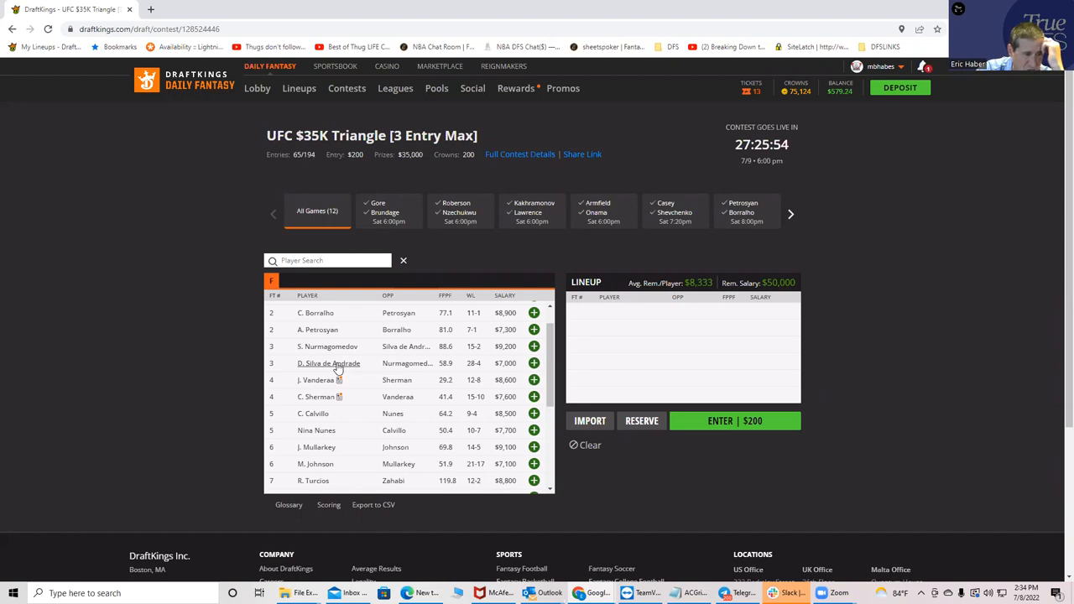
Open D. Silva de Andrade's fighter card showing his 28-4 record and fight log
left_click(329, 363)
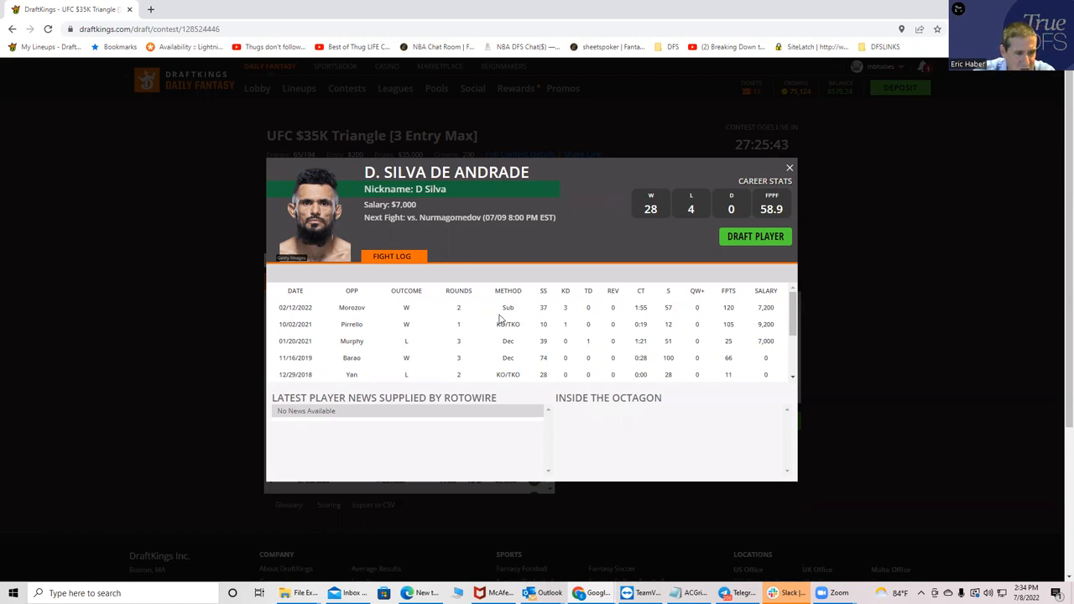
mouse_move(505, 351)
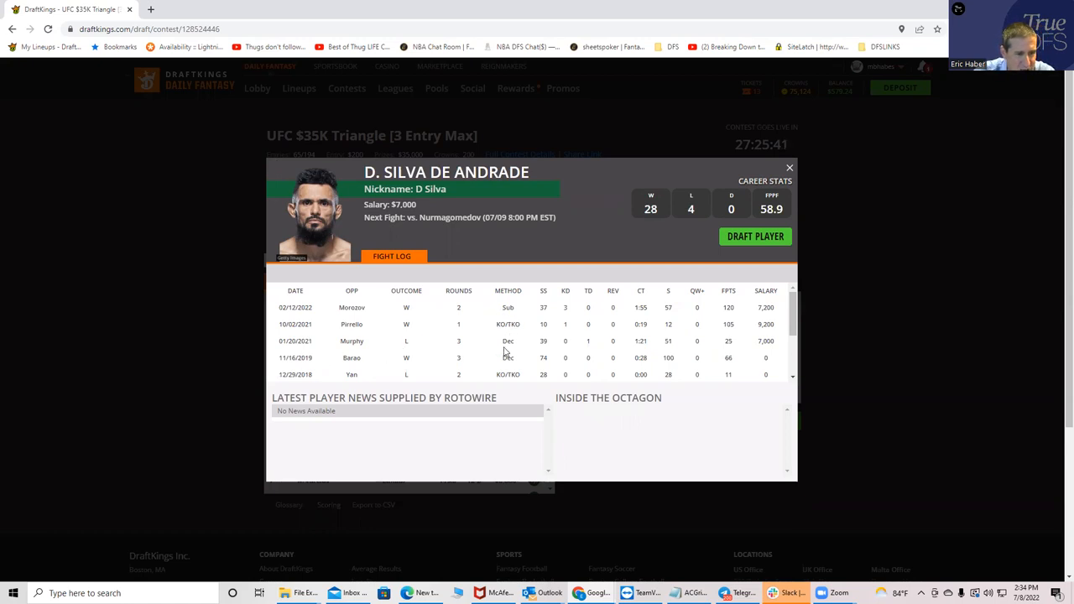
mouse_move(562, 347)
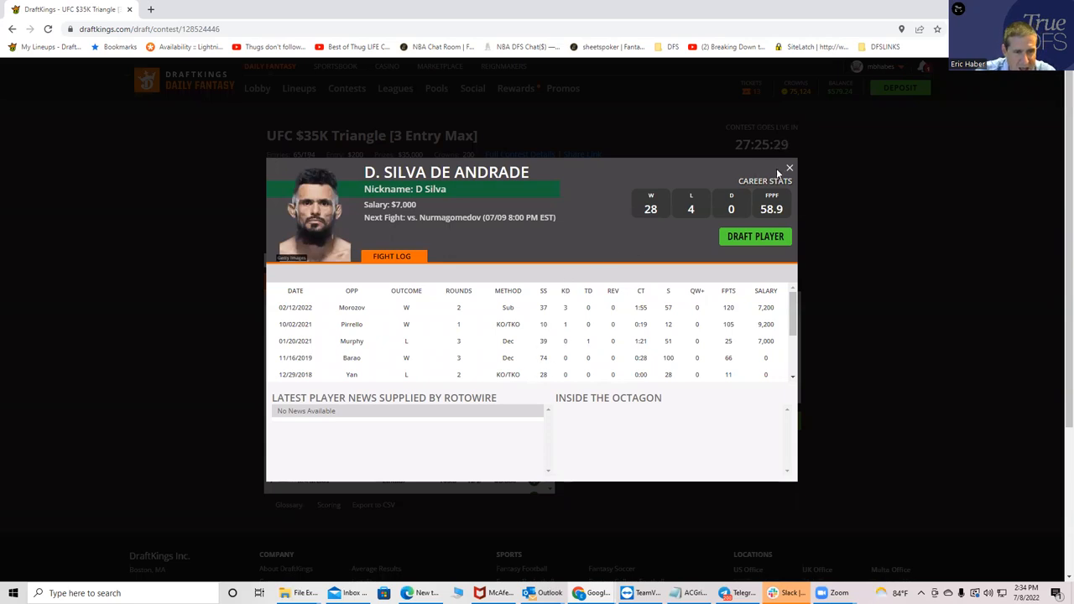
Close D. Silva de Andrade's fighter card to return to the fighter list
left_click(789, 167)
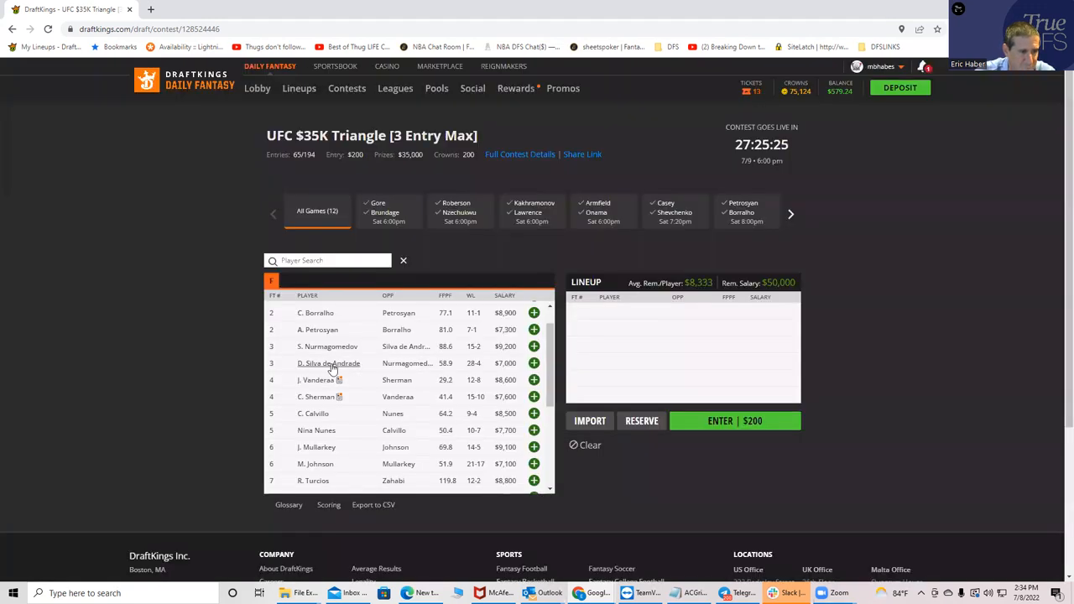
mouse_move(328, 363)
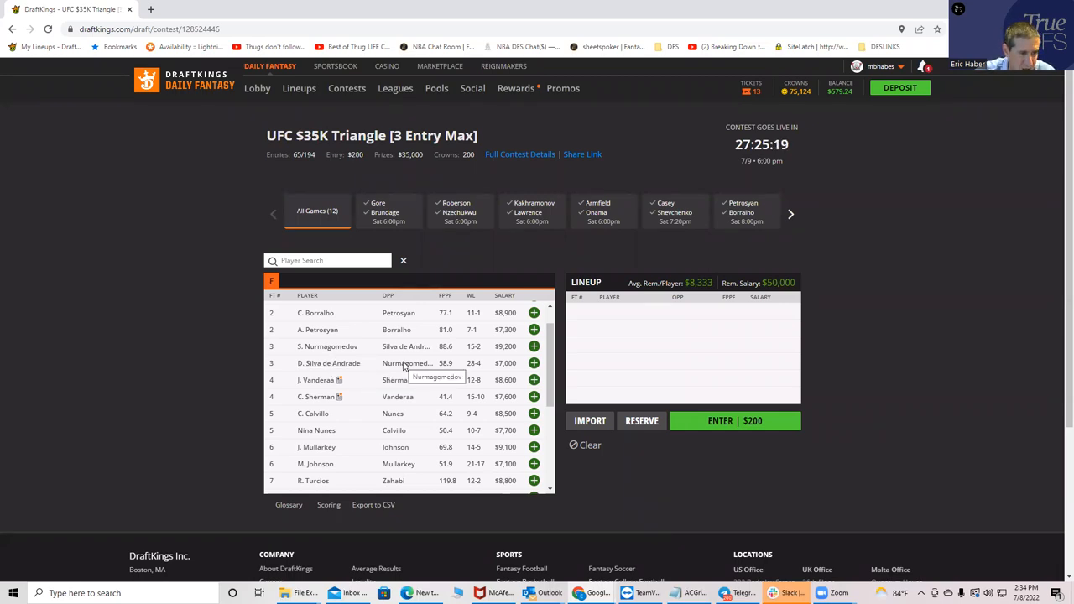
mouse_move(317, 370)
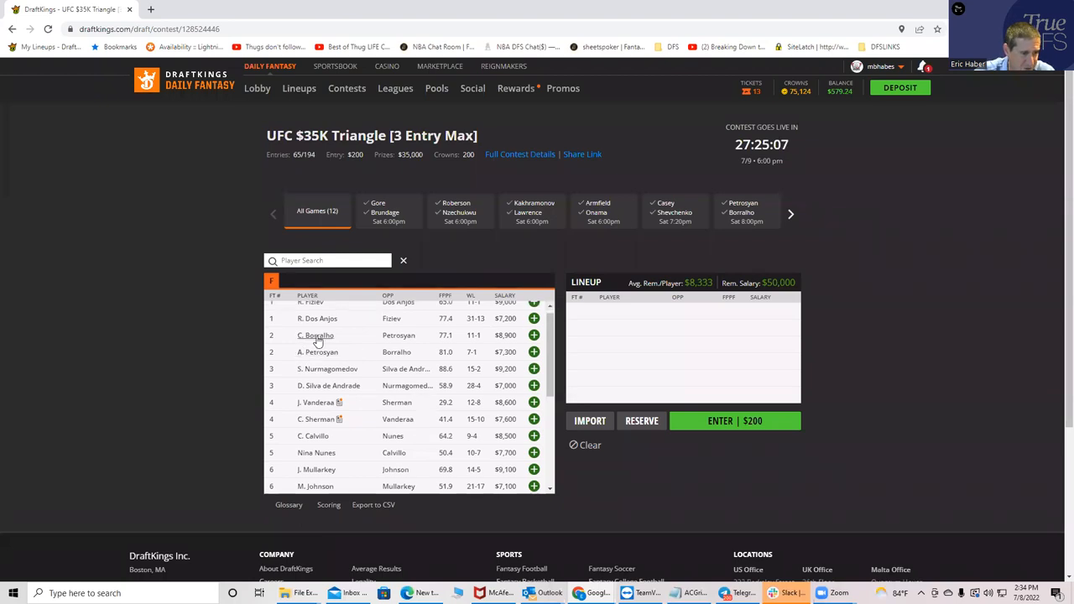
Open C. Borralho's fighter card showing his 11-1 record and one-fight log
left_click(316, 334)
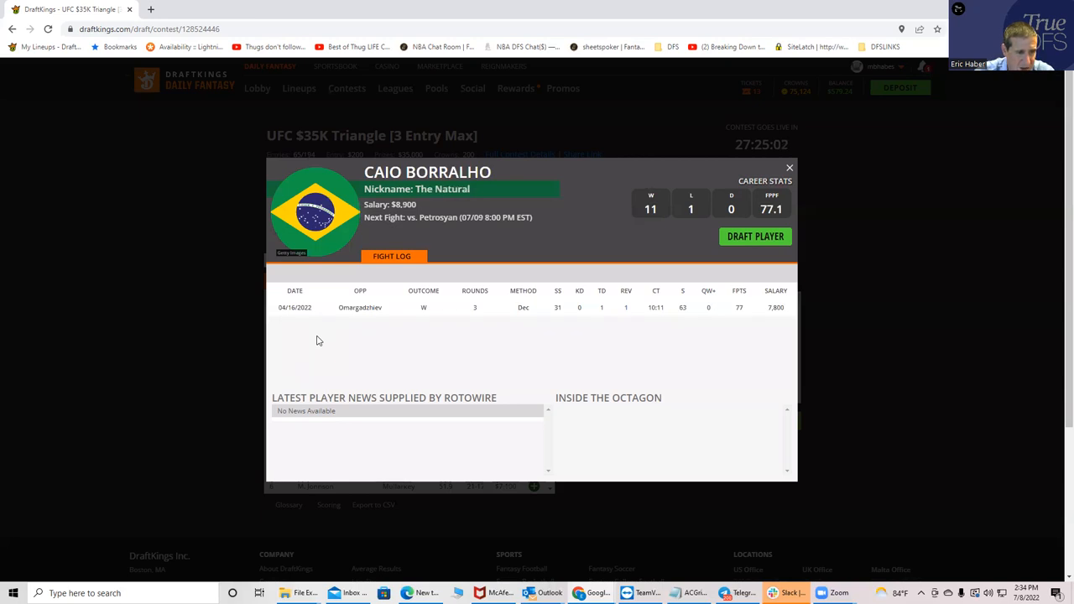
mouse_move(647, 323)
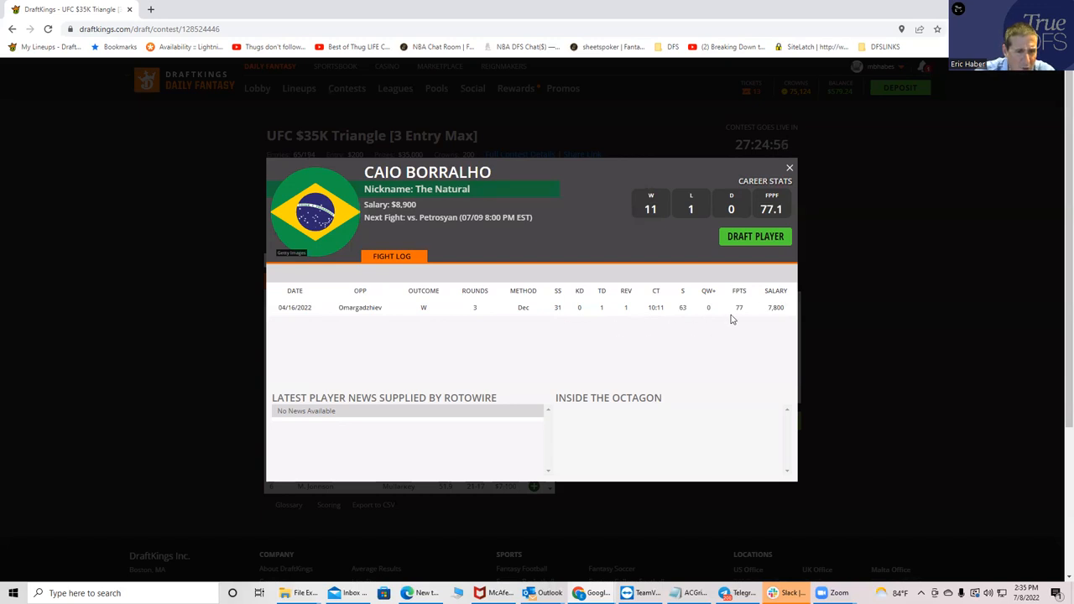
mouse_move(736, 317)
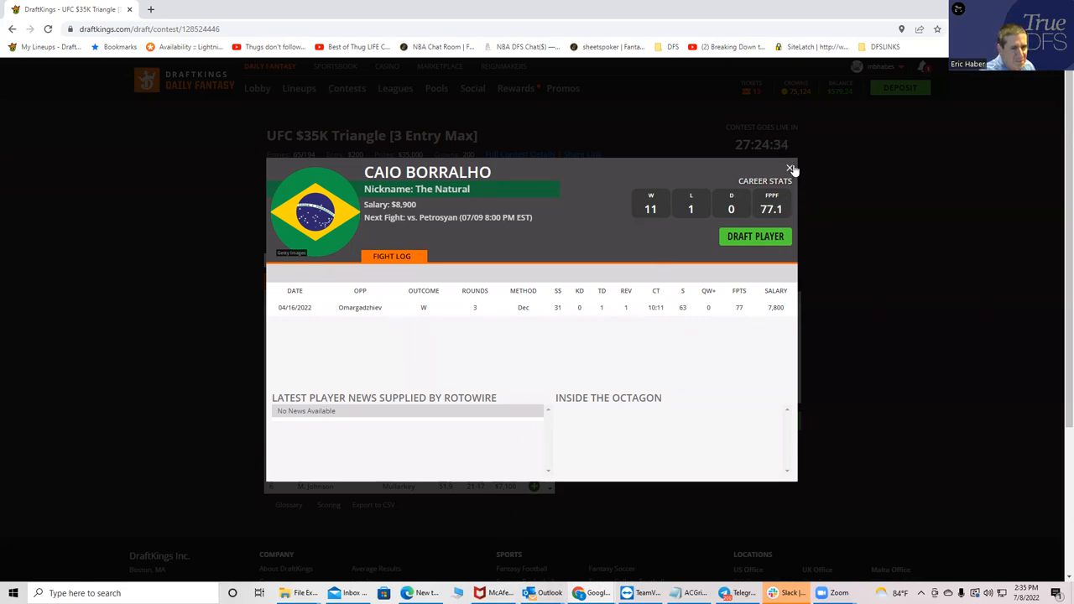
Close Caio Borralho's fighter card to return to the fighter list
left_click(790, 170)
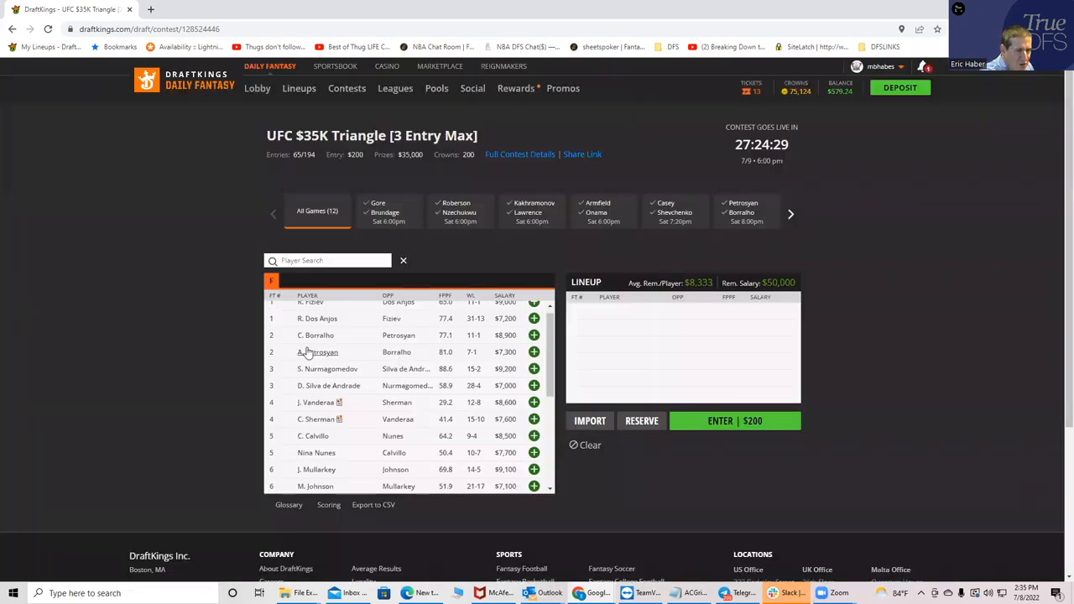
mouse_move(317, 352)
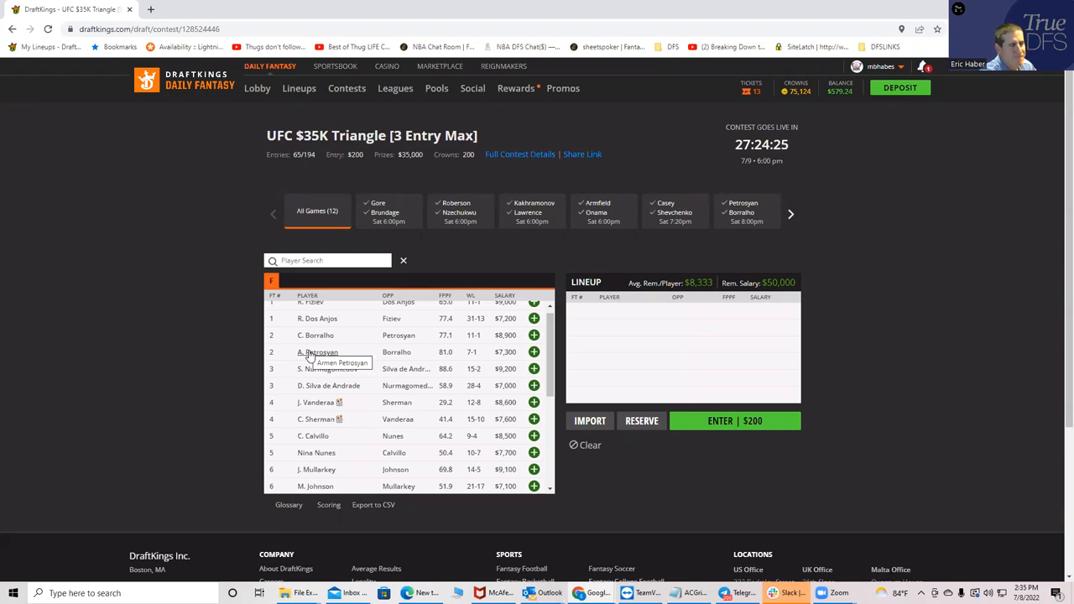
mouse_move(317, 335)
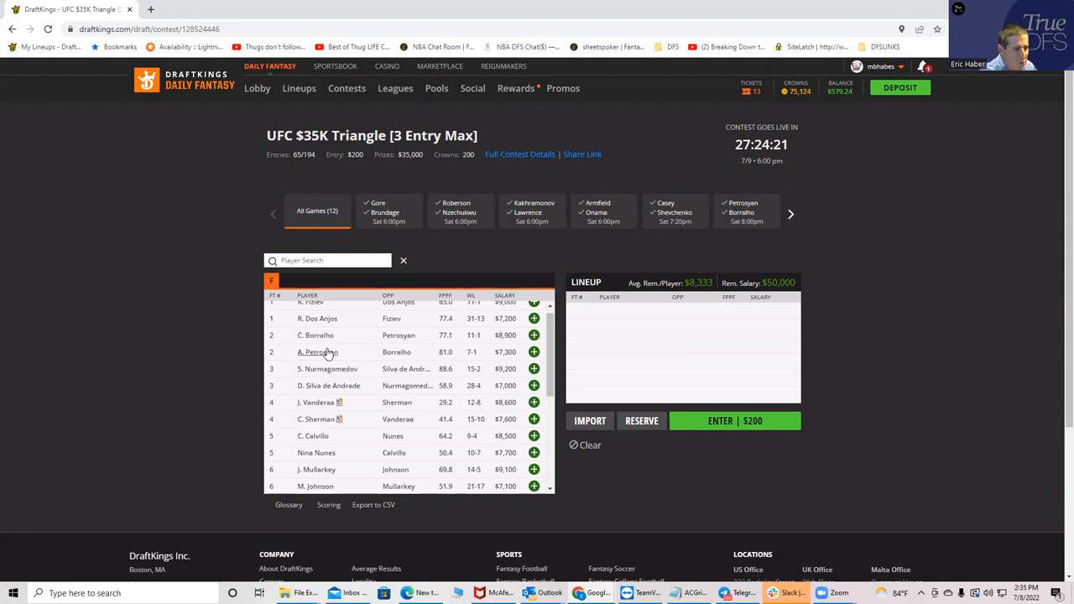
mouse_move(319, 351)
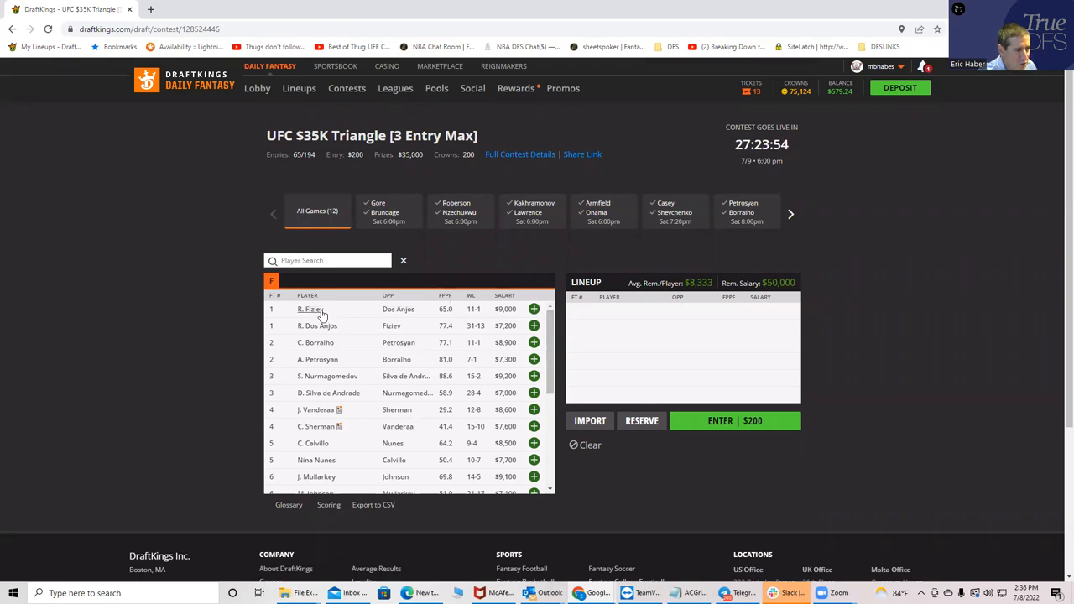
left_click(311, 308)
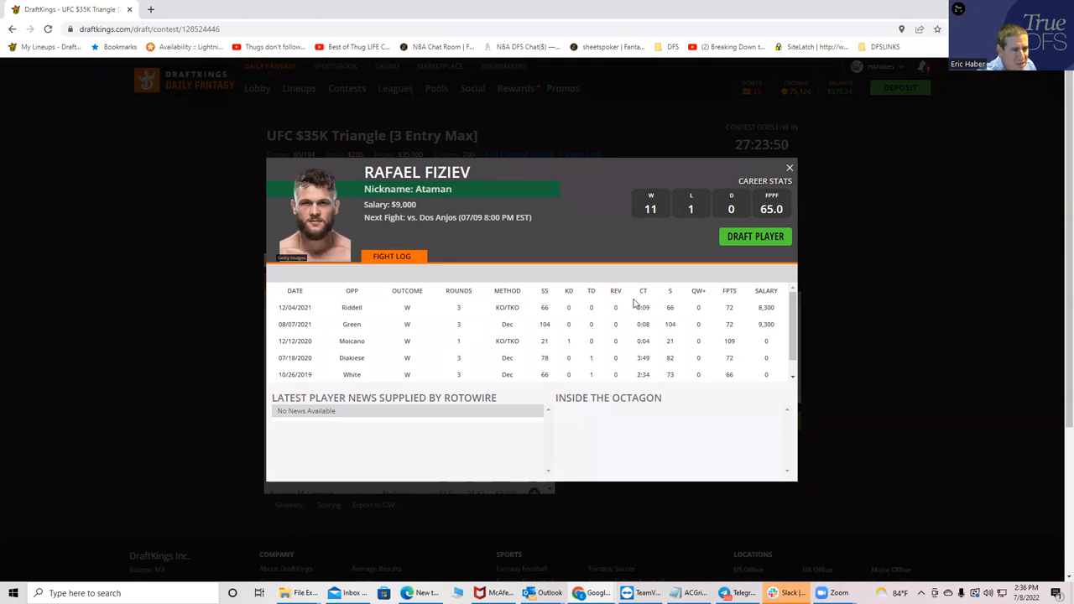
mouse_move(498, 333)
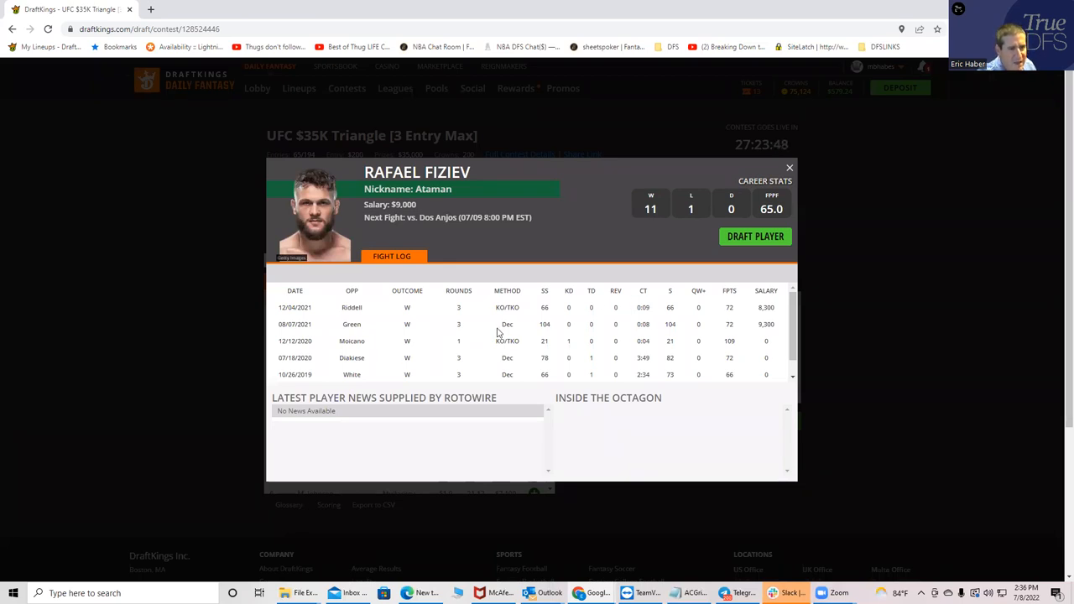
mouse_move(713, 297)
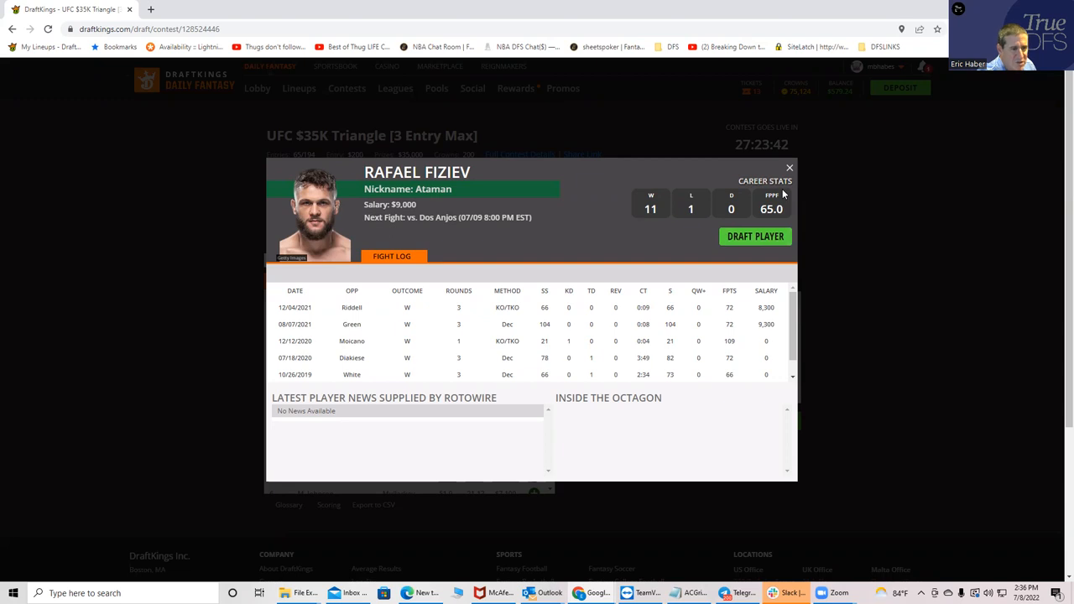
mouse_move(791, 176)
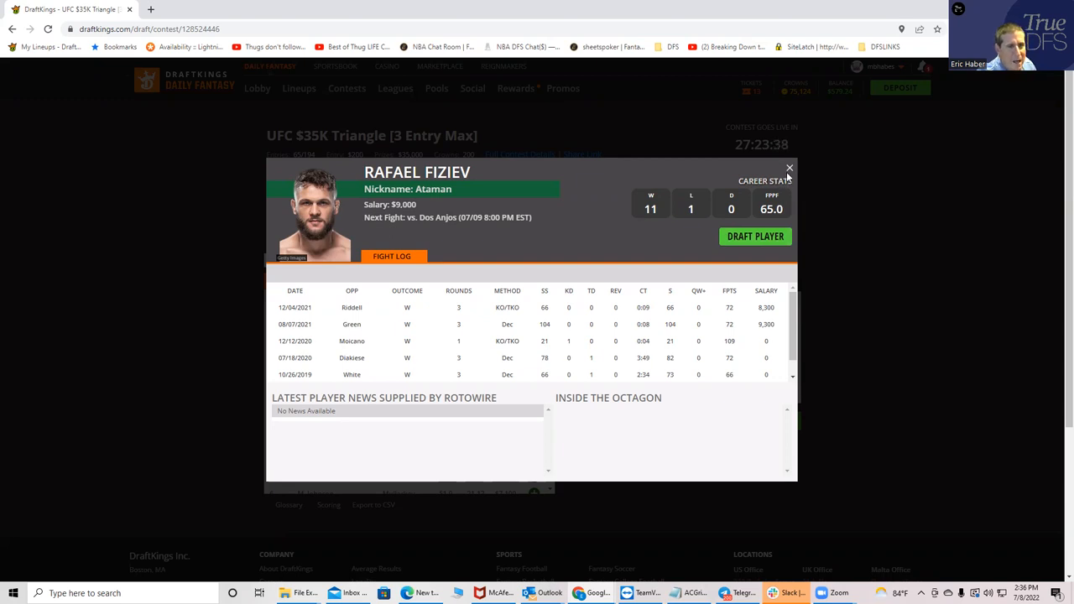
left_click(789, 168)
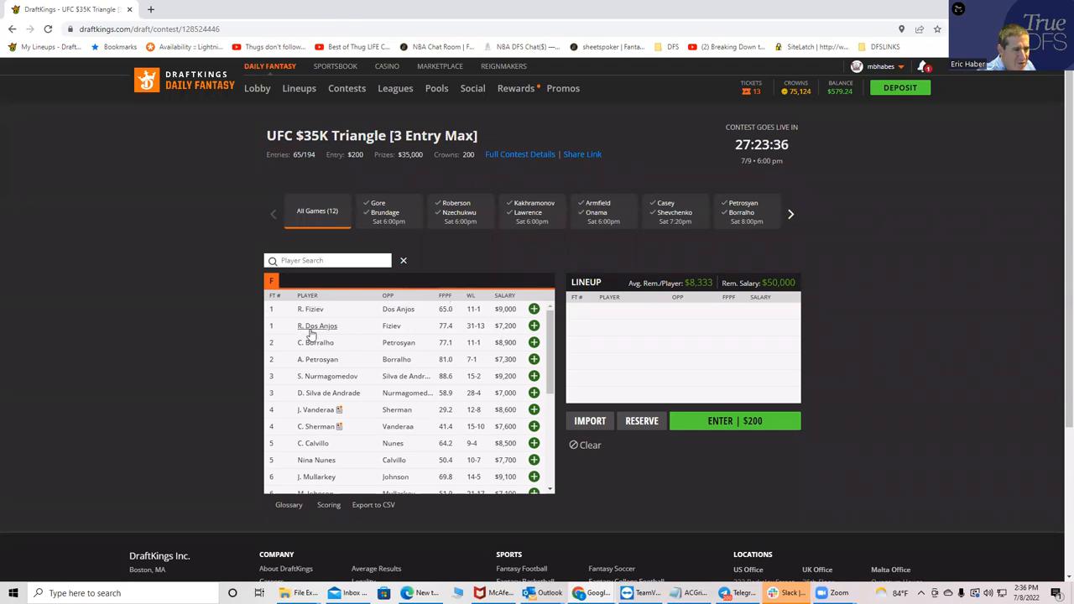
Open R. Dos Anjos's fighter card showing his 31-13 record and fight log
left_click(318, 325)
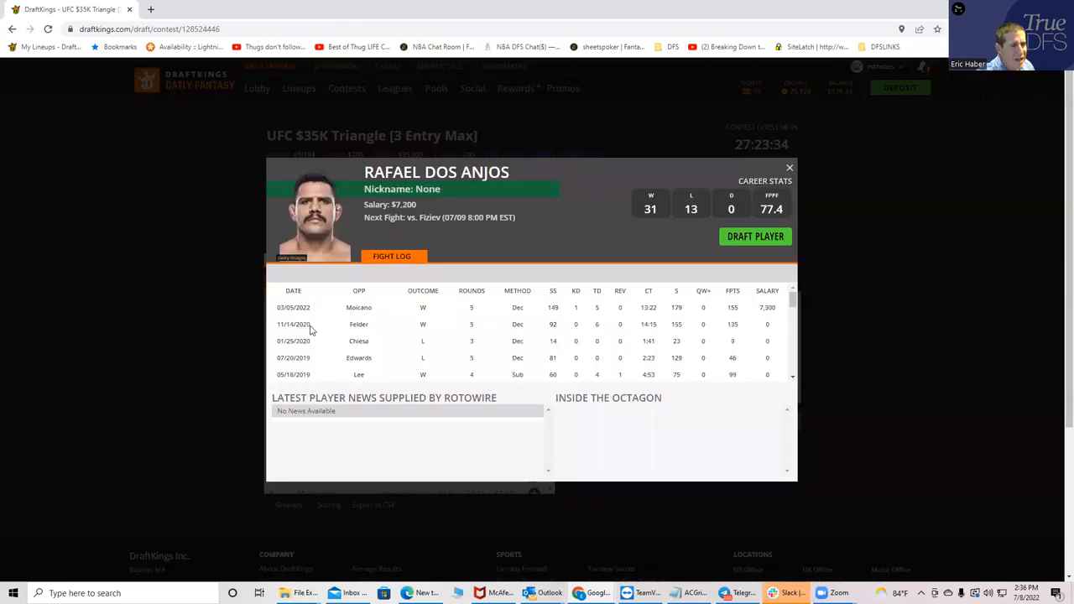
mouse_move(484, 341)
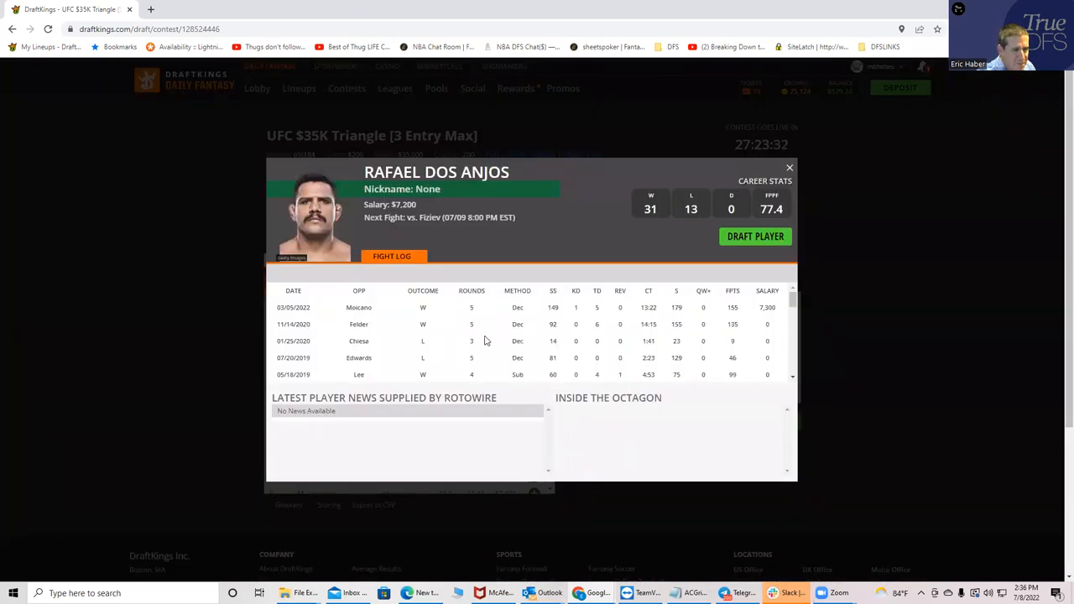
mouse_move(478, 380)
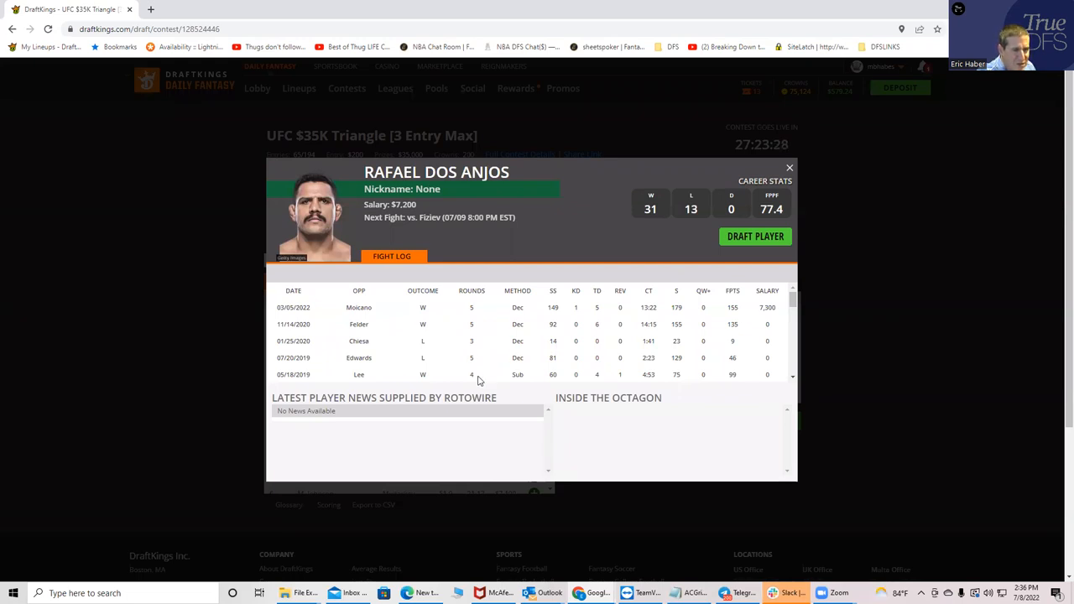
mouse_move(731, 426)
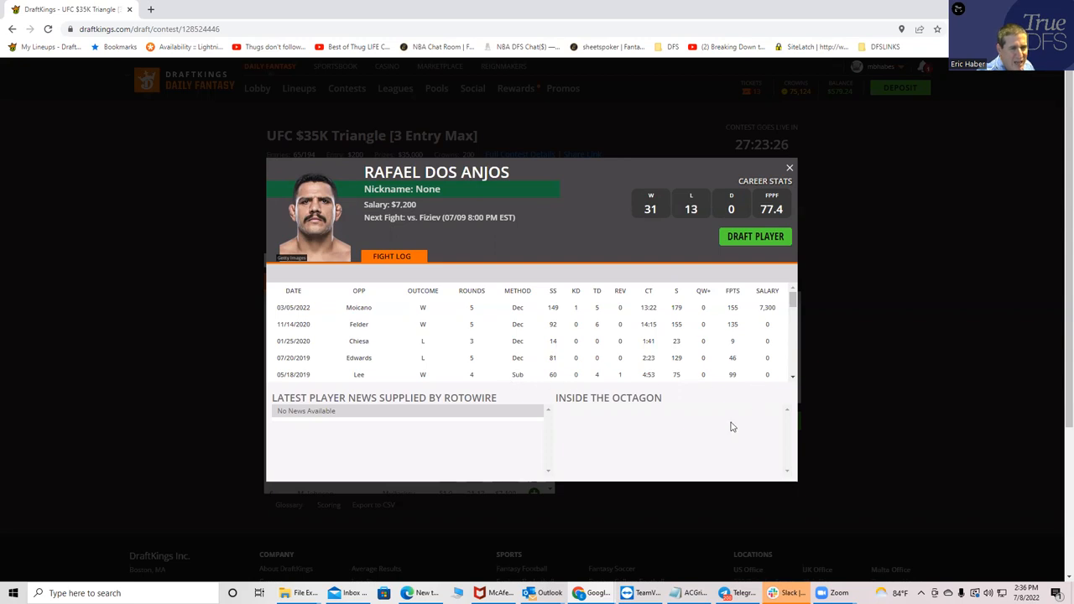
mouse_move(500, 340)
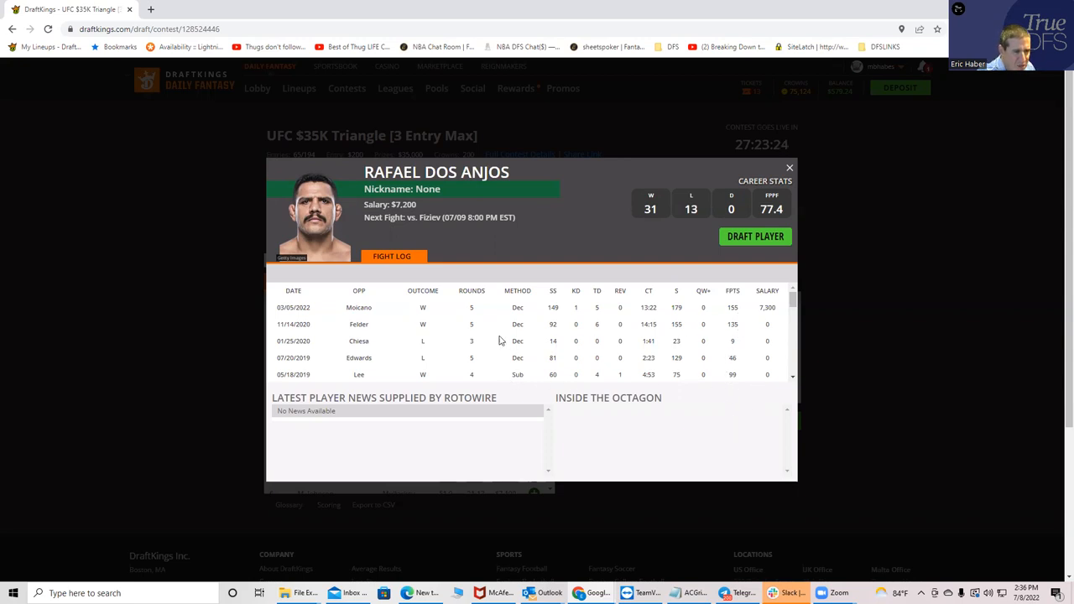
mouse_move(490, 336)
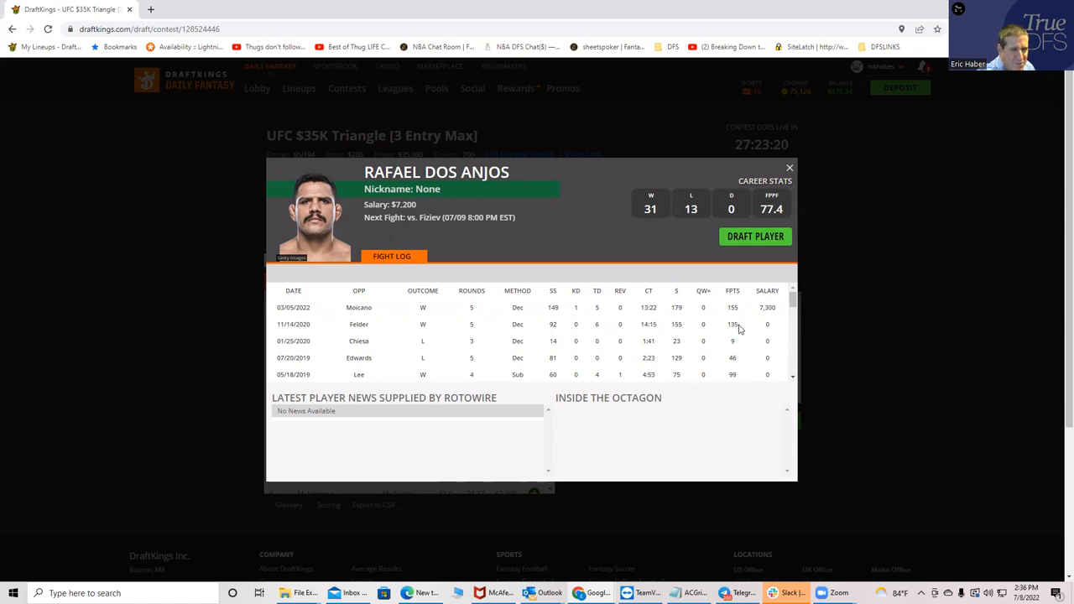
mouse_move(597, 382)
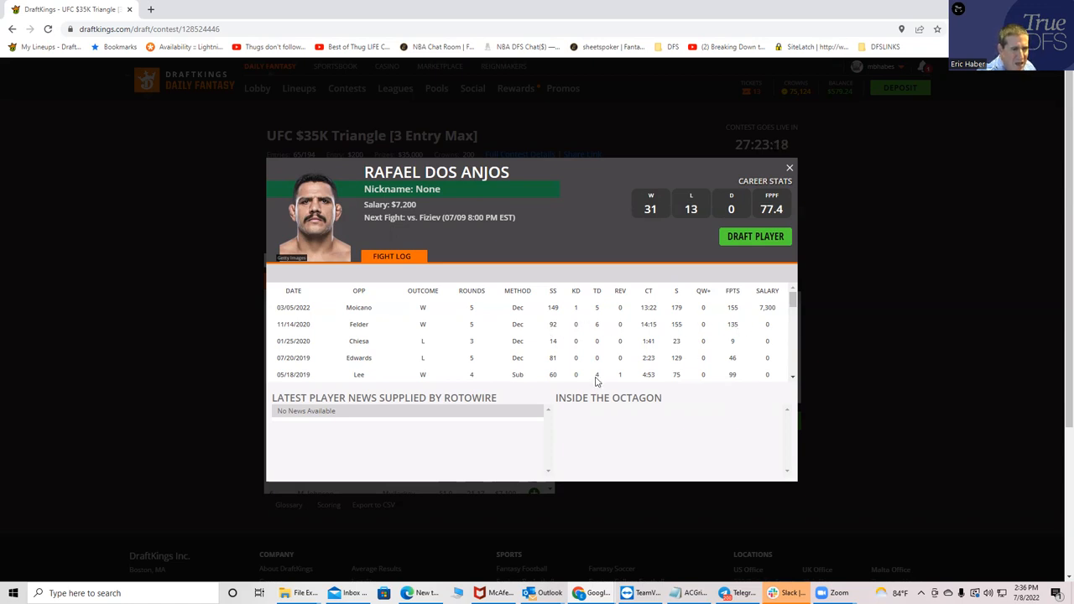
mouse_move(470, 382)
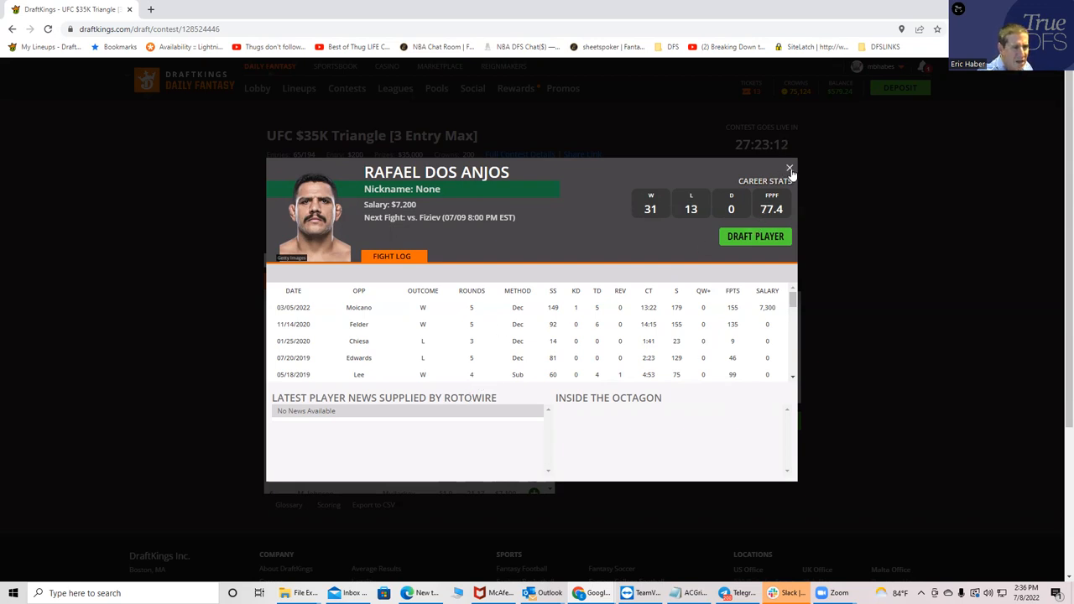
Close Rafael Dos Anjos's fighter card and scroll down the fighter list
left_click(789, 168)
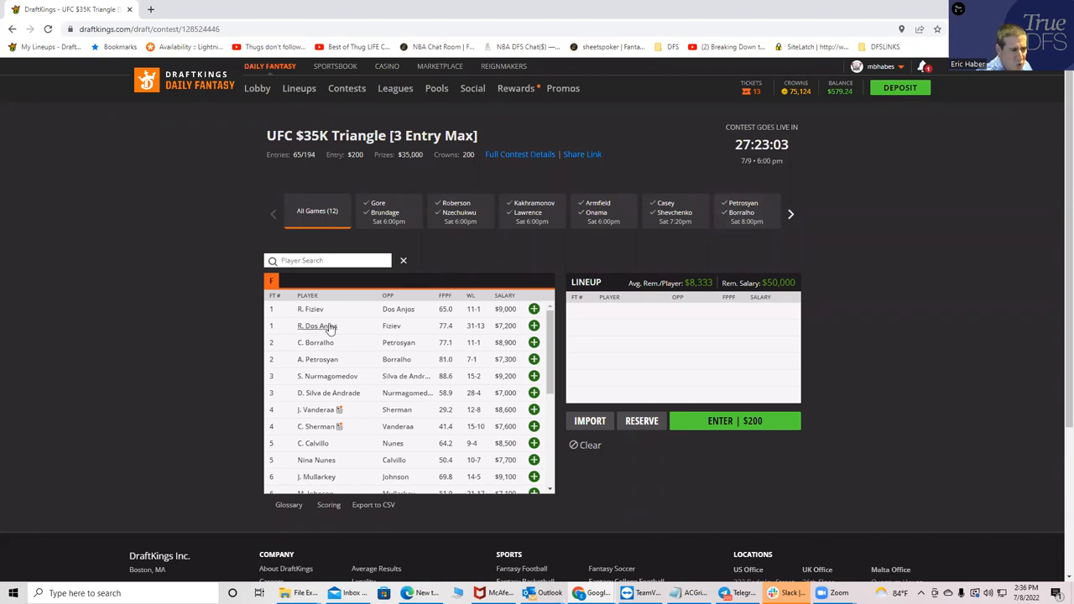
mouse_move(317, 326)
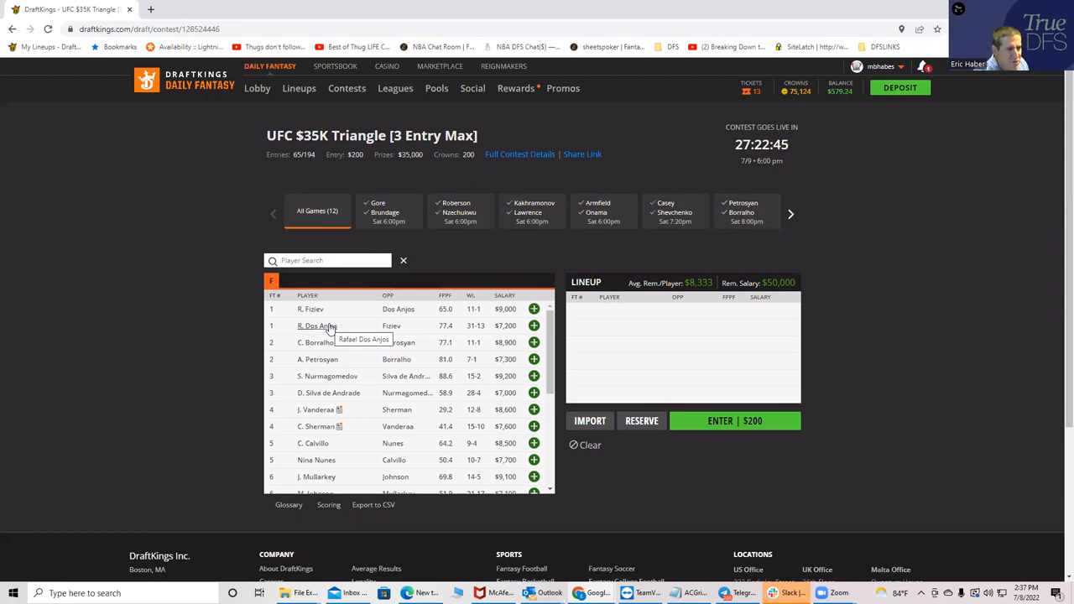
mouse_move(317, 309)
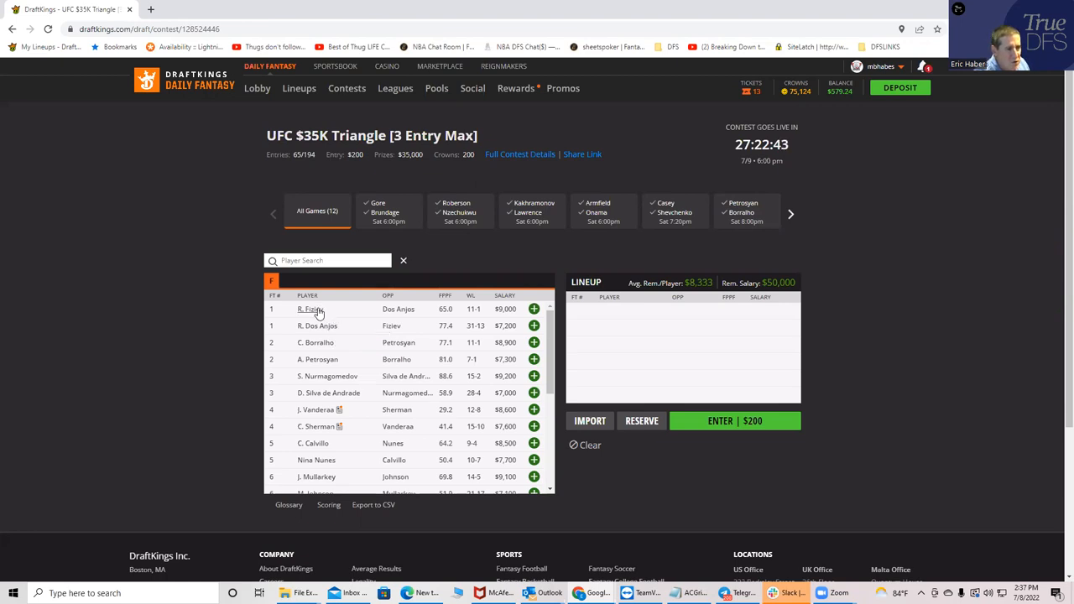
mouse_move(317, 315)
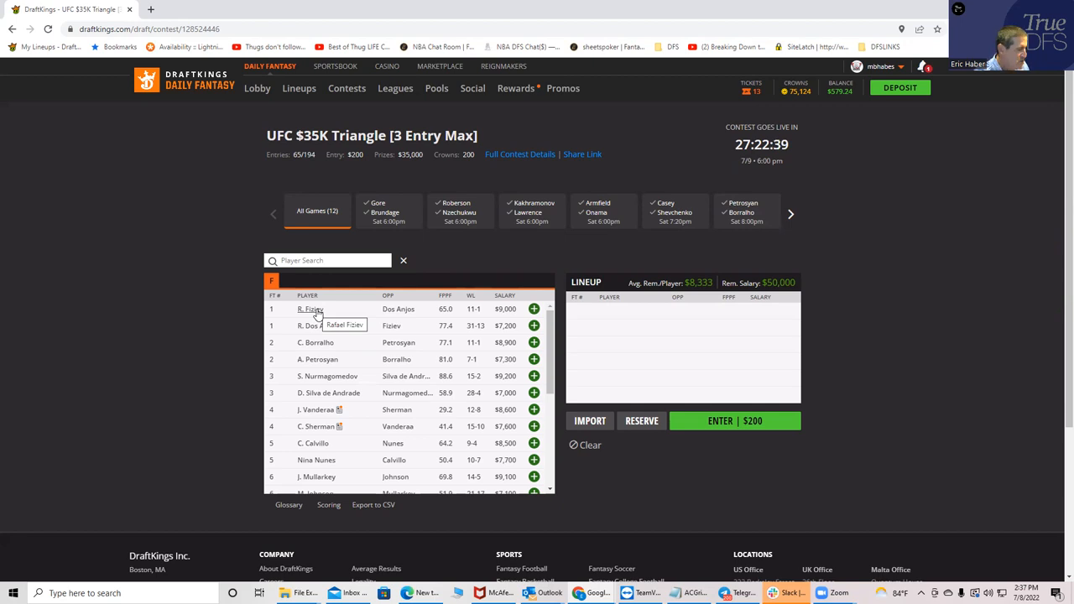
mouse_move(336, 329)
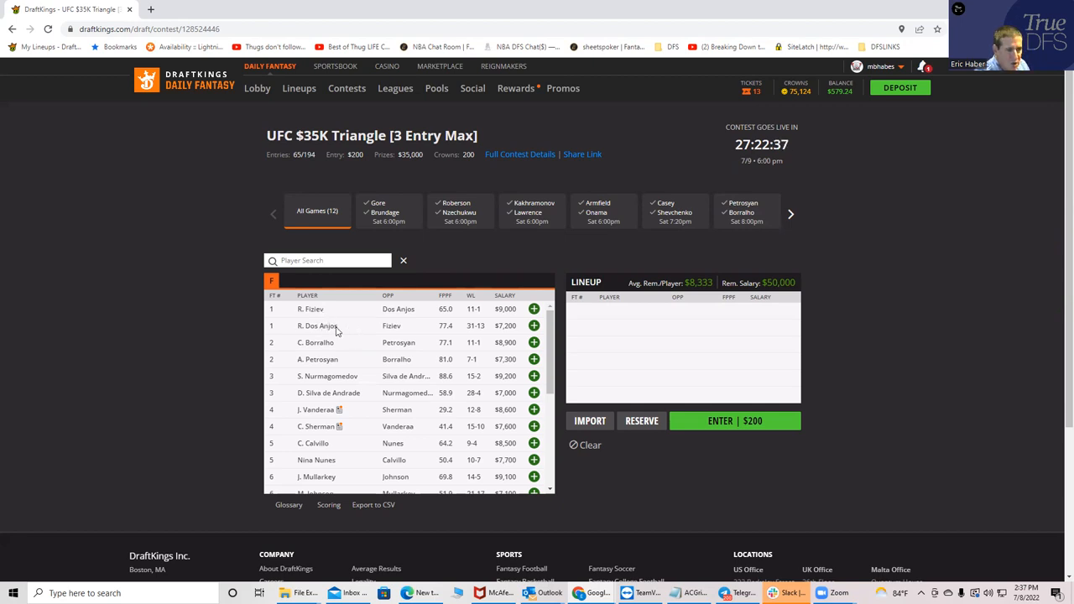
mouse_move(325, 326)
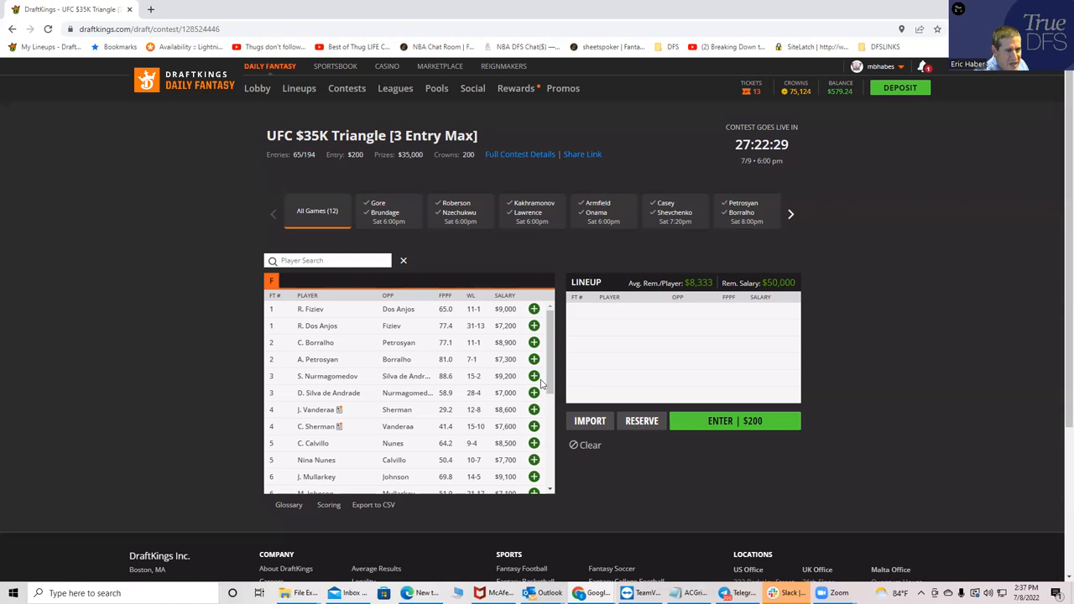
scroll("down", 3)
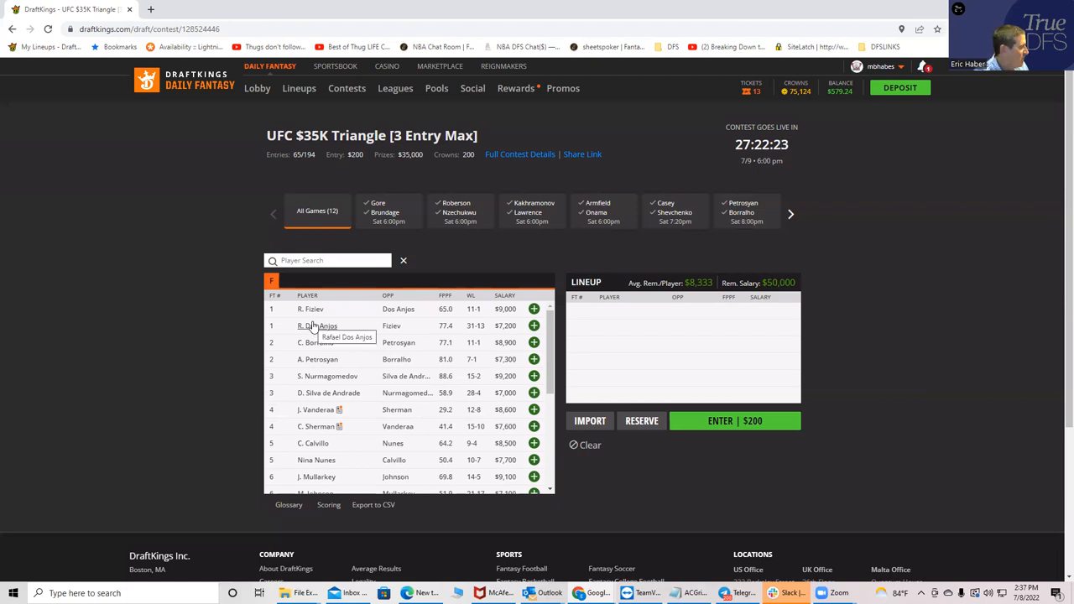
mouse_move(328, 325)
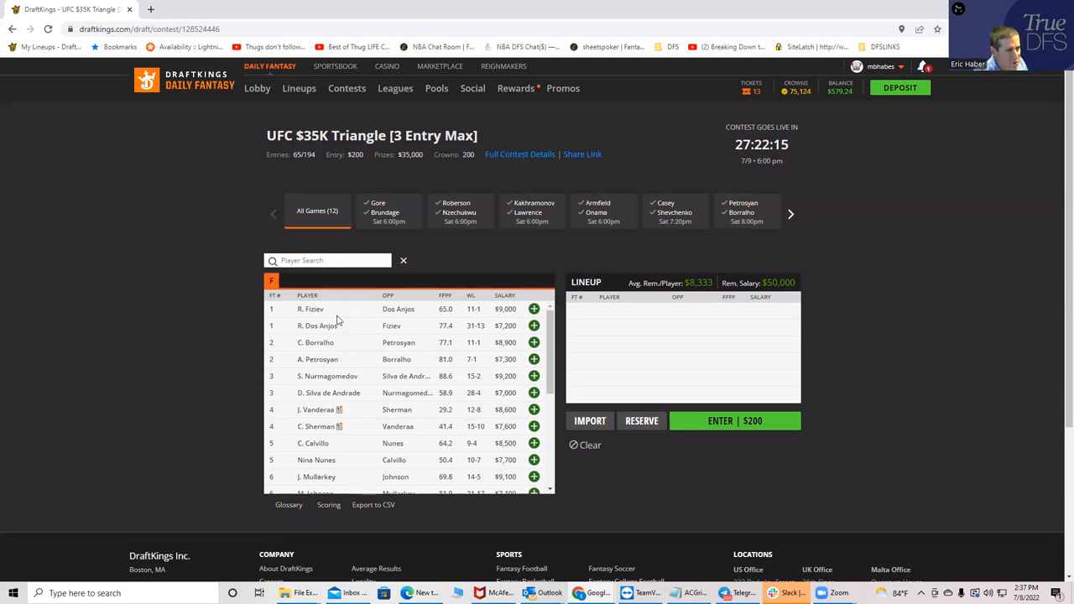
Reopen R. Dos Anjos's fighter card to review his 31-13 record and fight log
left_click(310, 325)
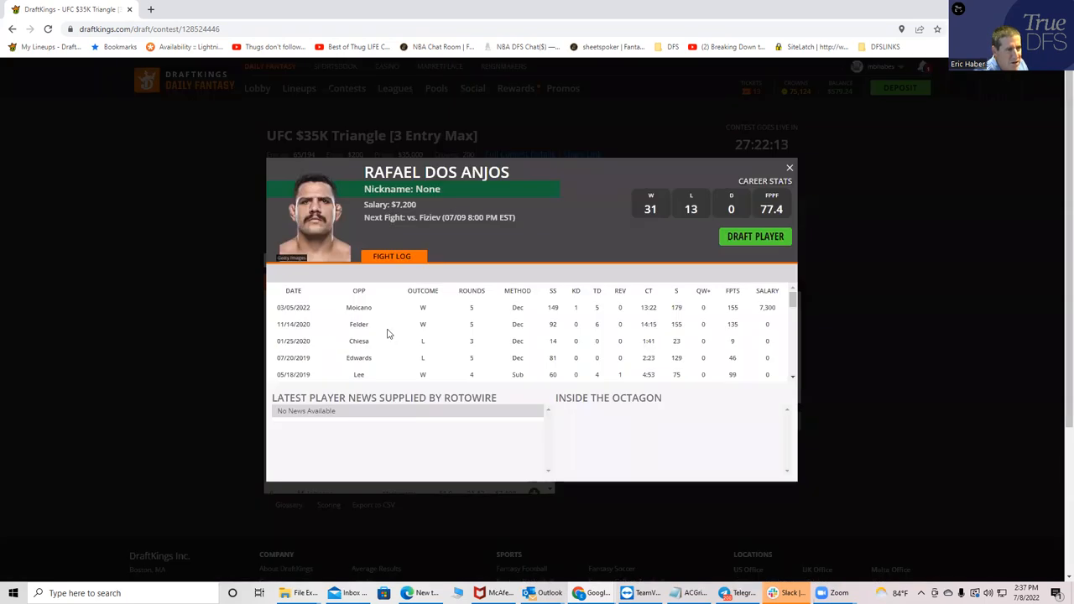
mouse_move(707, 316)
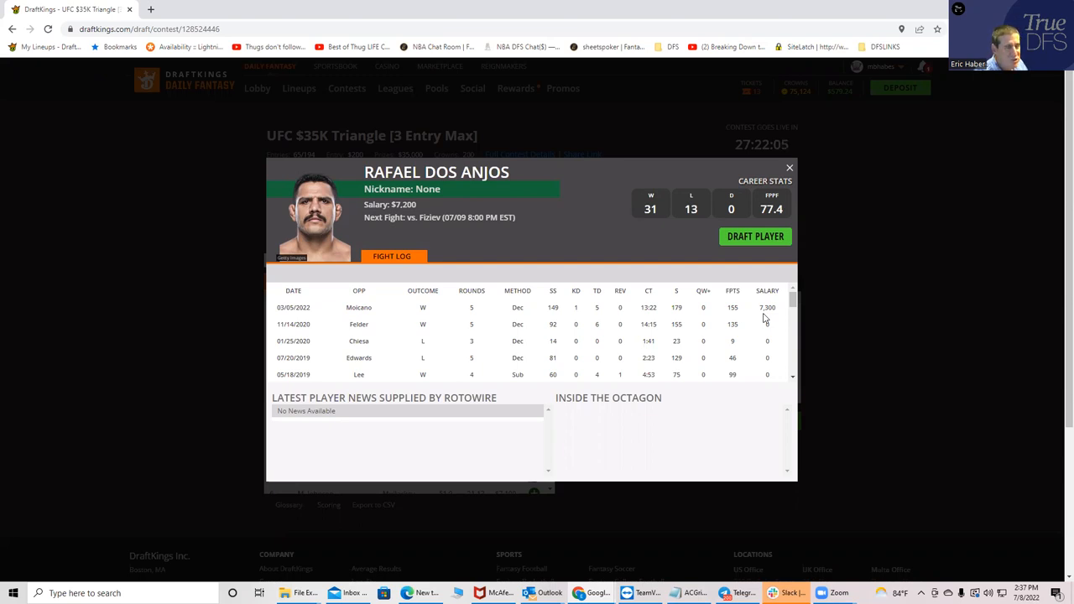
mouse_move(774, 316)
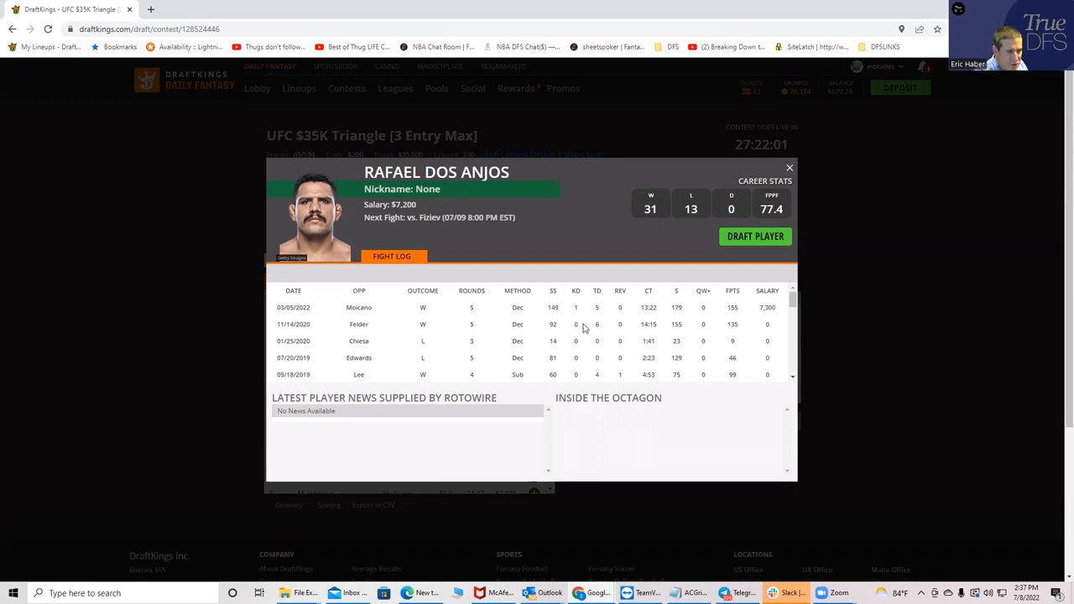
mouse_move(453, 309)
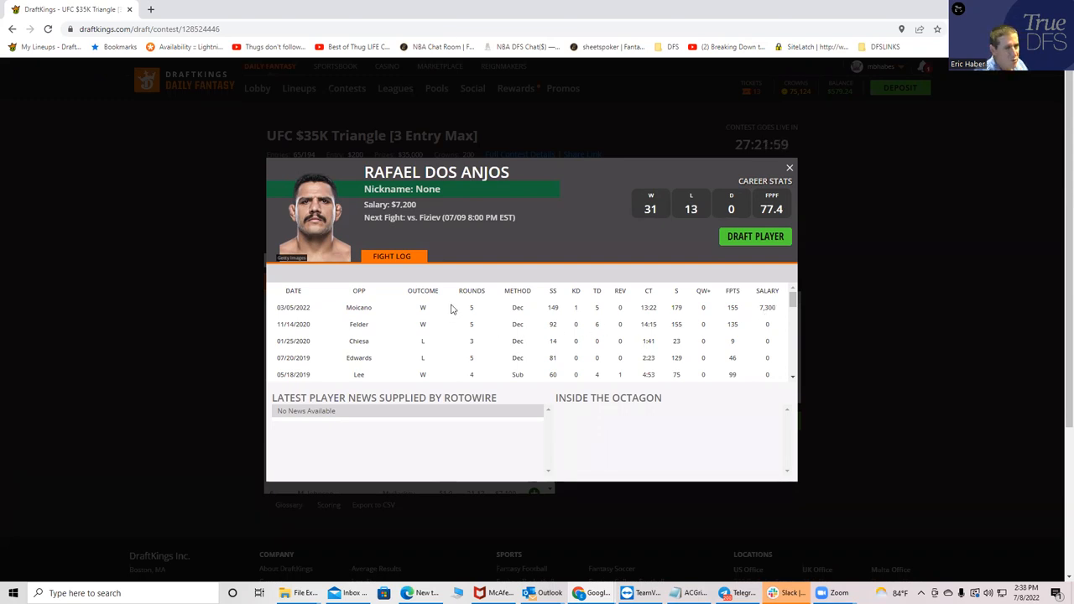
mouse_move(581, 315)
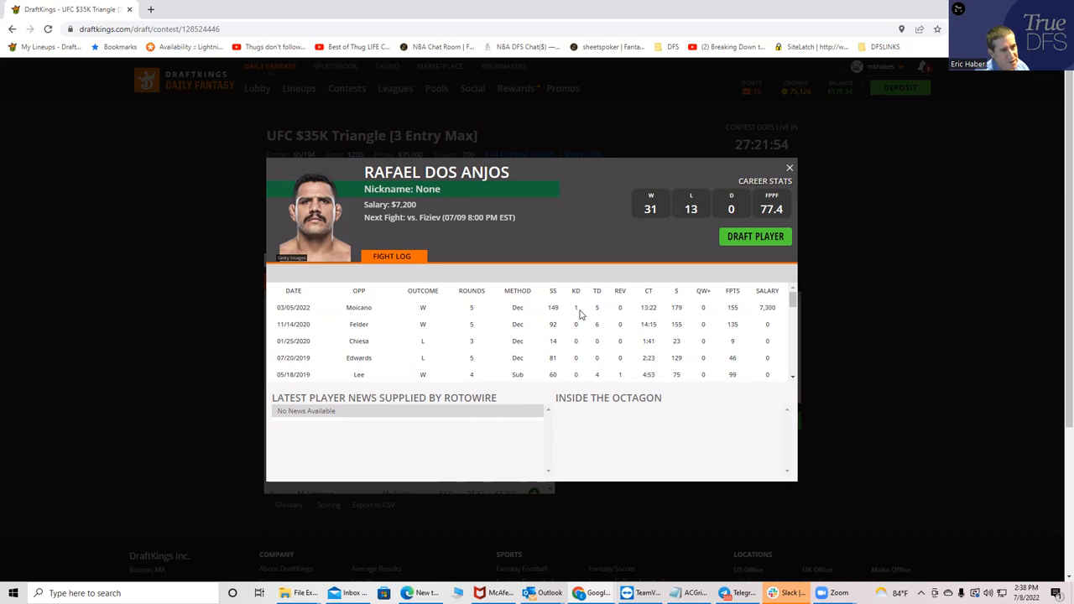
mouse_move(725, 209)
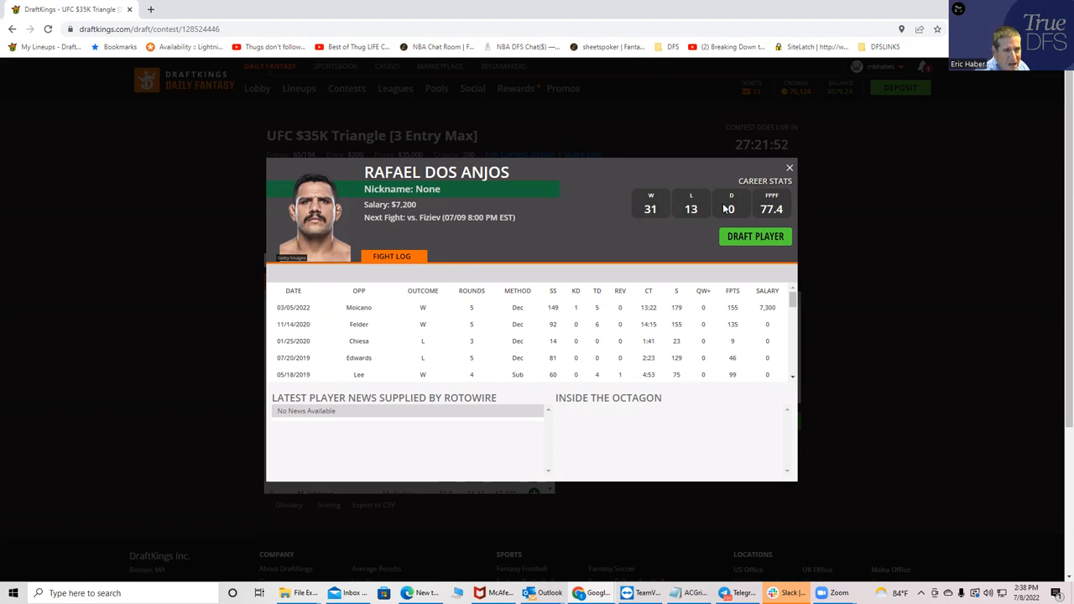
mouse_move(331, 311)
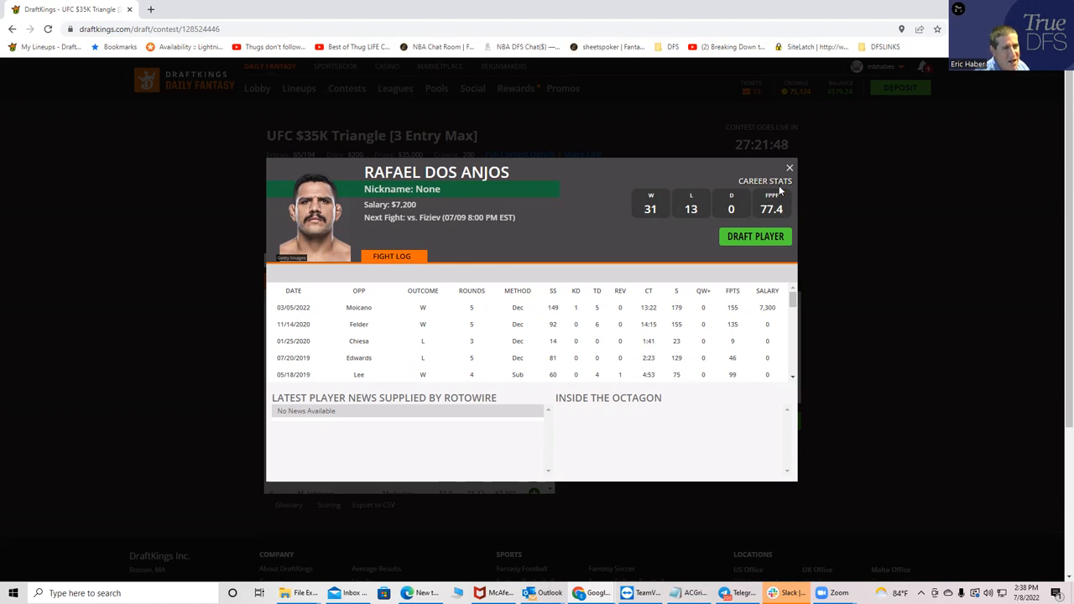
Close Dos Anjos's card and scroll the fighter list from Zahabi to Kakhramonov
left_click(789, 168)
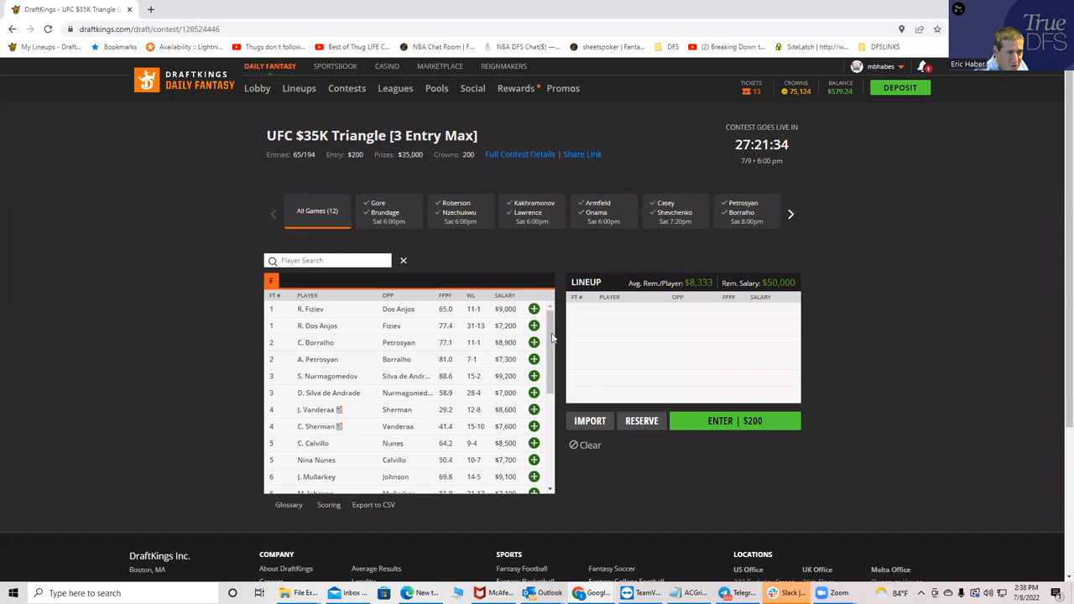
scroll("down", 3)
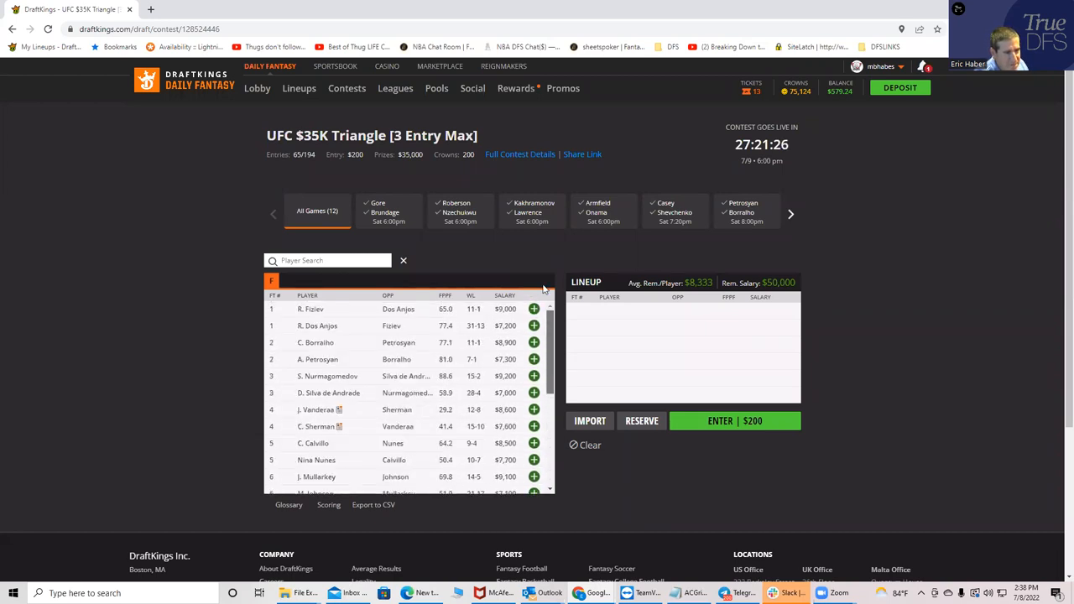
scroll("down", 3)
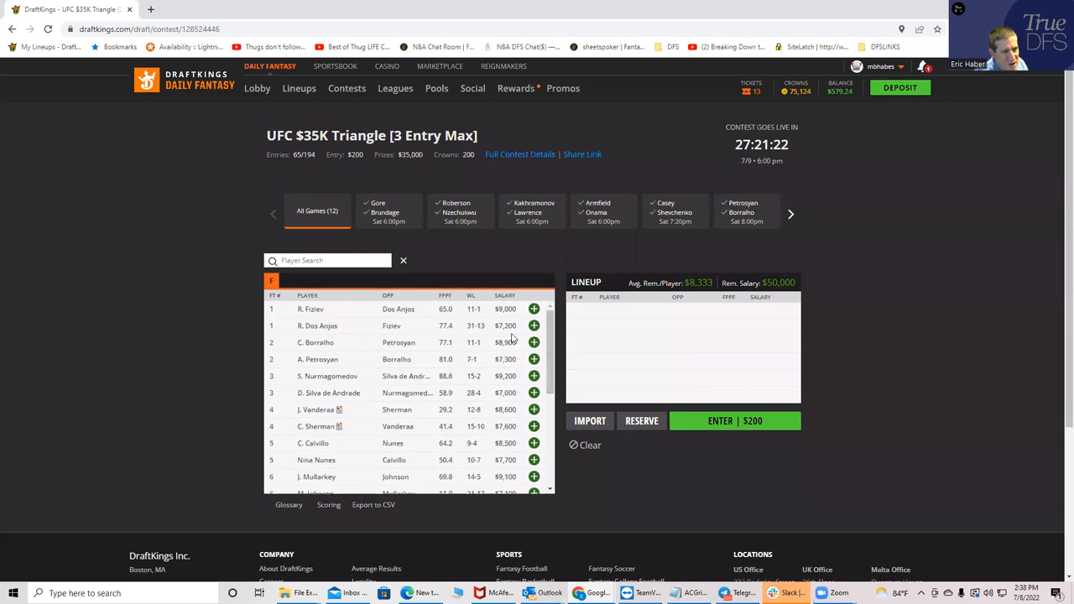
scroll("down", 3)
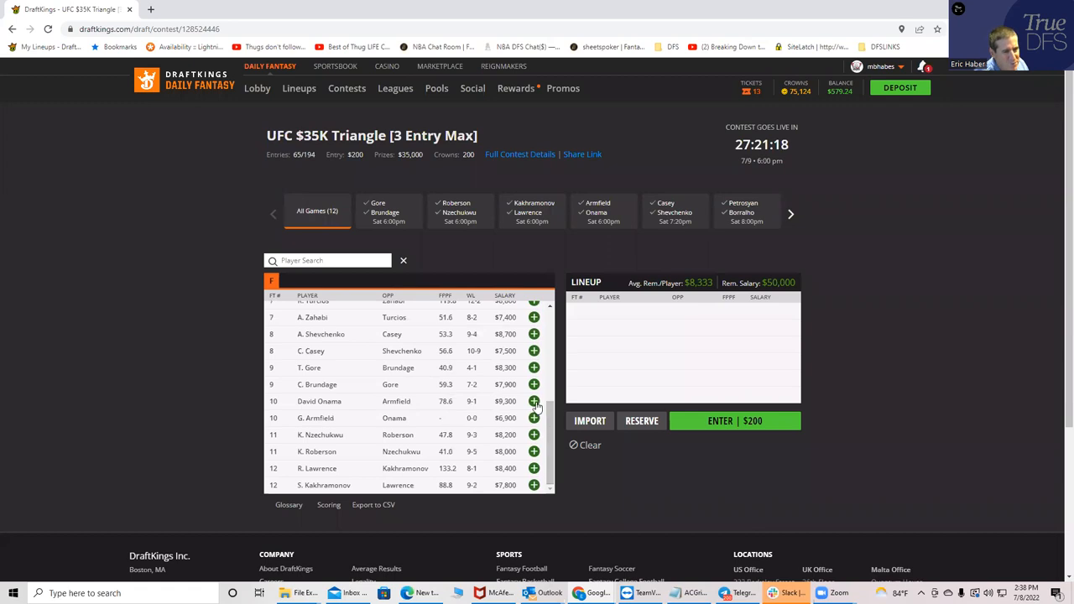
mouse_move(316, 487)
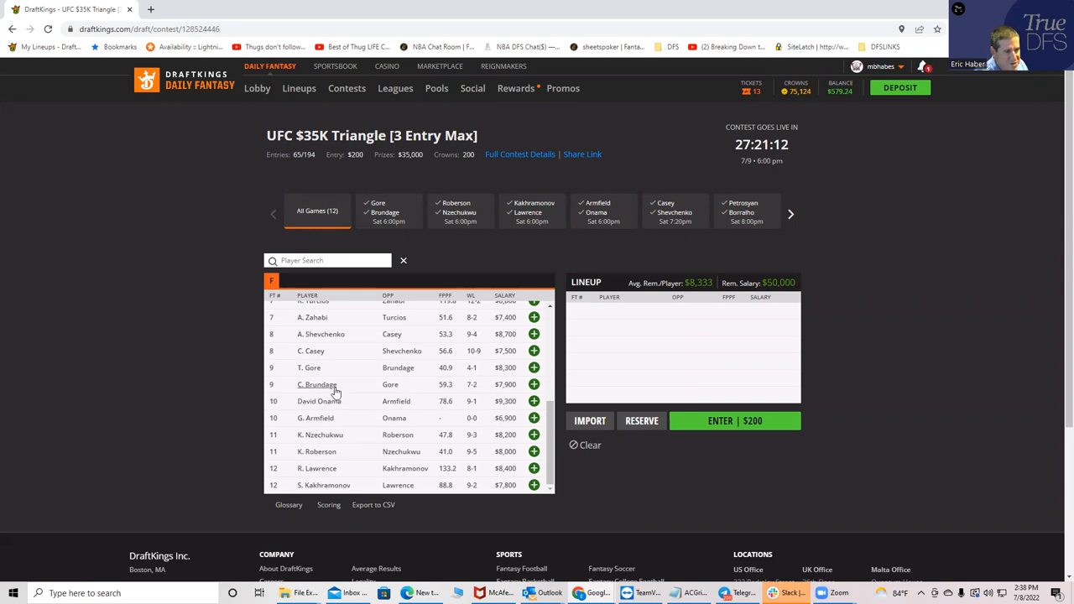
mouse_move(390, 395)
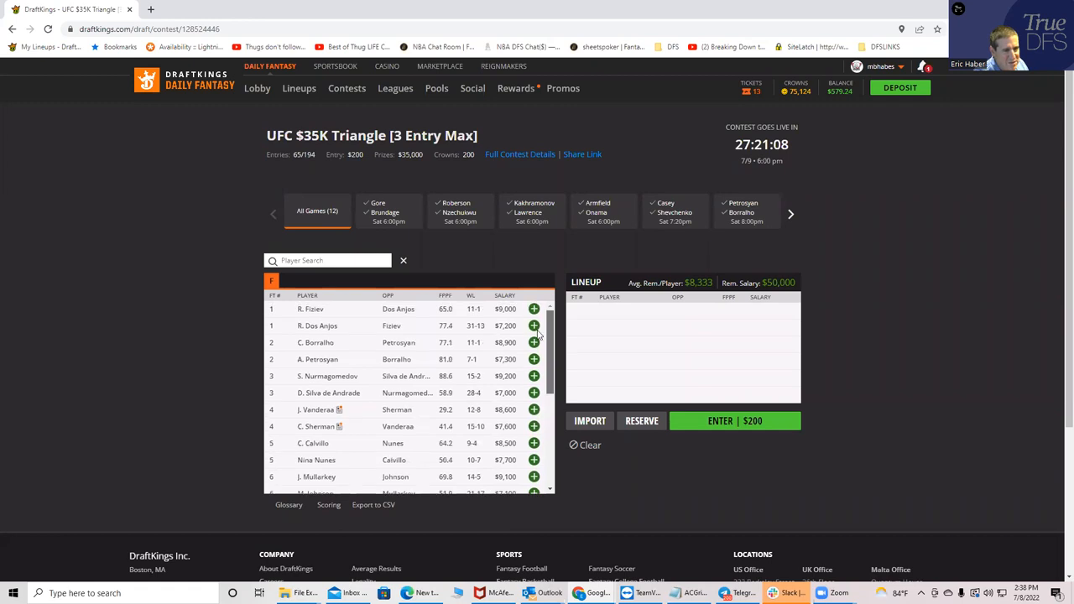
scroll("down", 3)
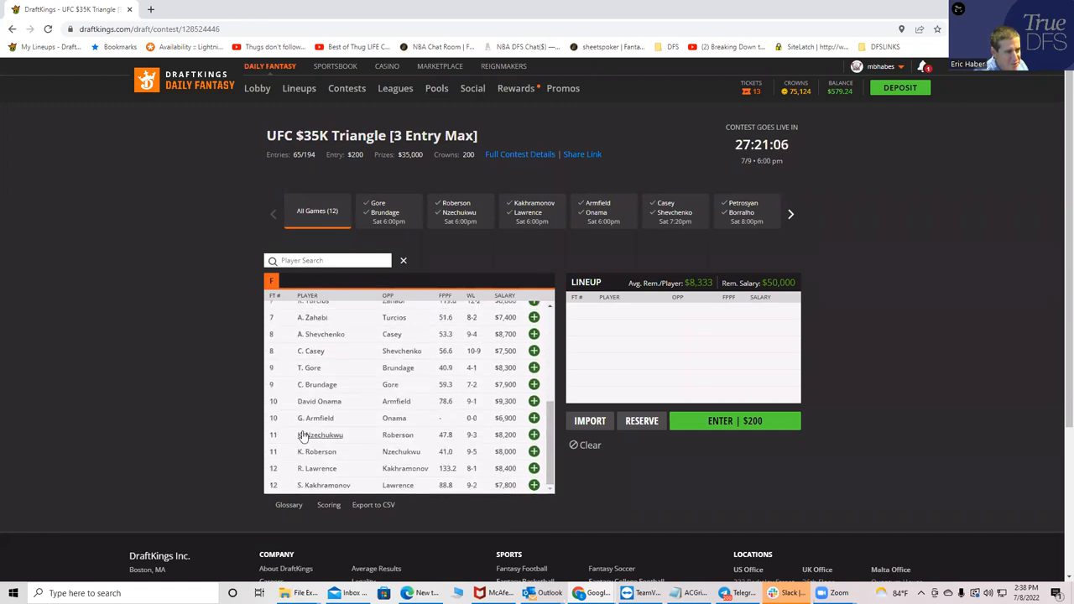